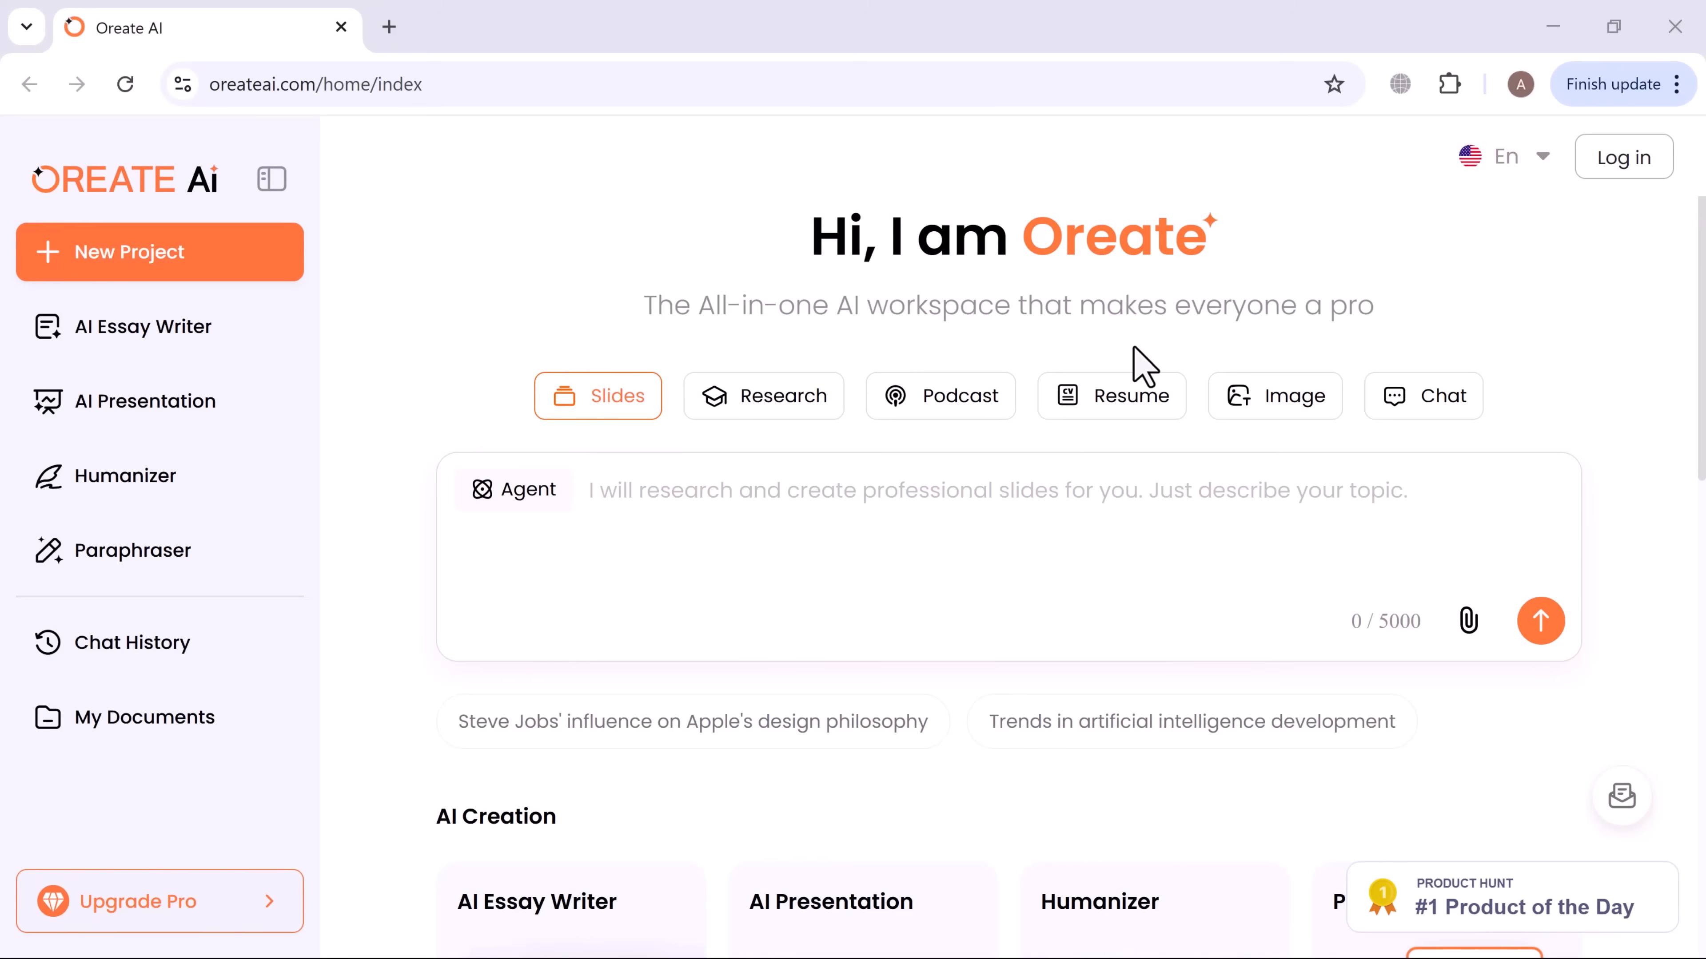
pyautogui.moveTo(272, 180)
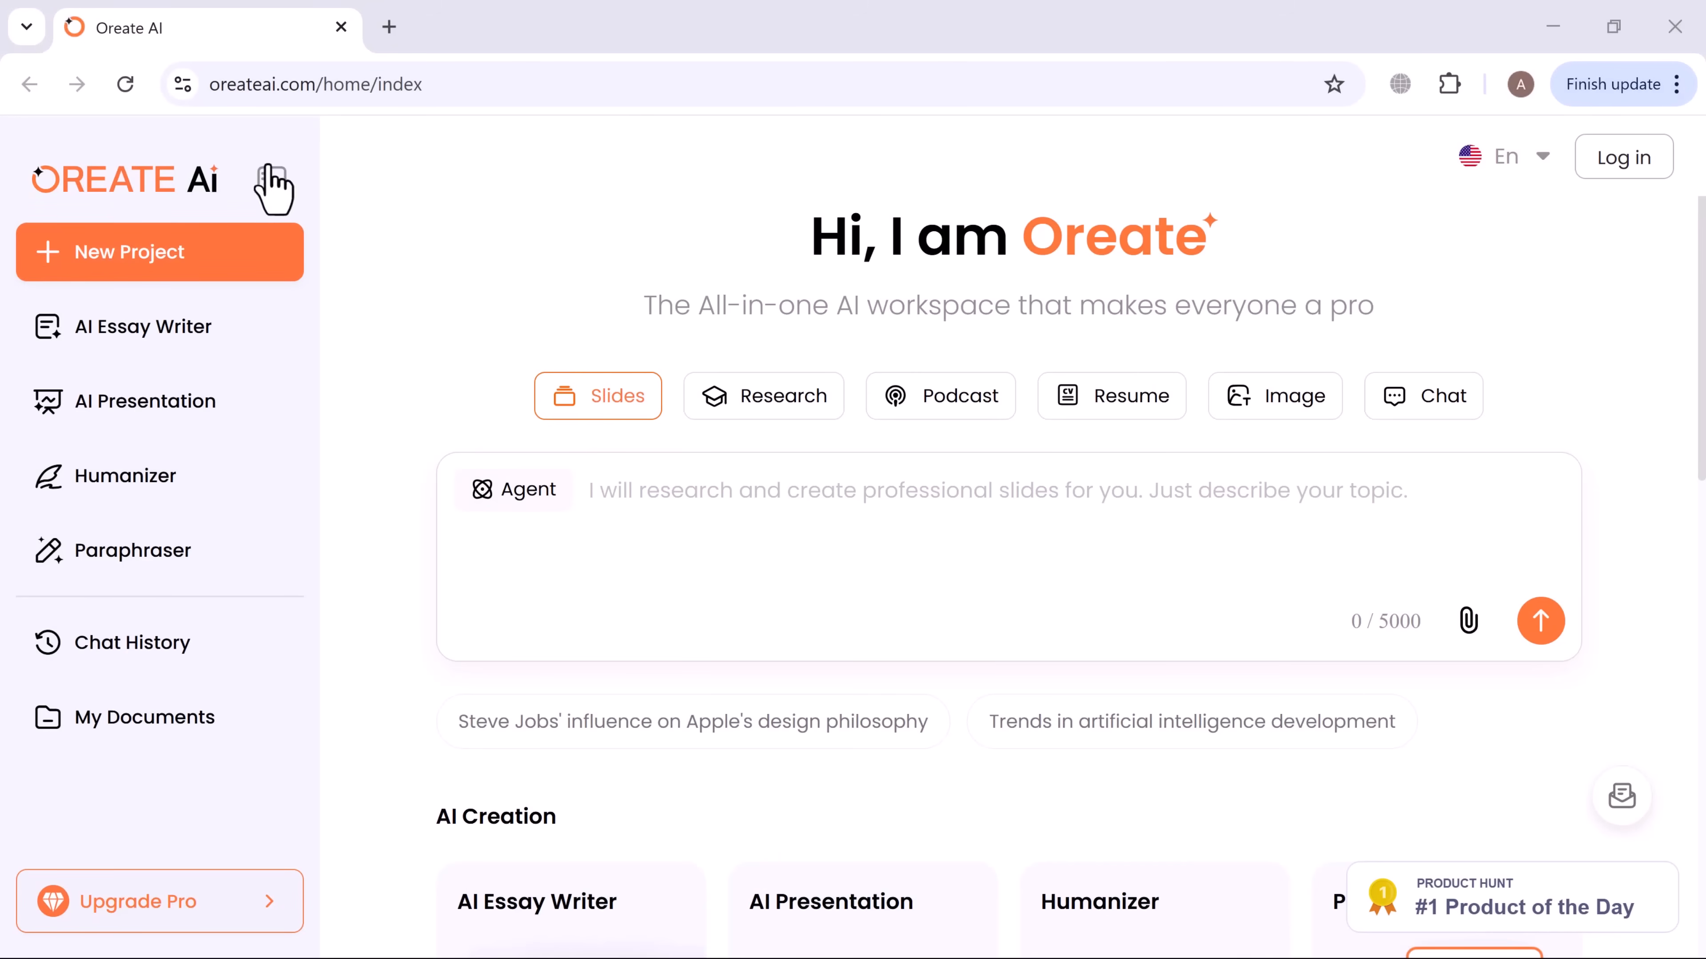
pyautogui.moveTo(1523, 428)
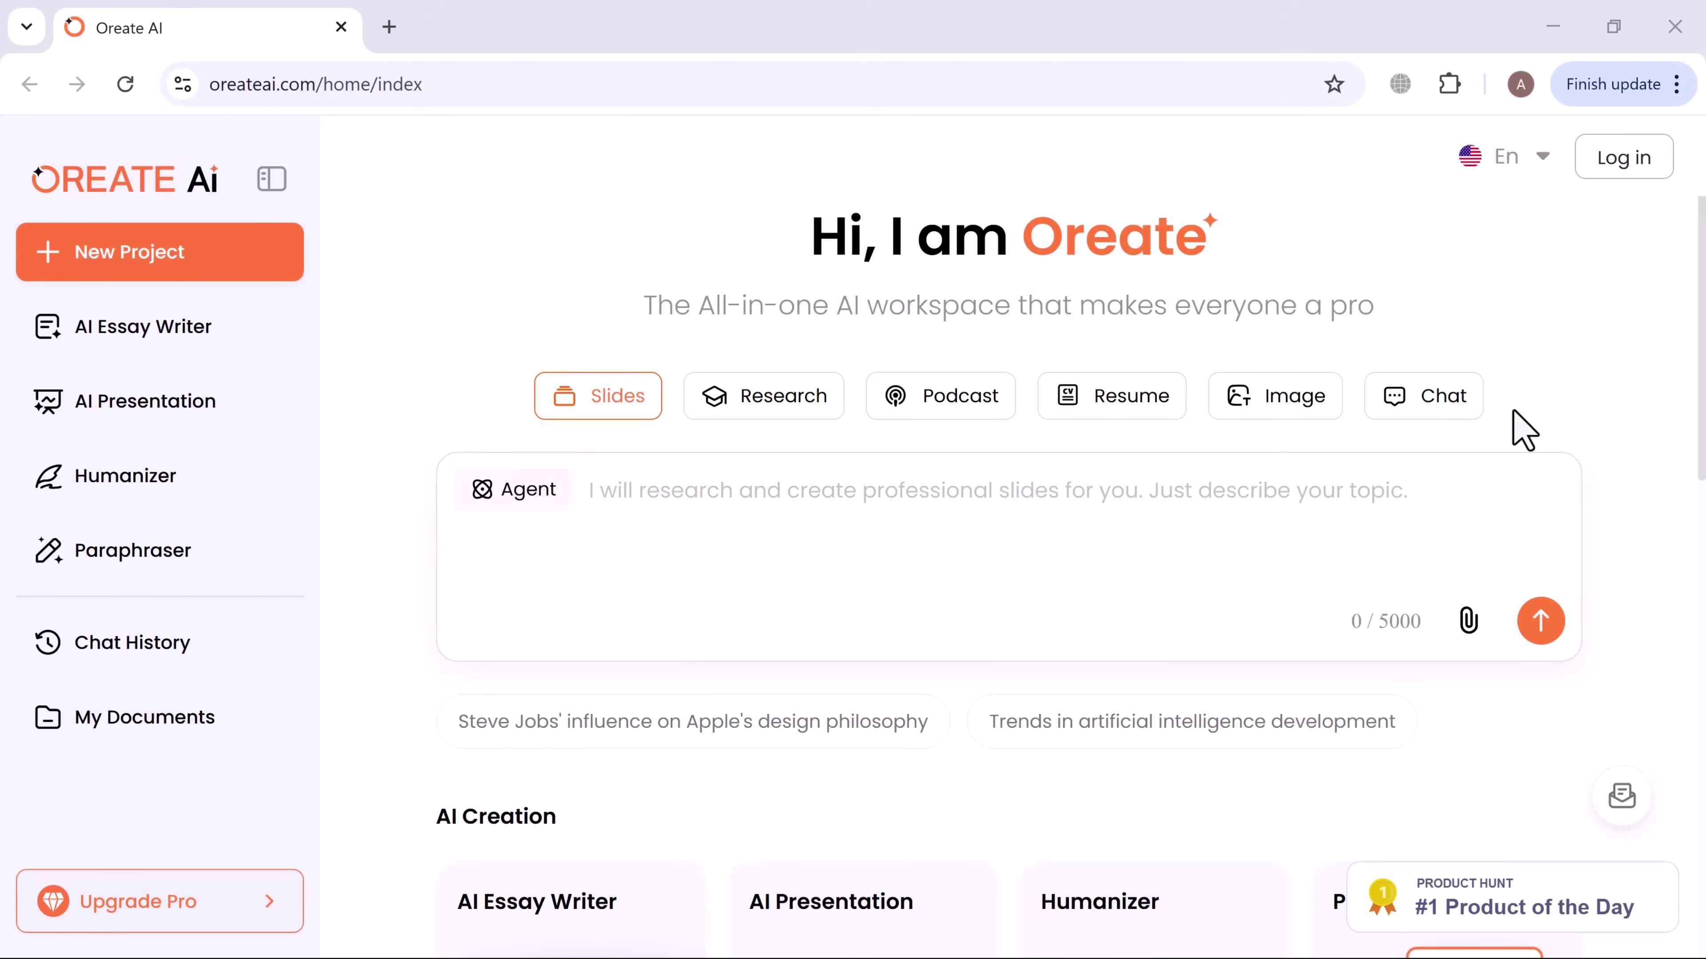
# Sign in to an existing Oreate AI account from the login dialog.
pyautogui.scroll(-3)
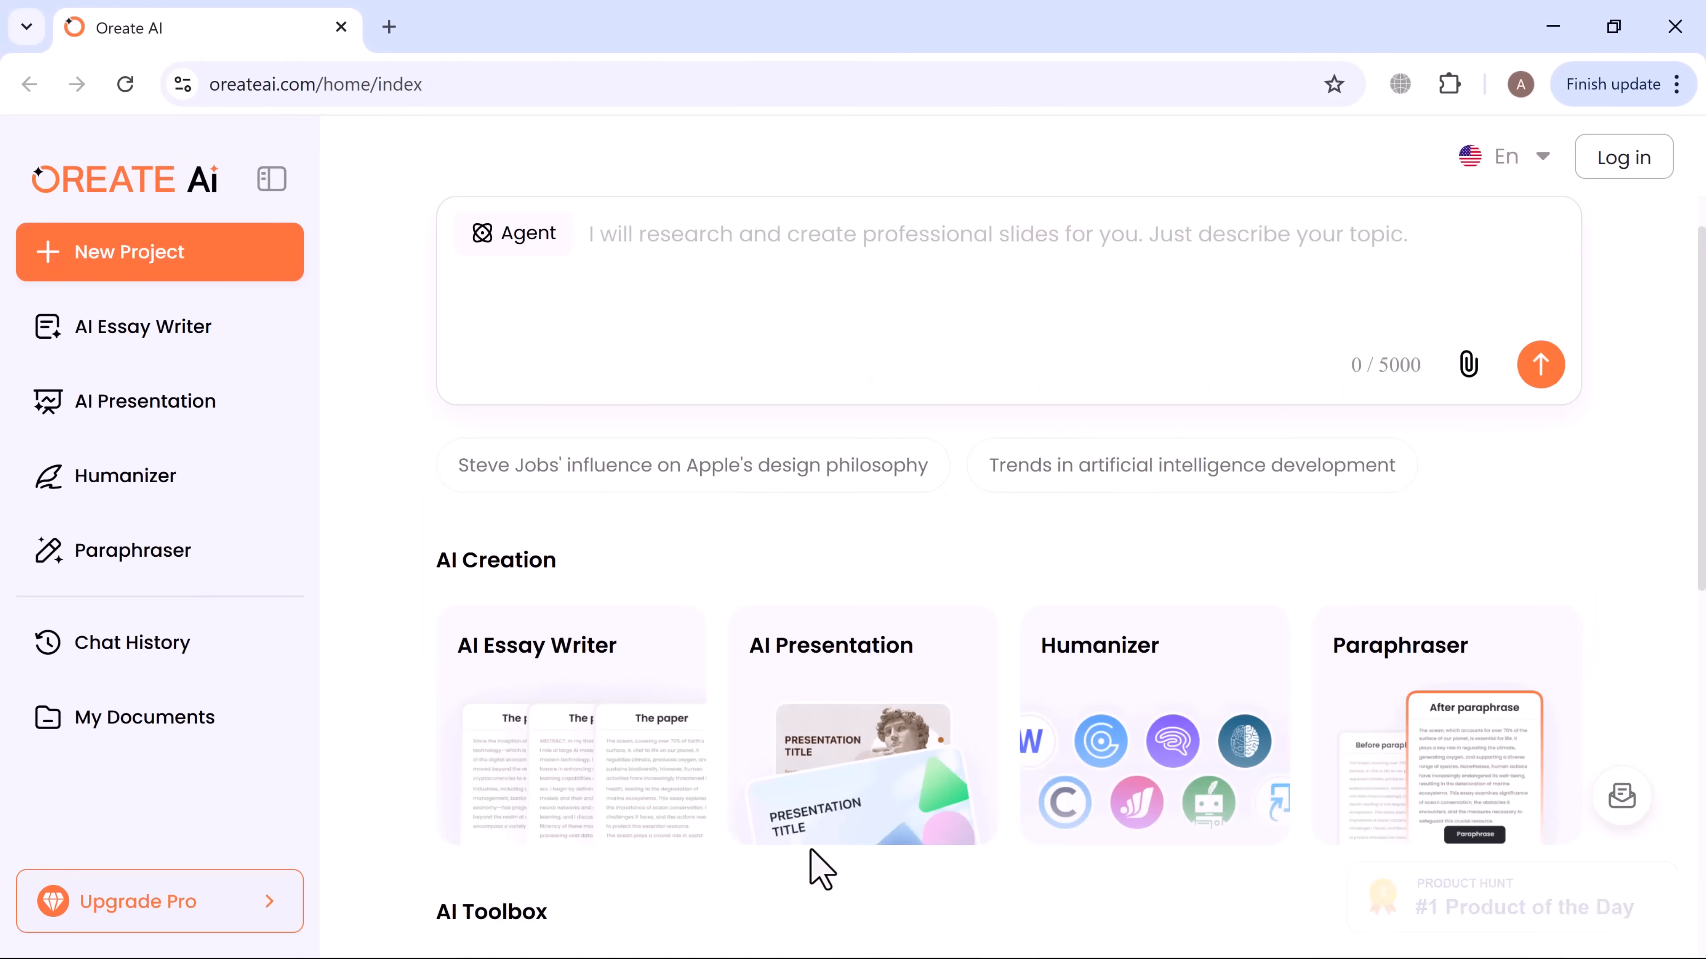
pyautogui.scroll(-3)
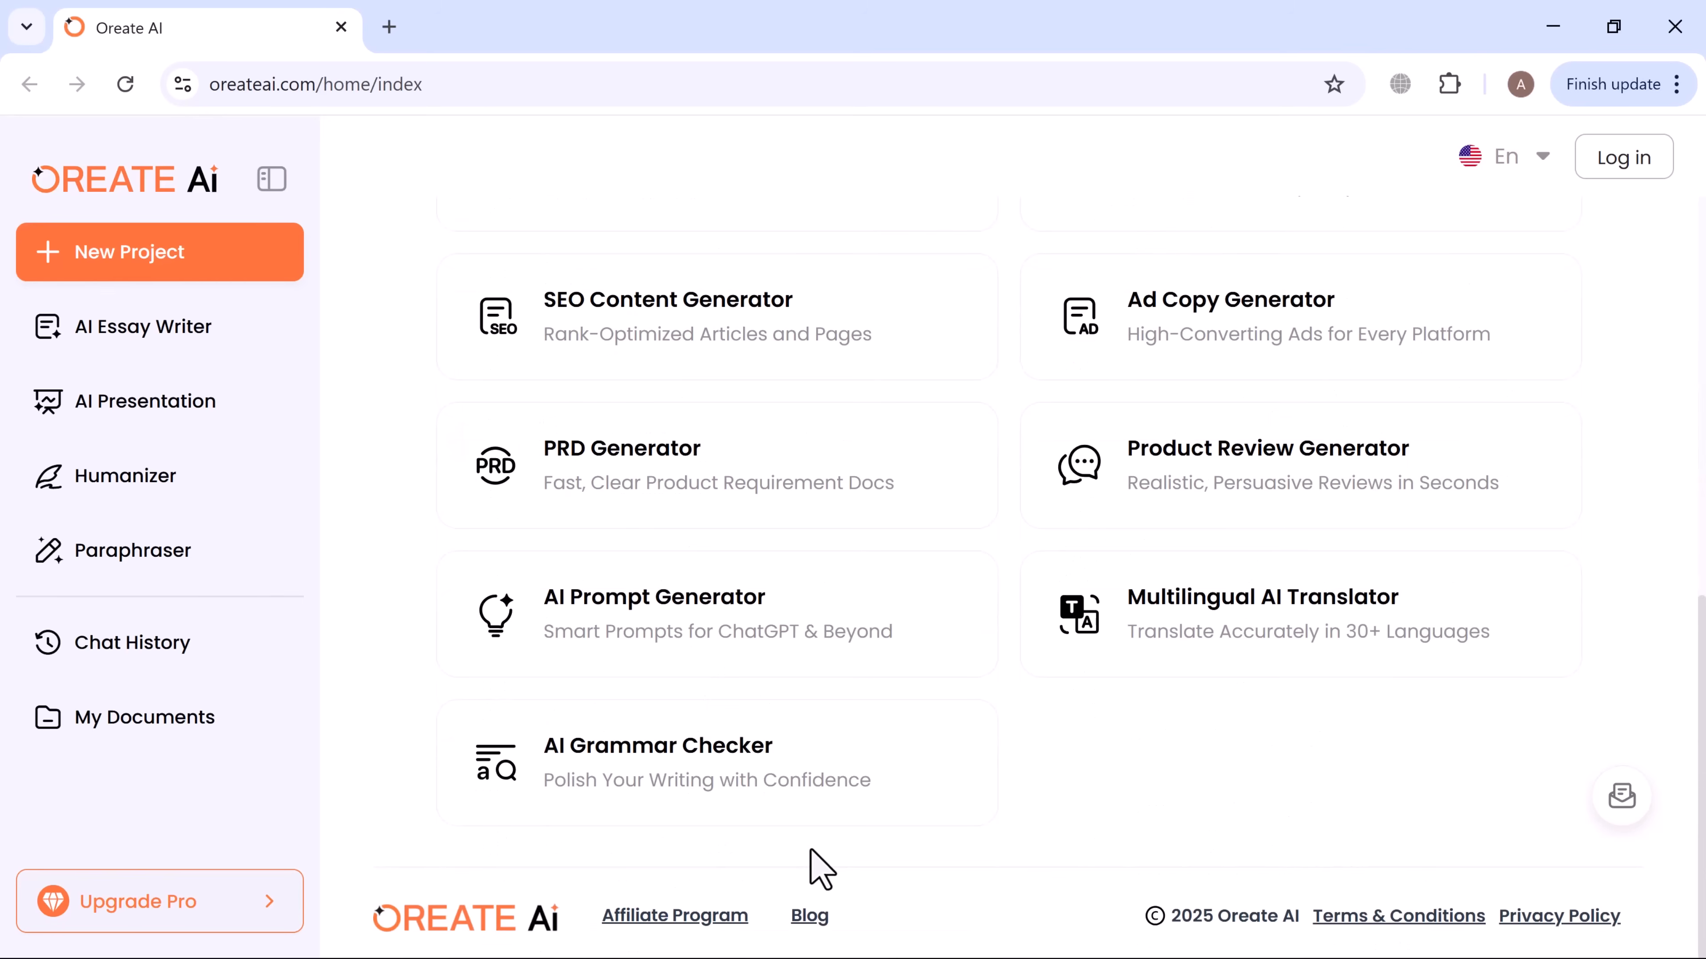
pyautogui.click(1622, 156)
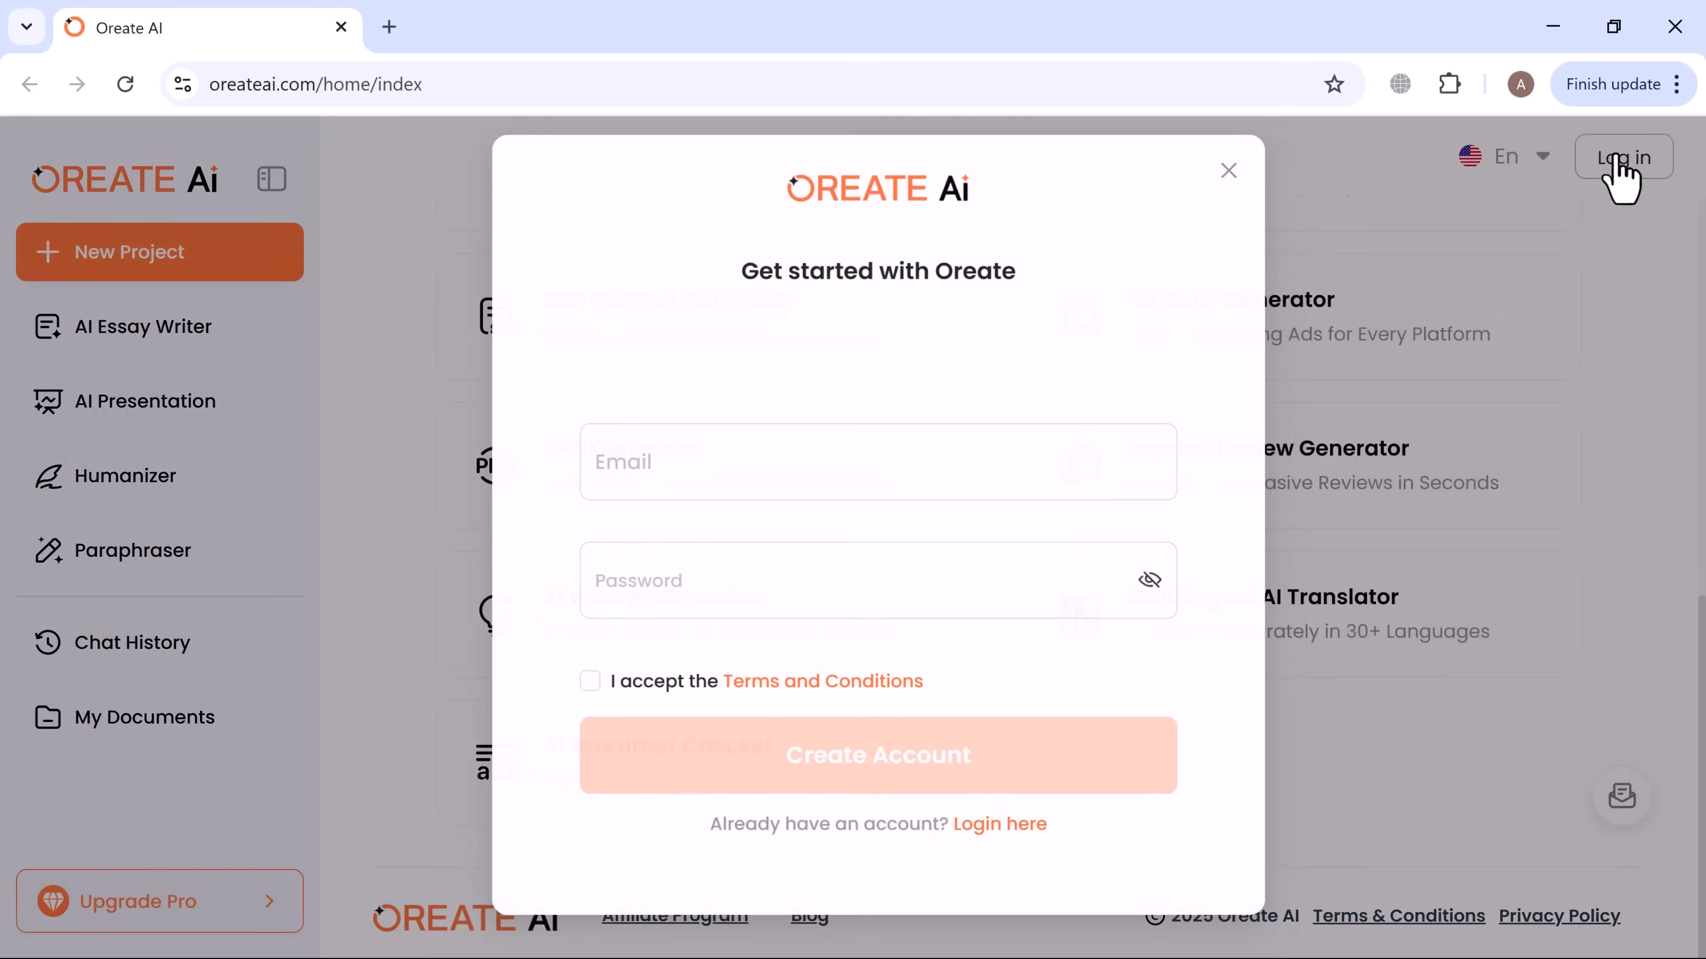
pyautogui.click(1227, 170)
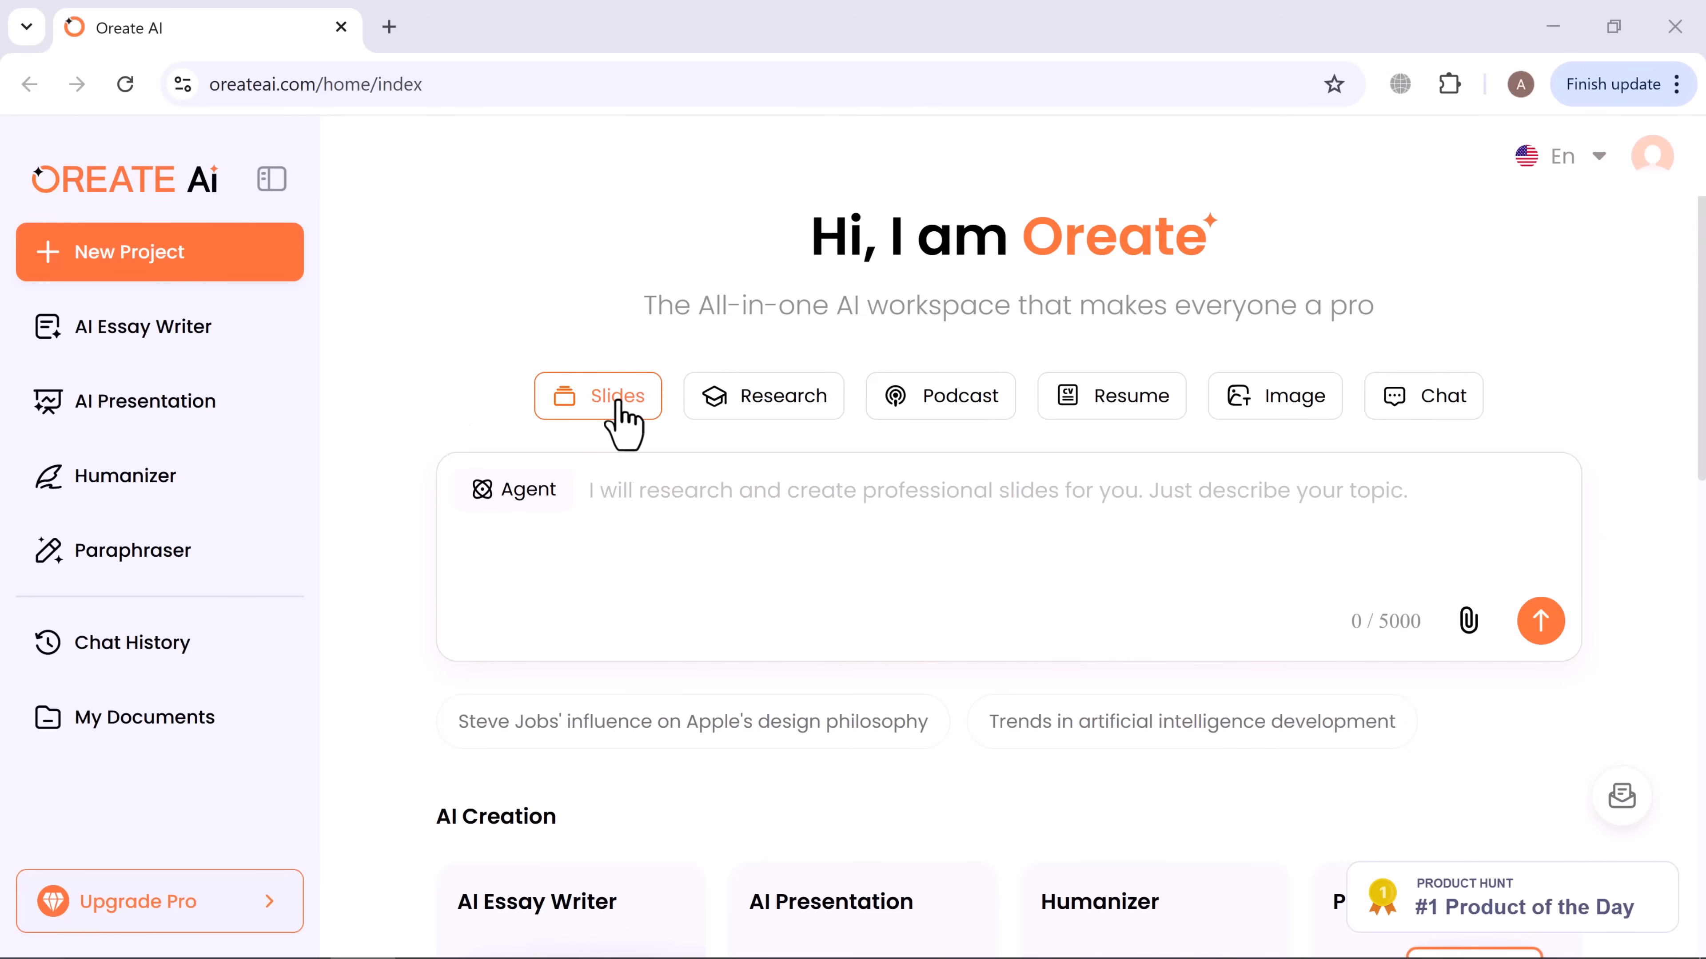
pyautogui.moveTo(984, 407)
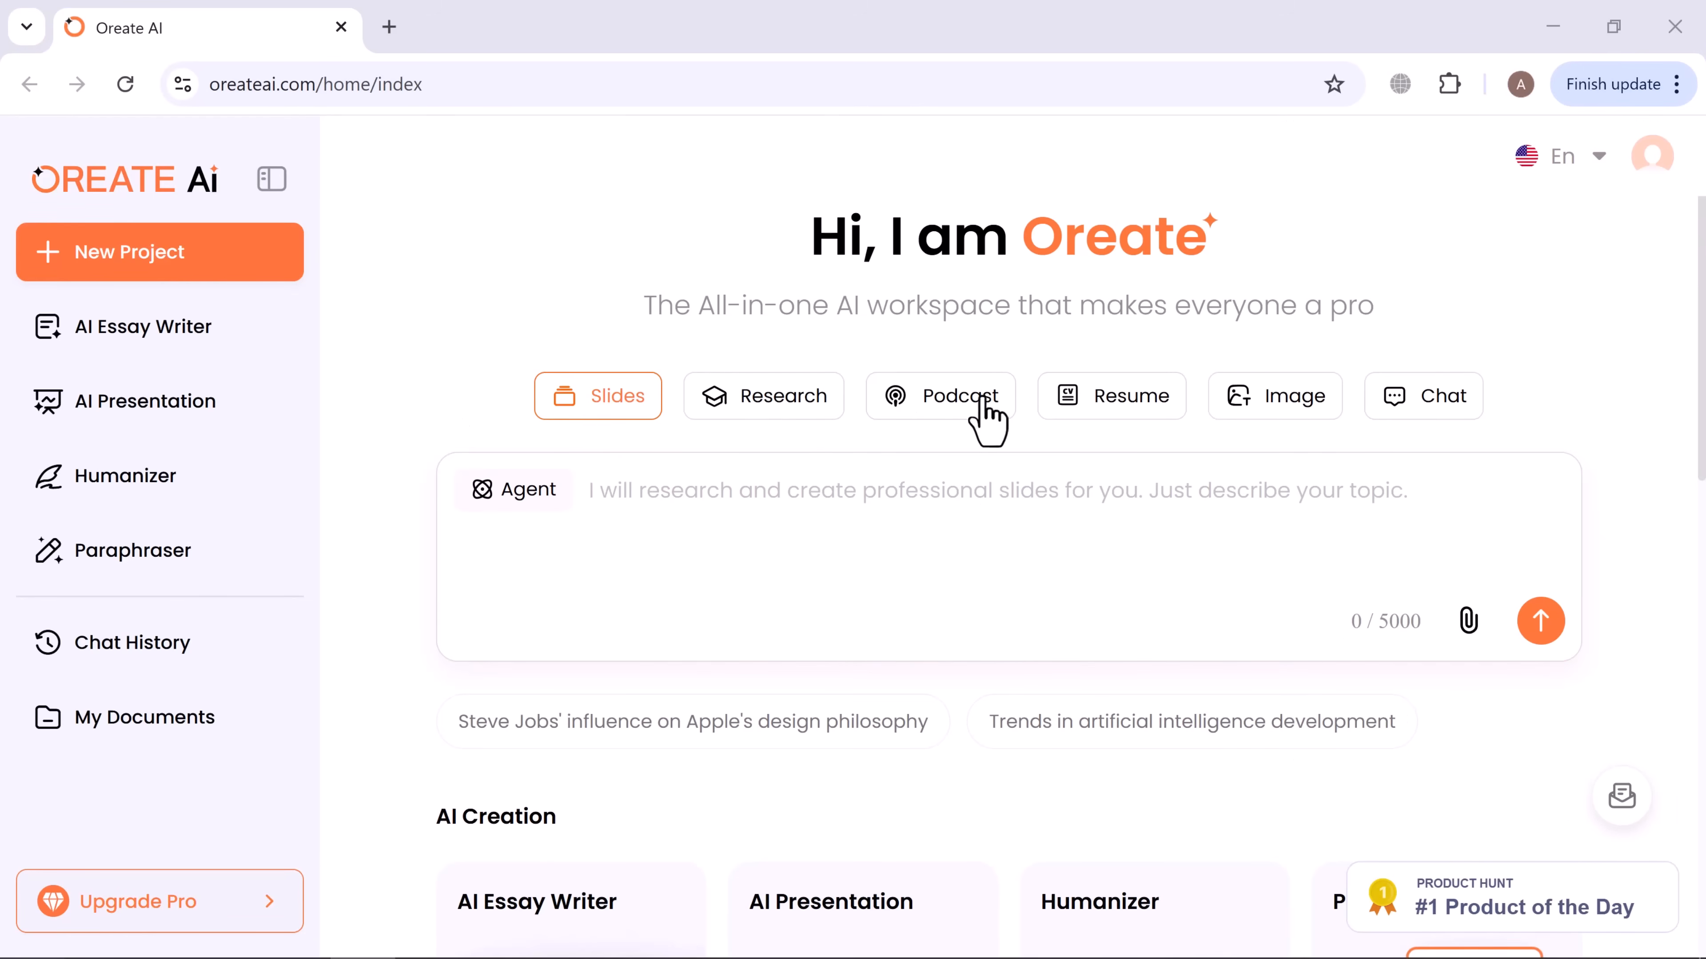
pyautogui.moveTo(1332, 424)
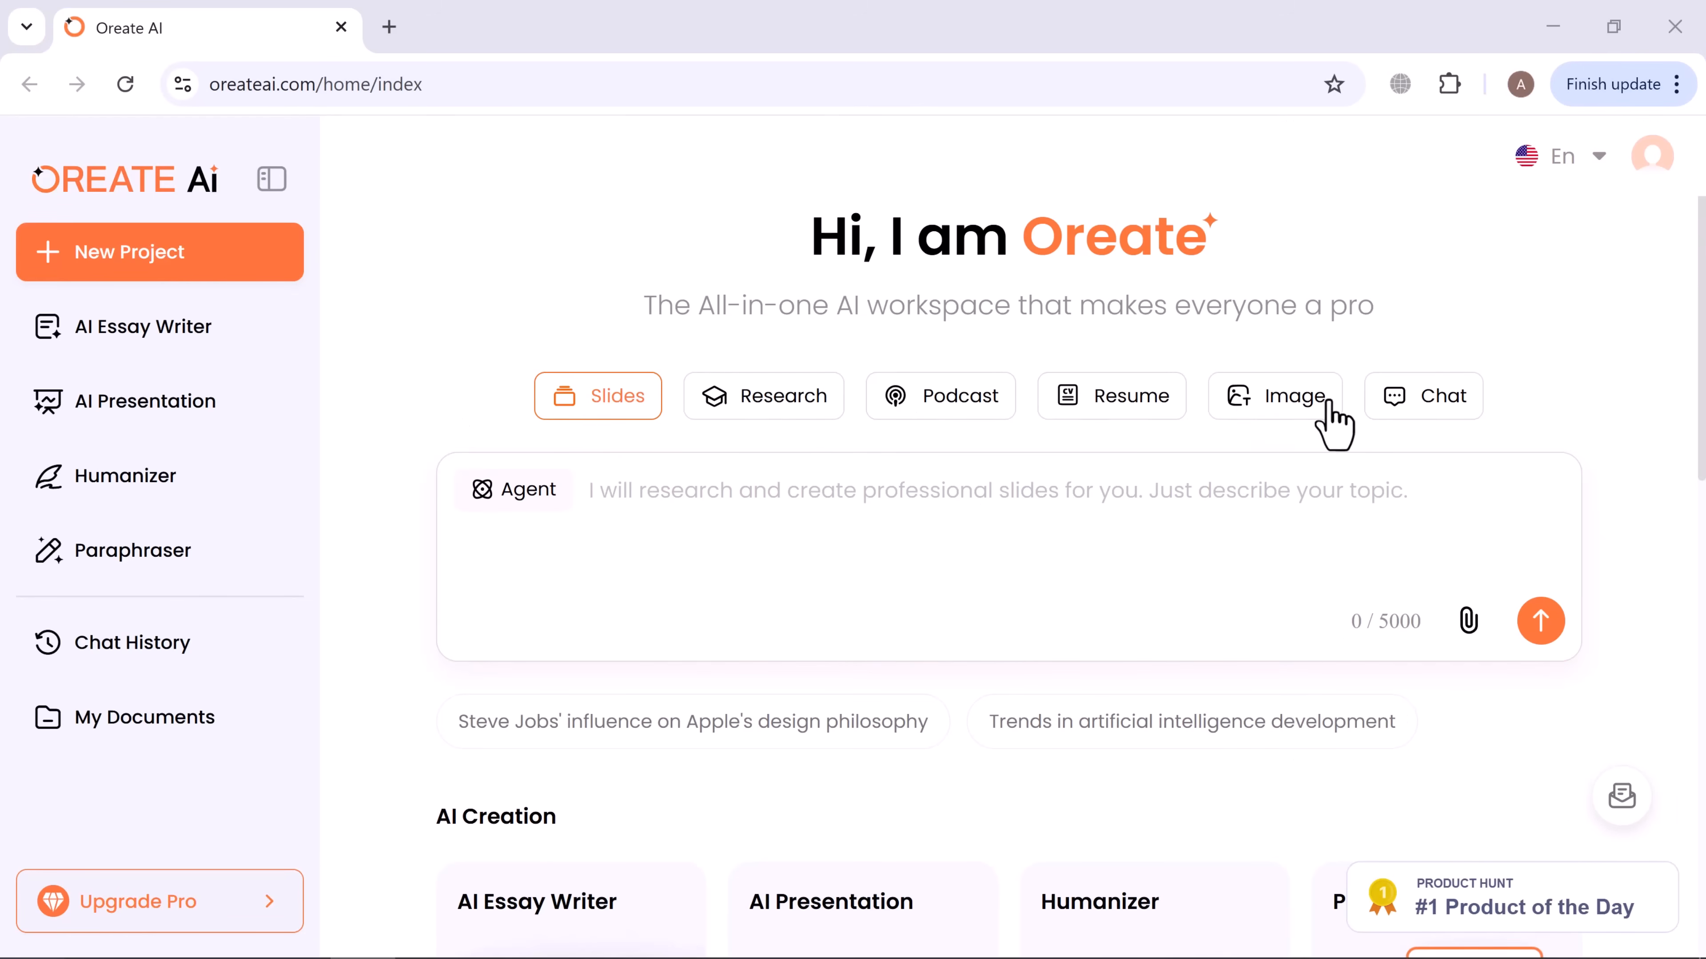
pyautogui.moveTo(751, 270)
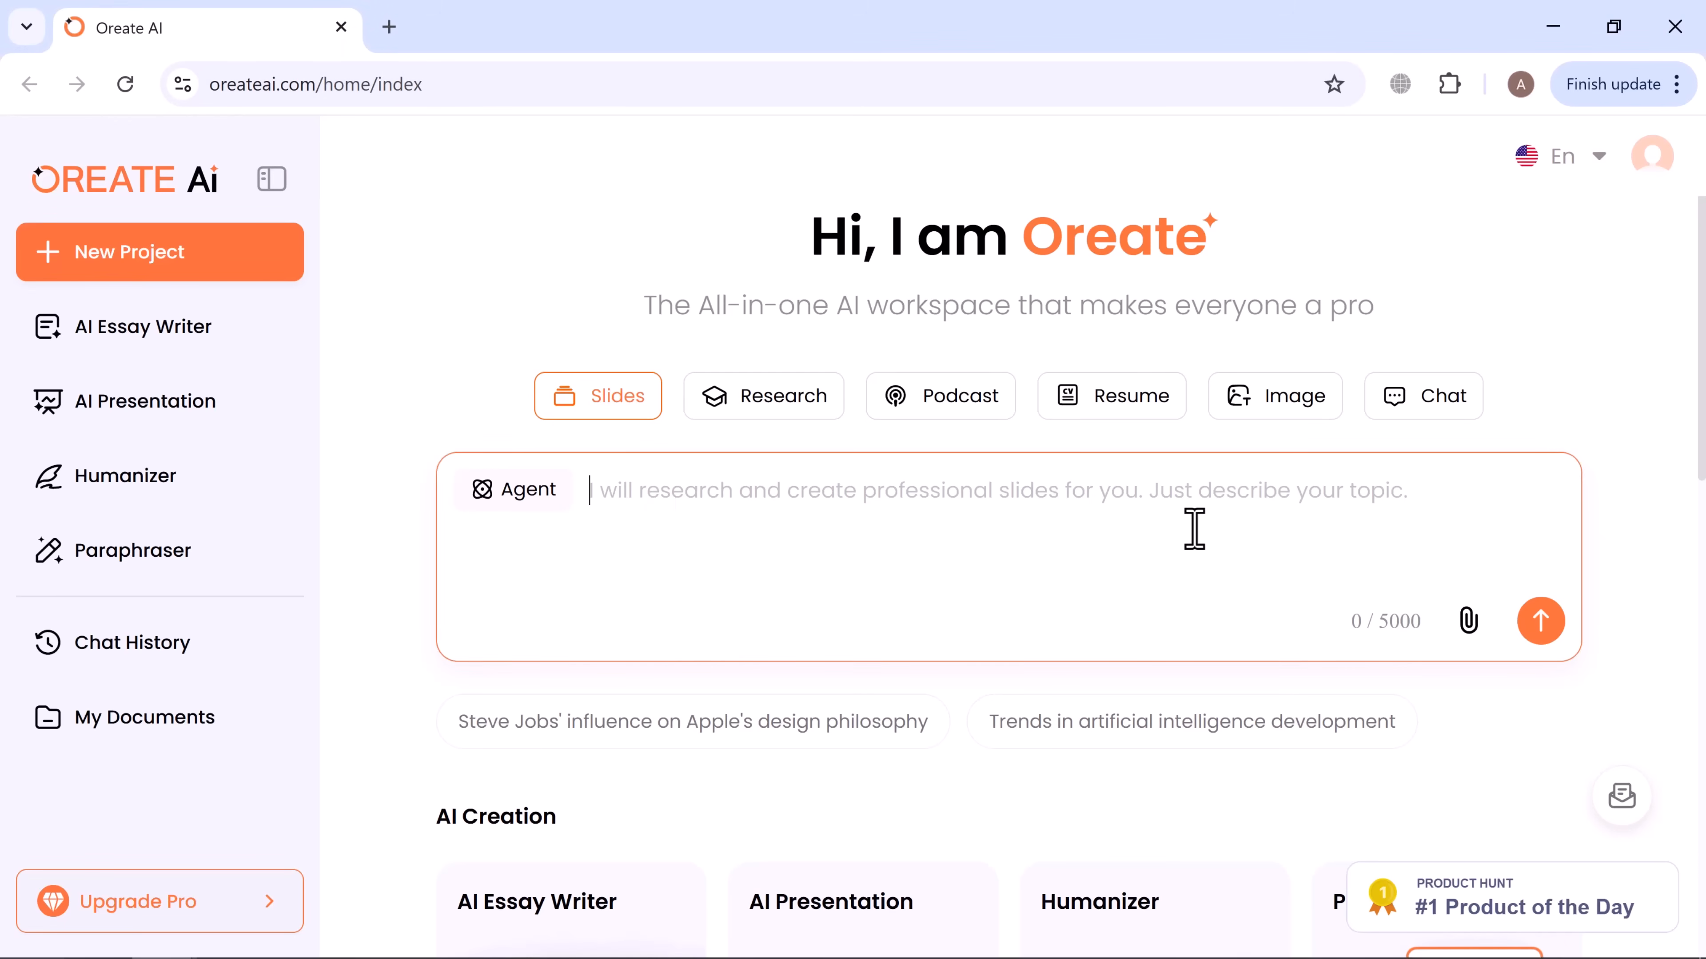
# Write the prompt 'Create a five-slide presentation on How Artificial Intelligence is Transforming Education...' in the Slides box.
pyautogui.write('Create a five-slide presentation on How Artificial Intelligence is Transforming Education, including bullet points and visuals.')
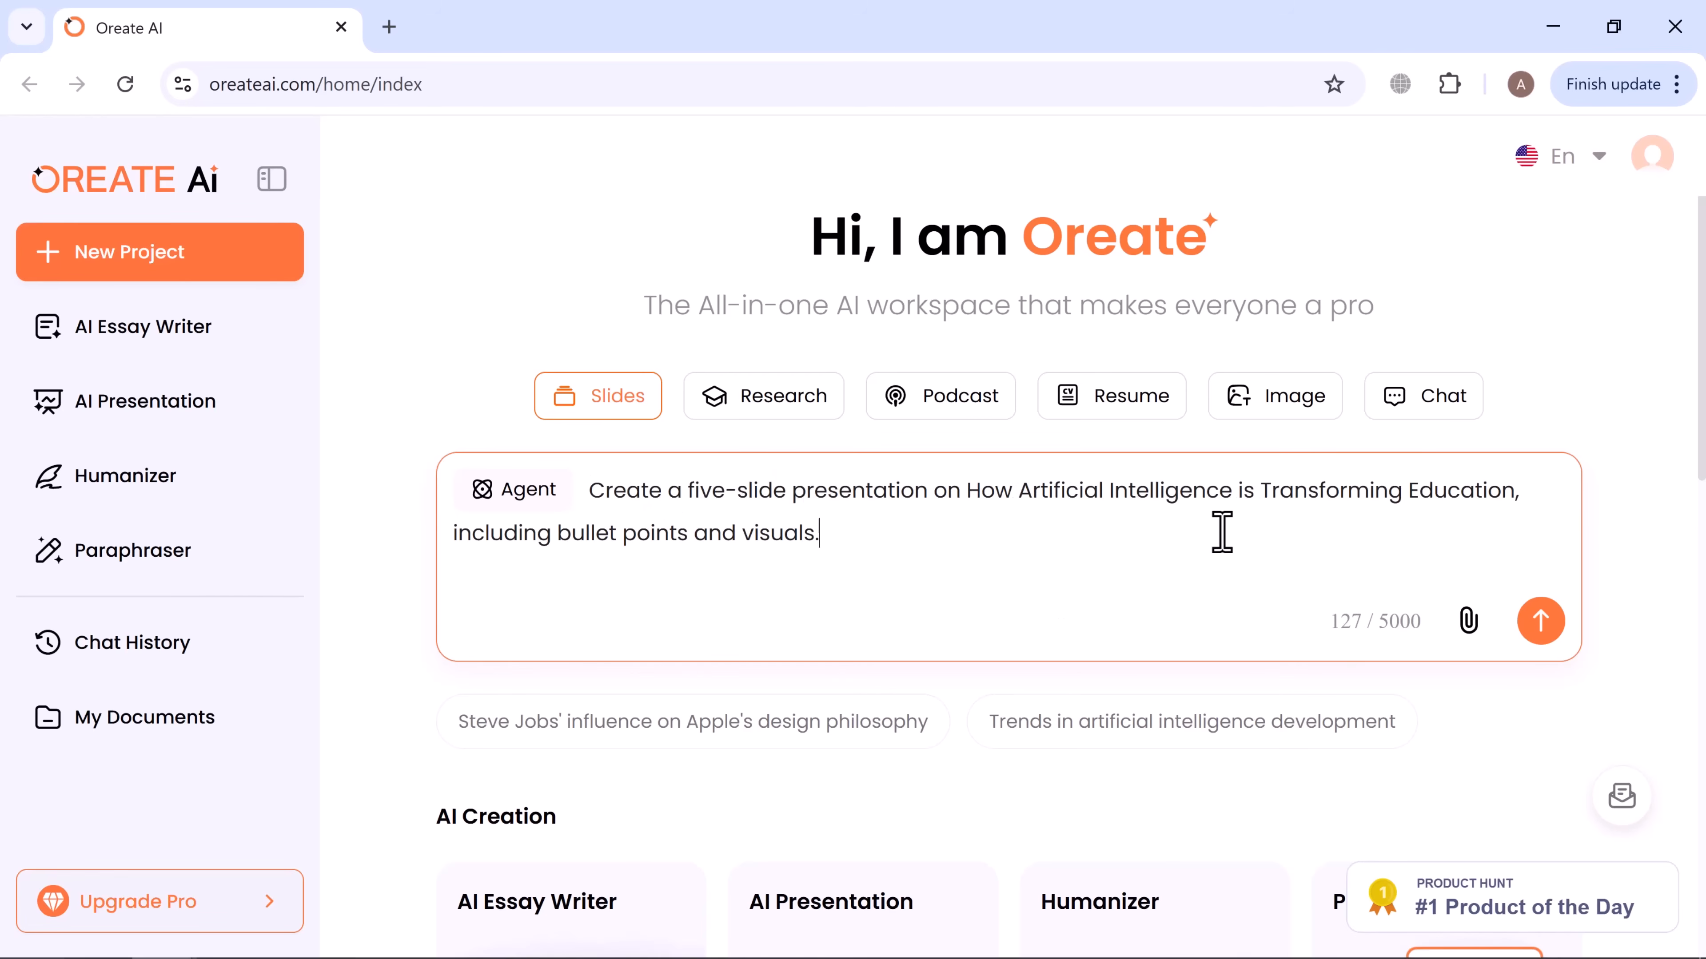
pyautogui.moveTo(346, 505)
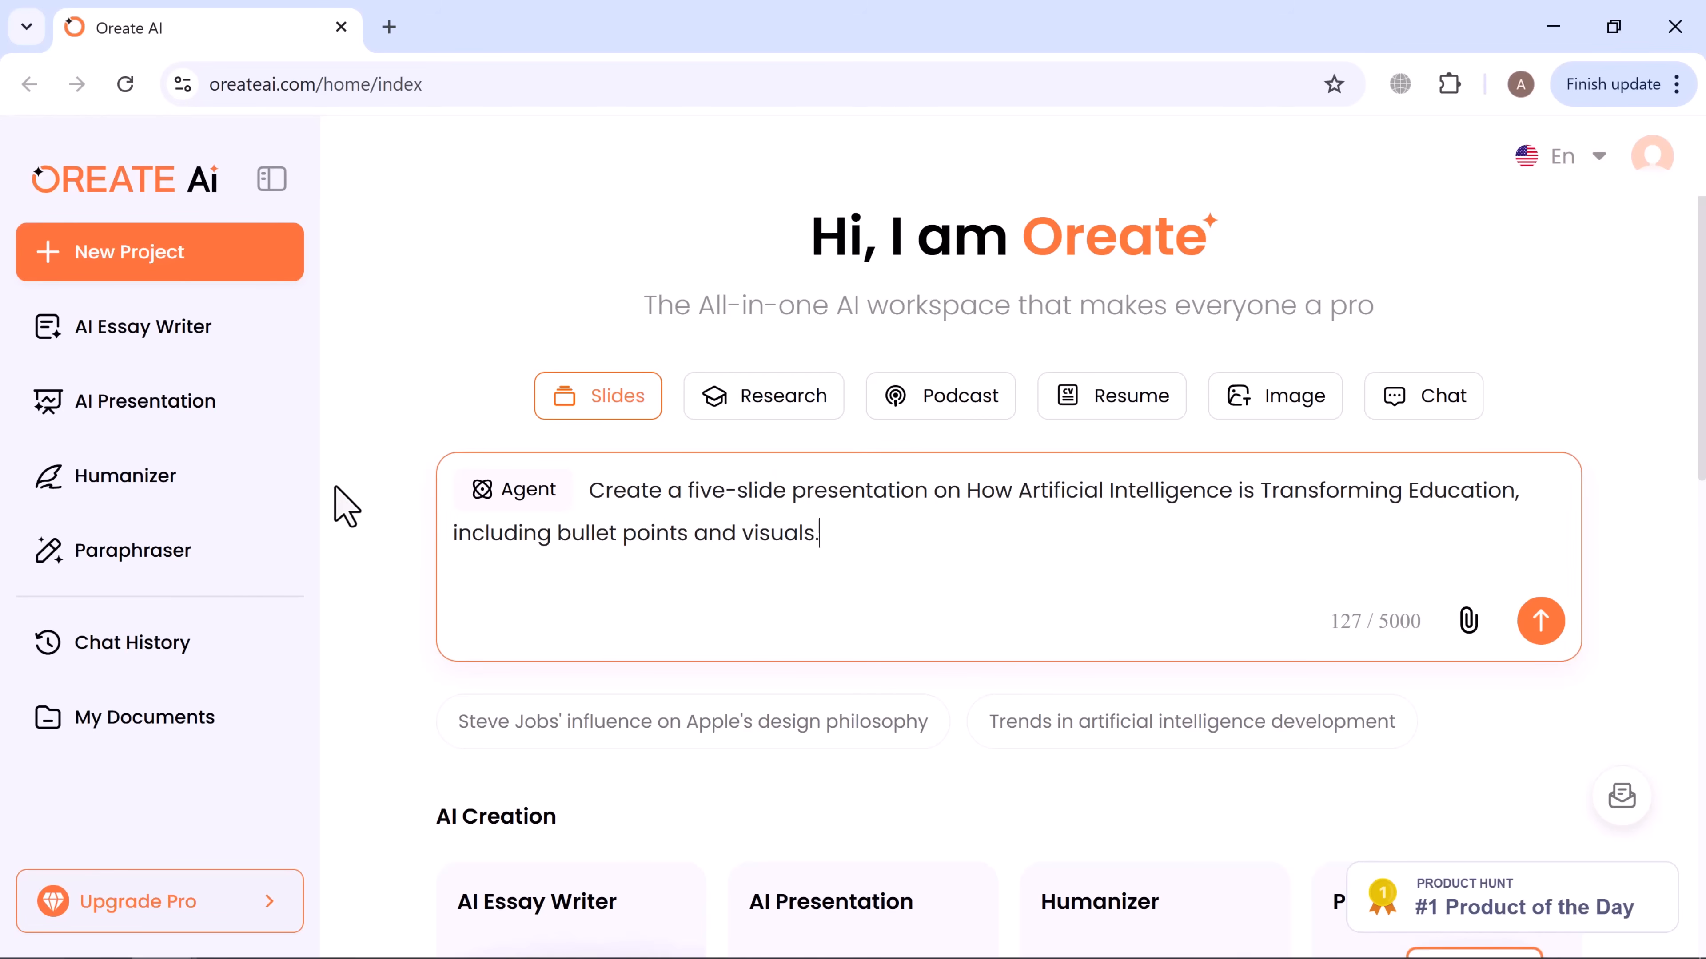
pyautogui.moveTo(933, 491)
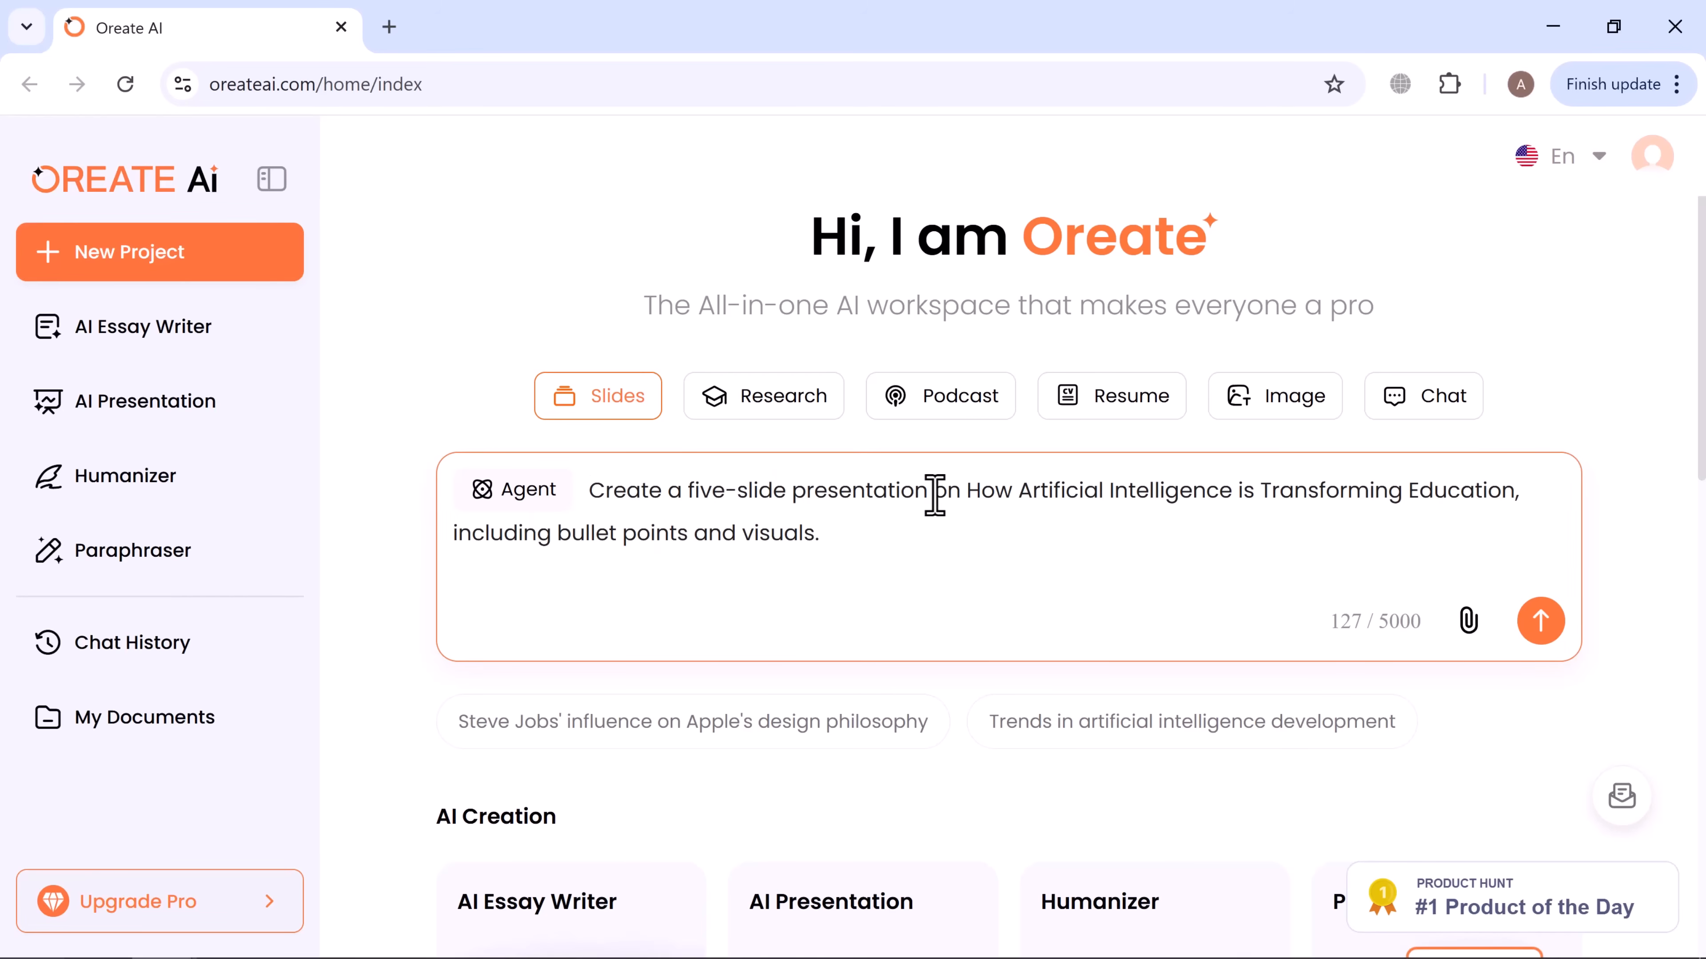
pyautogui.moveTo(1539, 621)
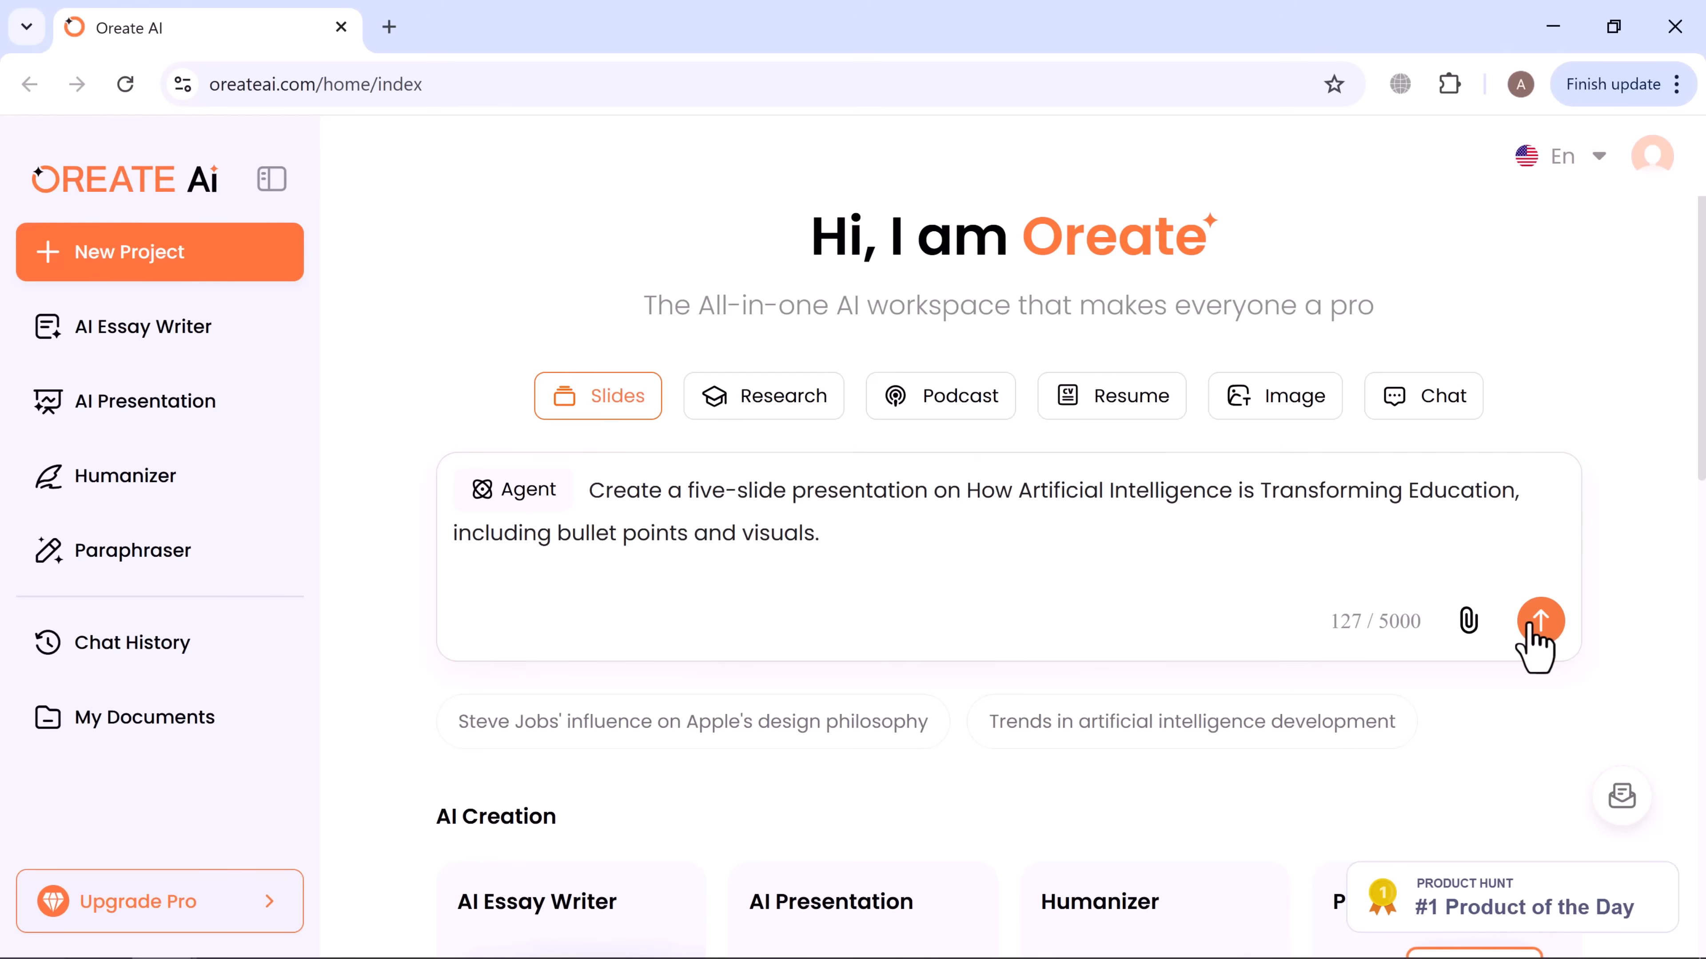
pyautogui.moveTo(1542, 636)
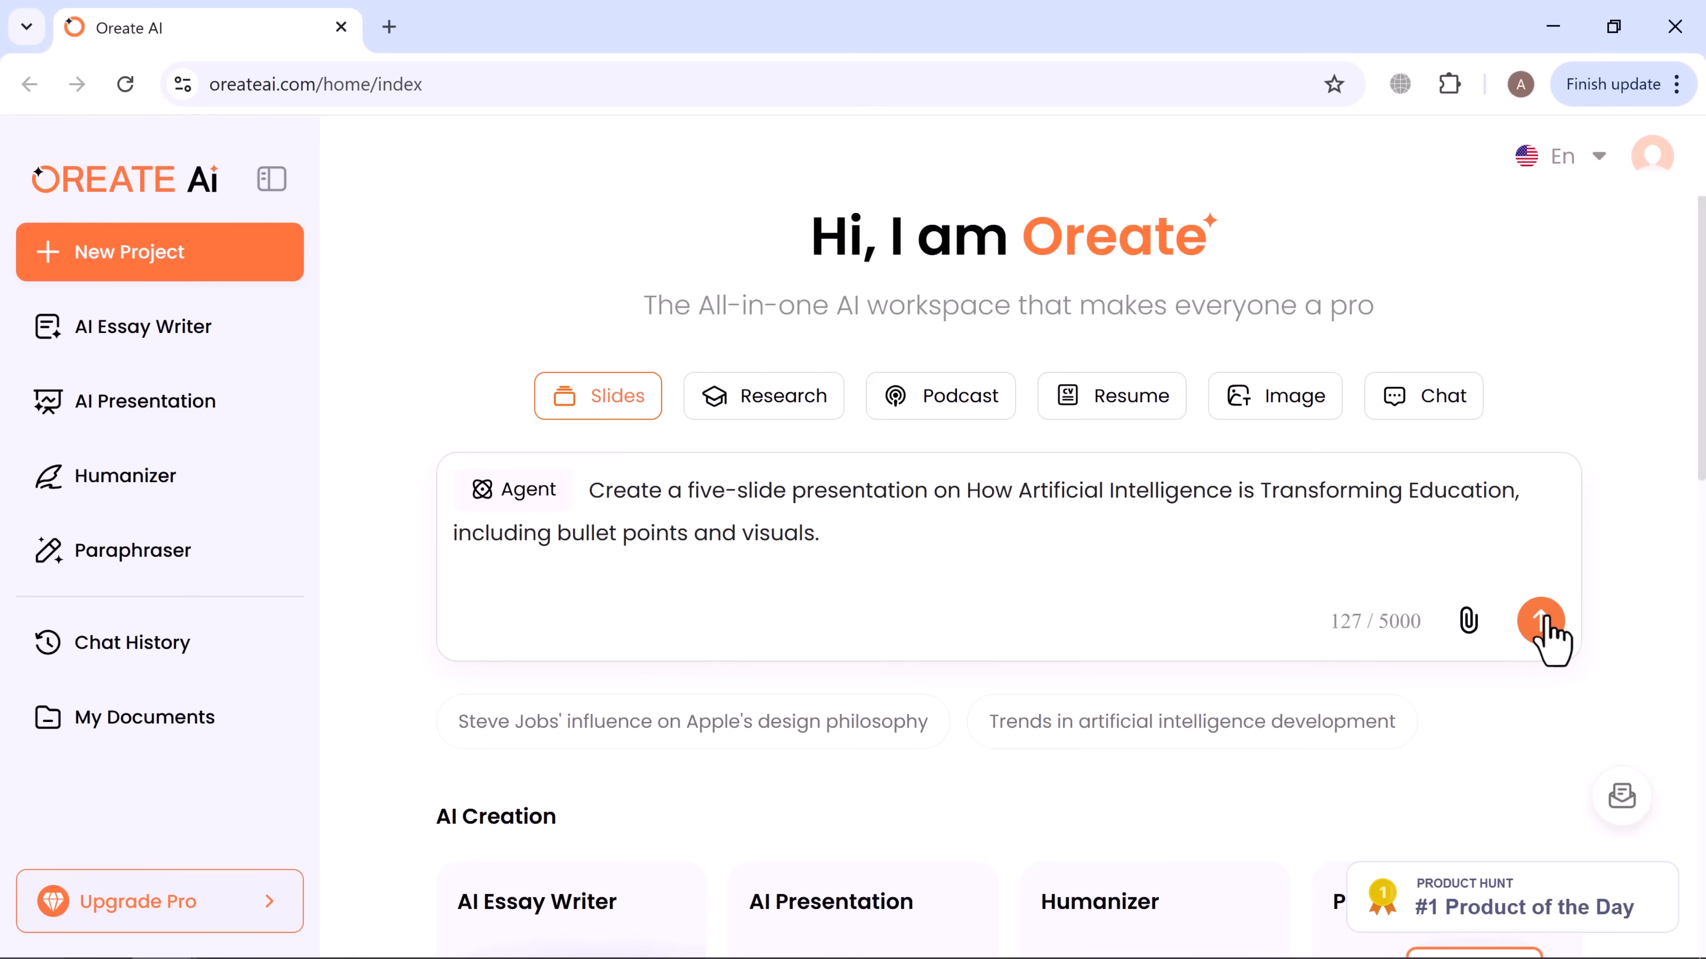
# Submit the request, generate the five-slide outline, and turn it into slides.
pyautogui.click(1542, 621)
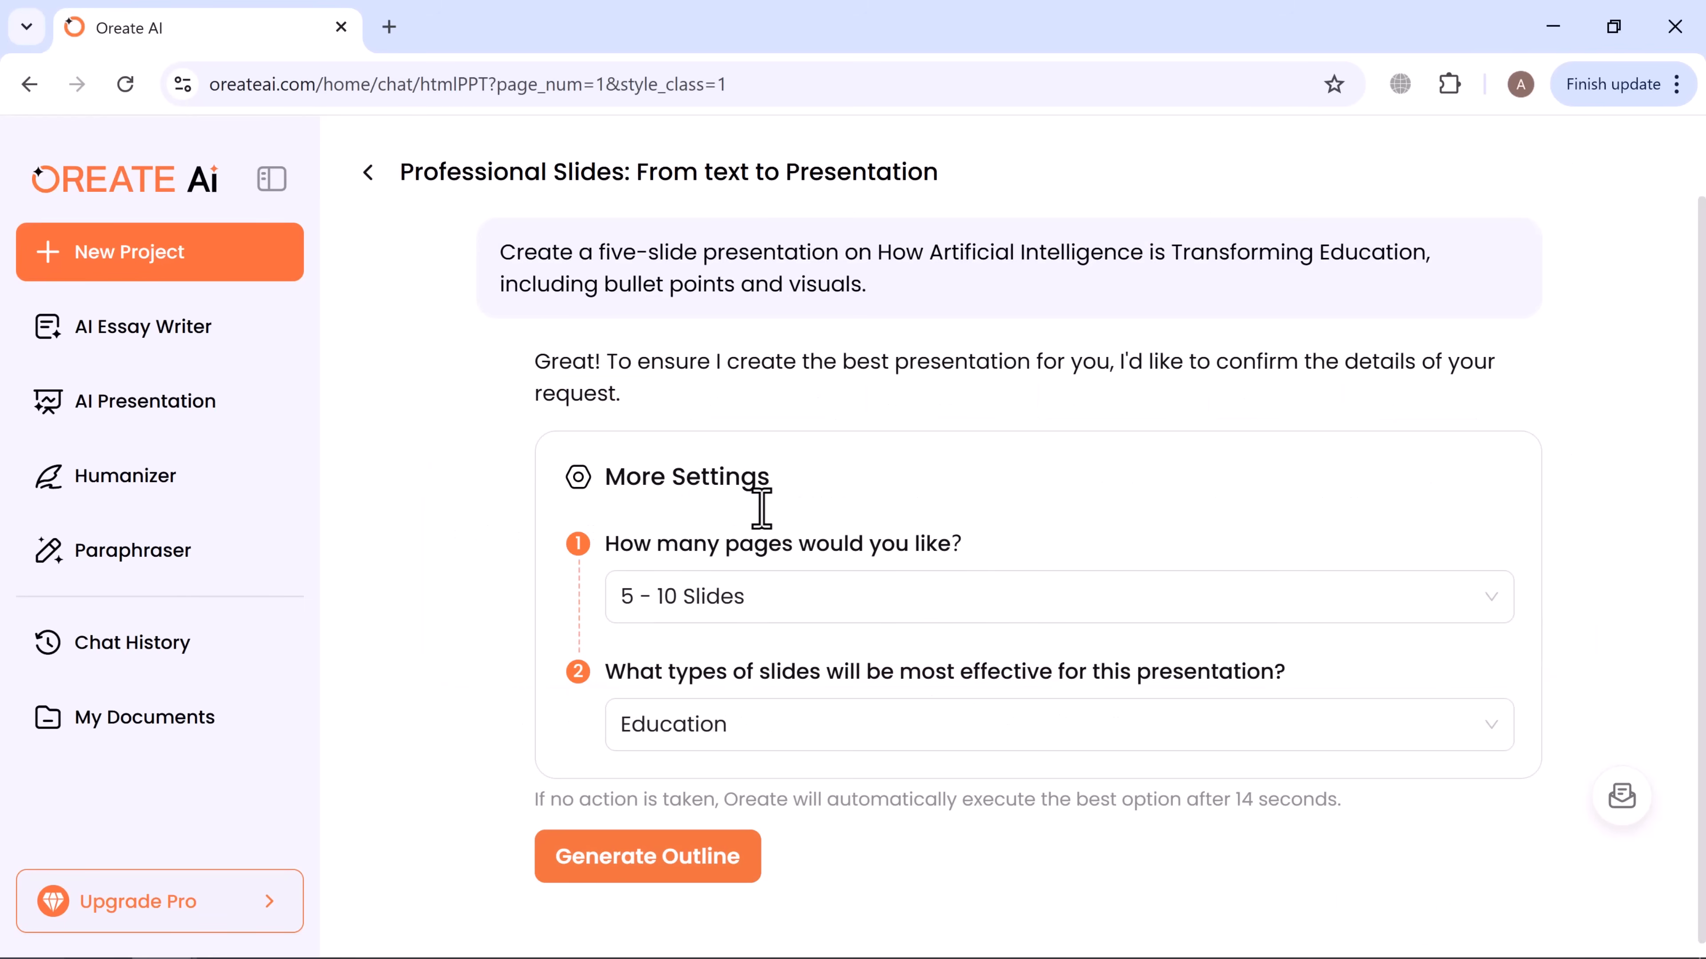
pyautogui.click(646, 856)
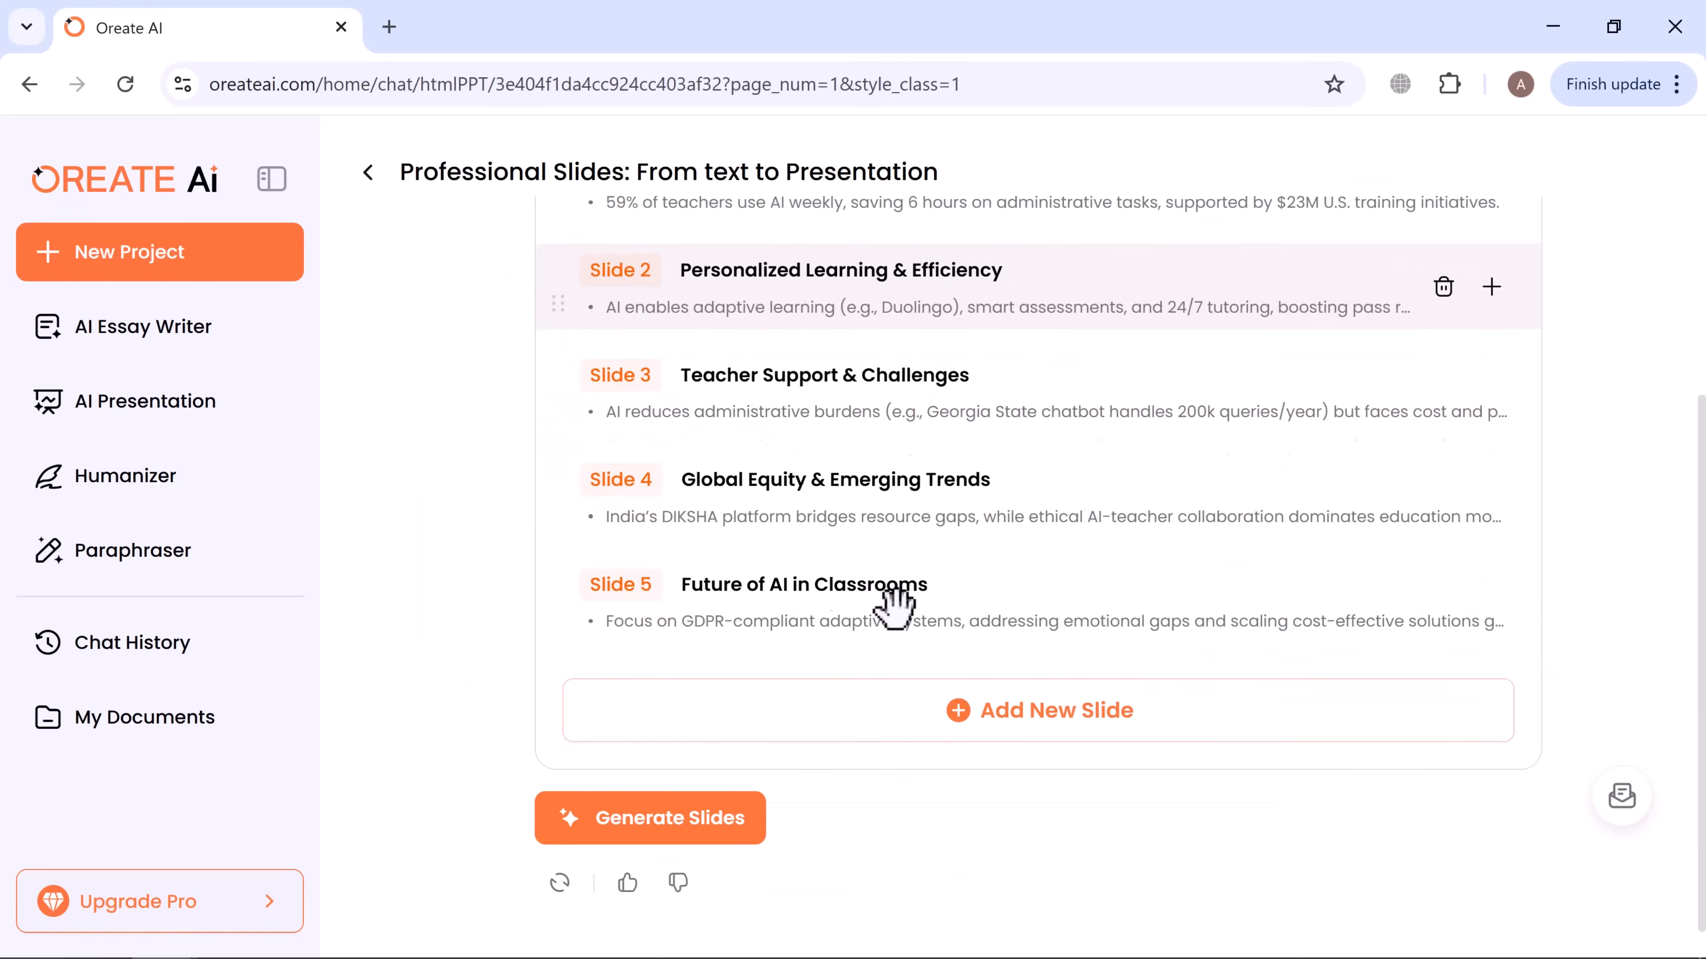
pyautogui.click(650, 818)
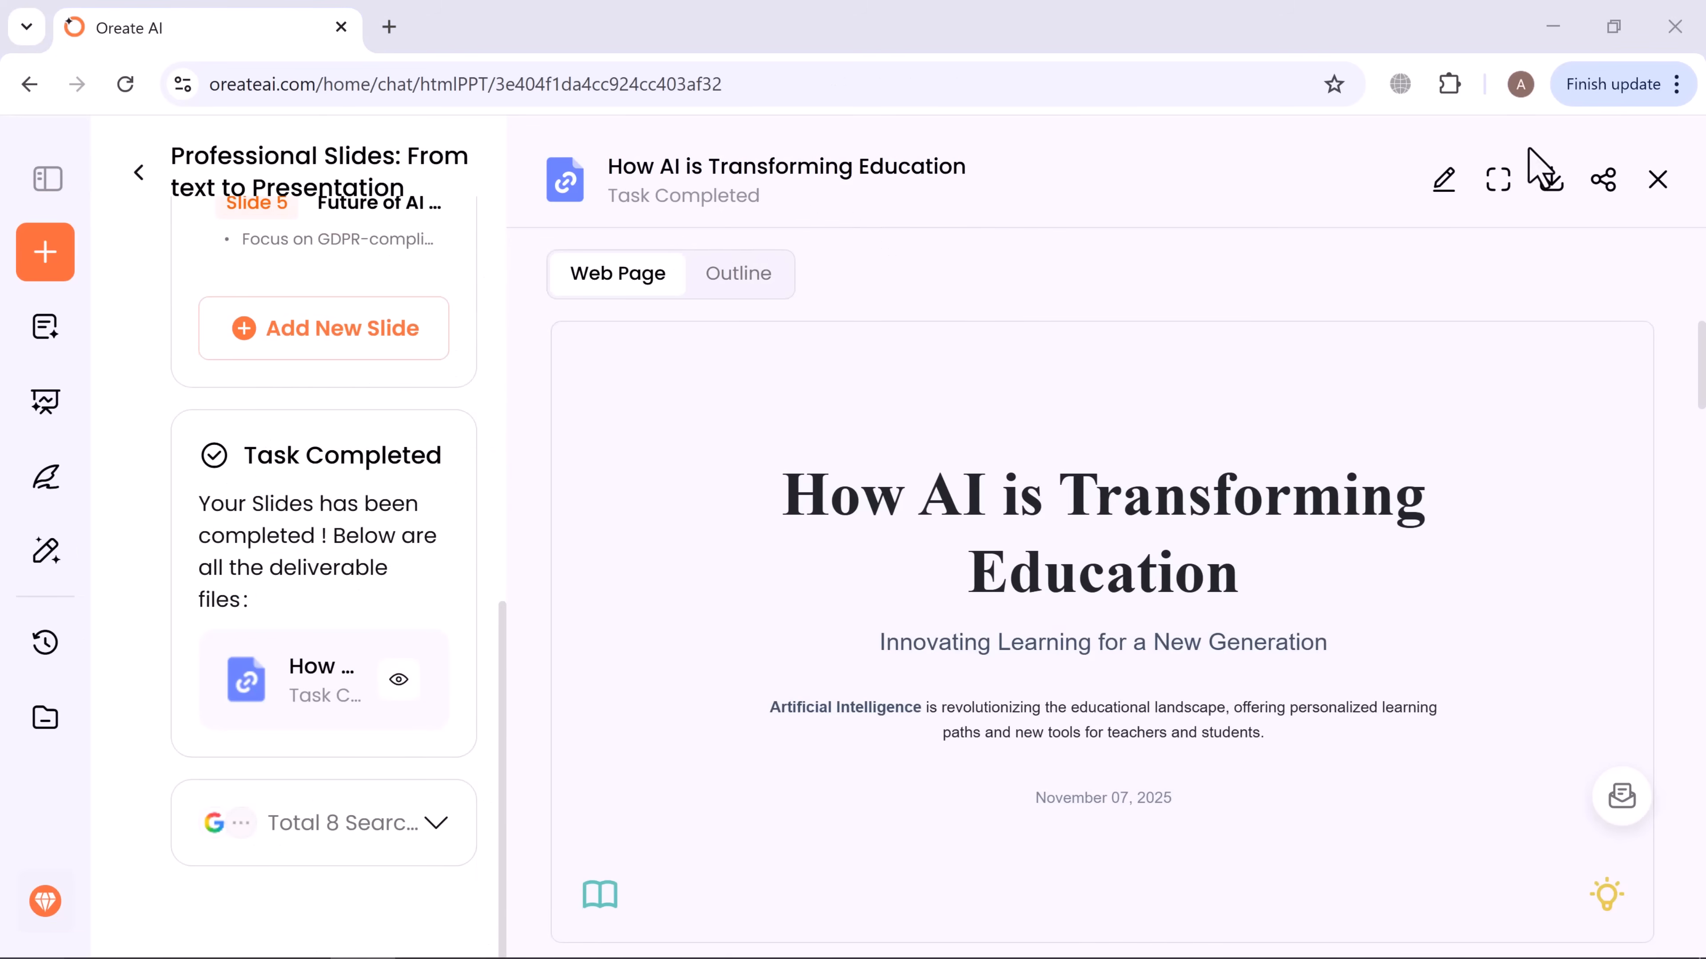
# Enlarge the slide preview, page through the slides, then leave full screen.
pyautogui.click(1496, 179)
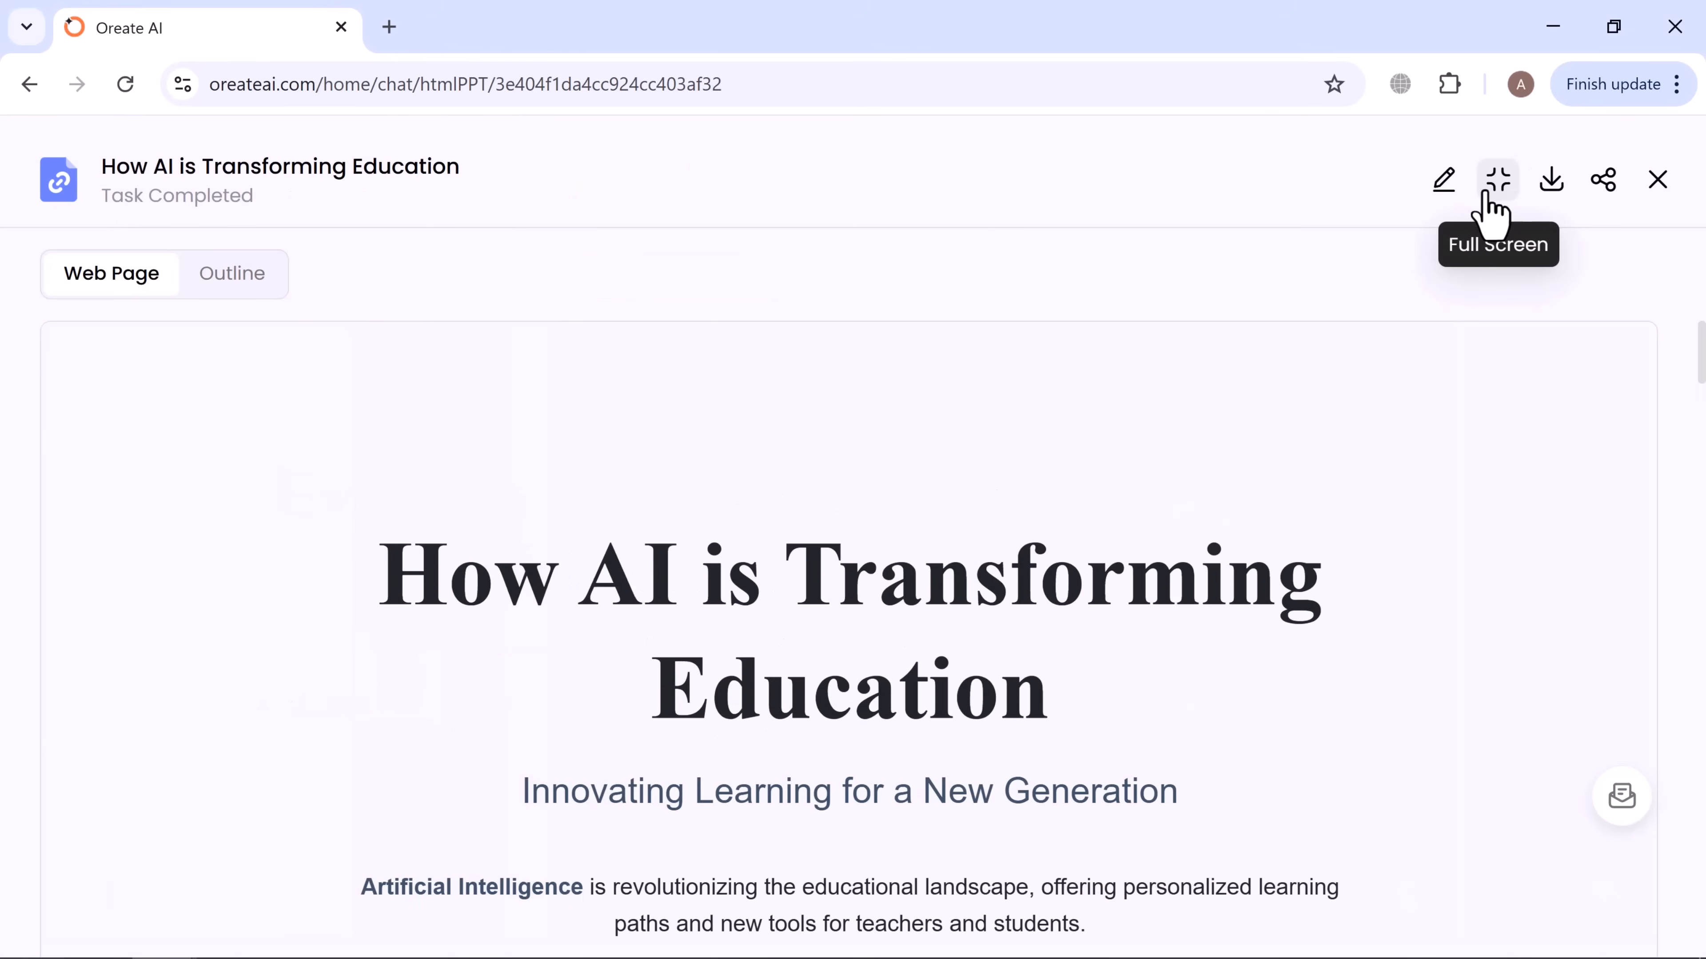
pyautogui.scroll(-3)
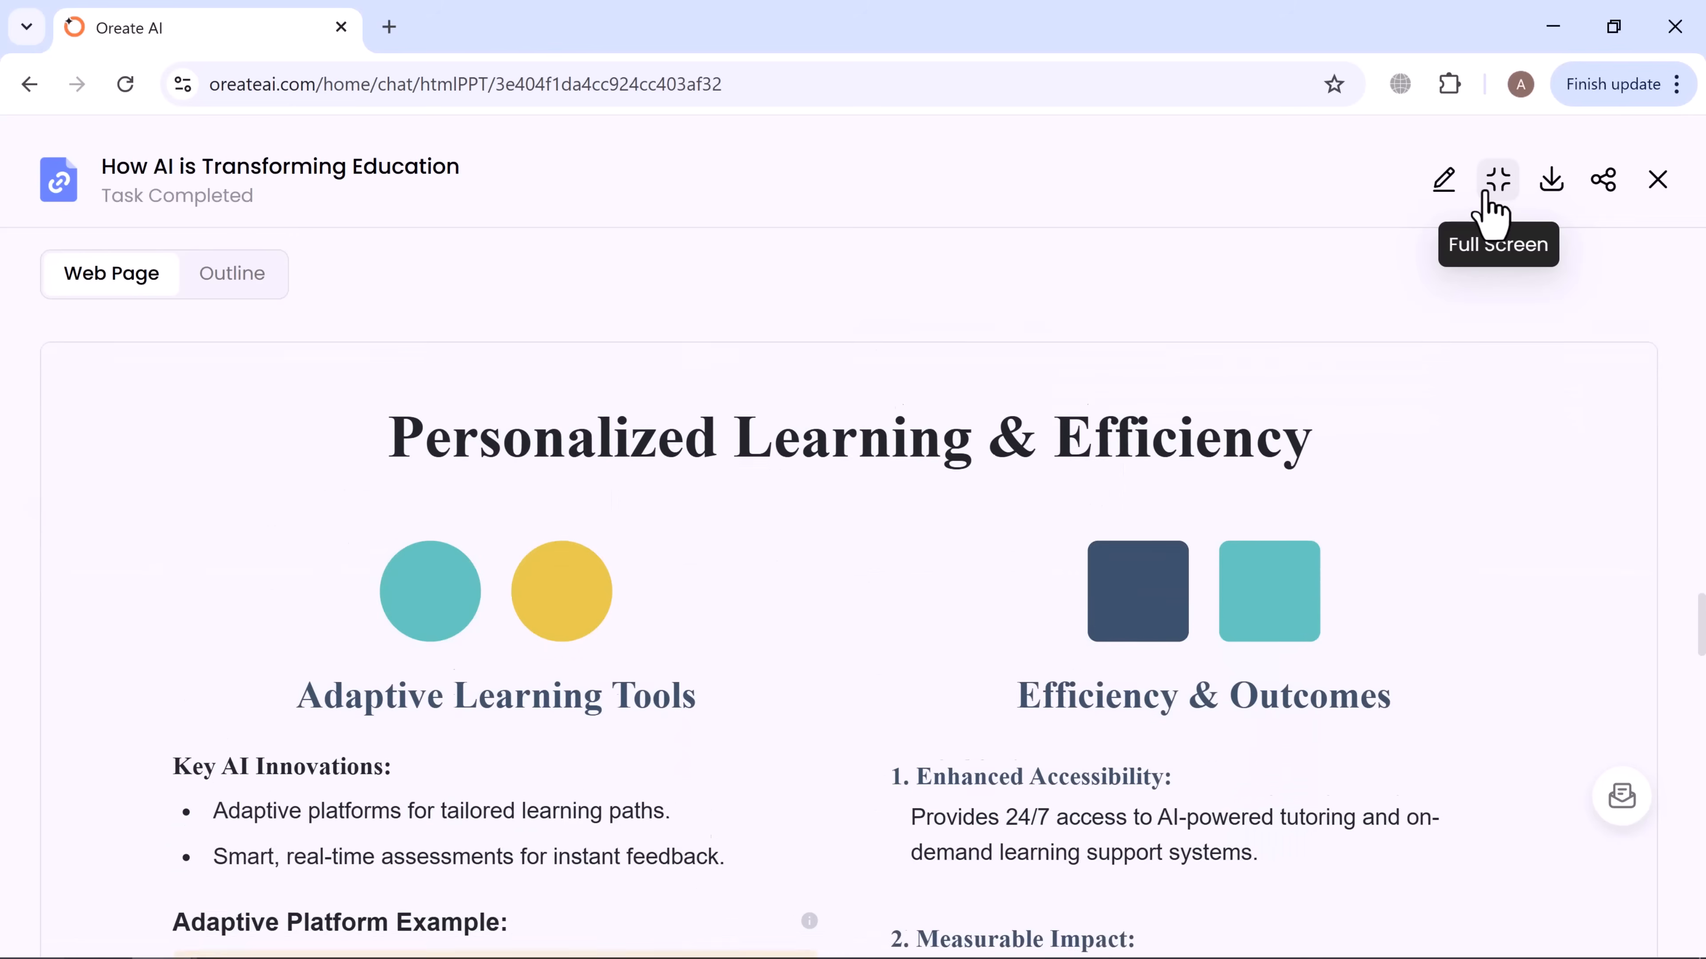
pyautogui.scroll(-3)
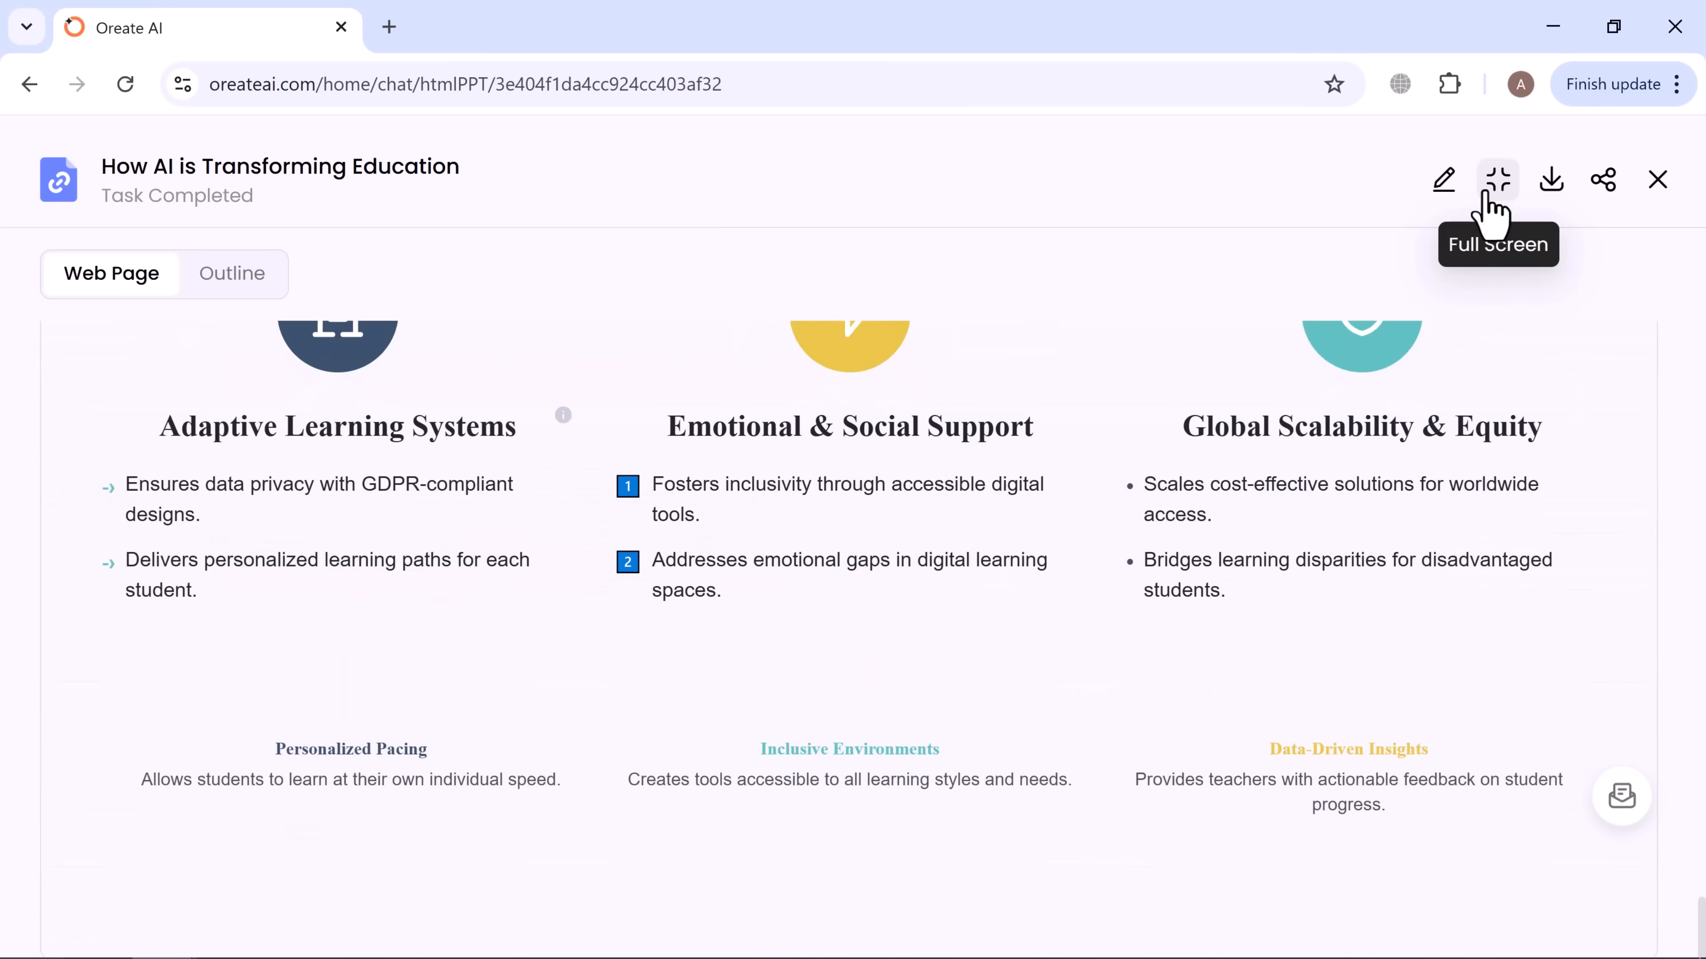
pyautogui.click(1551, 179)
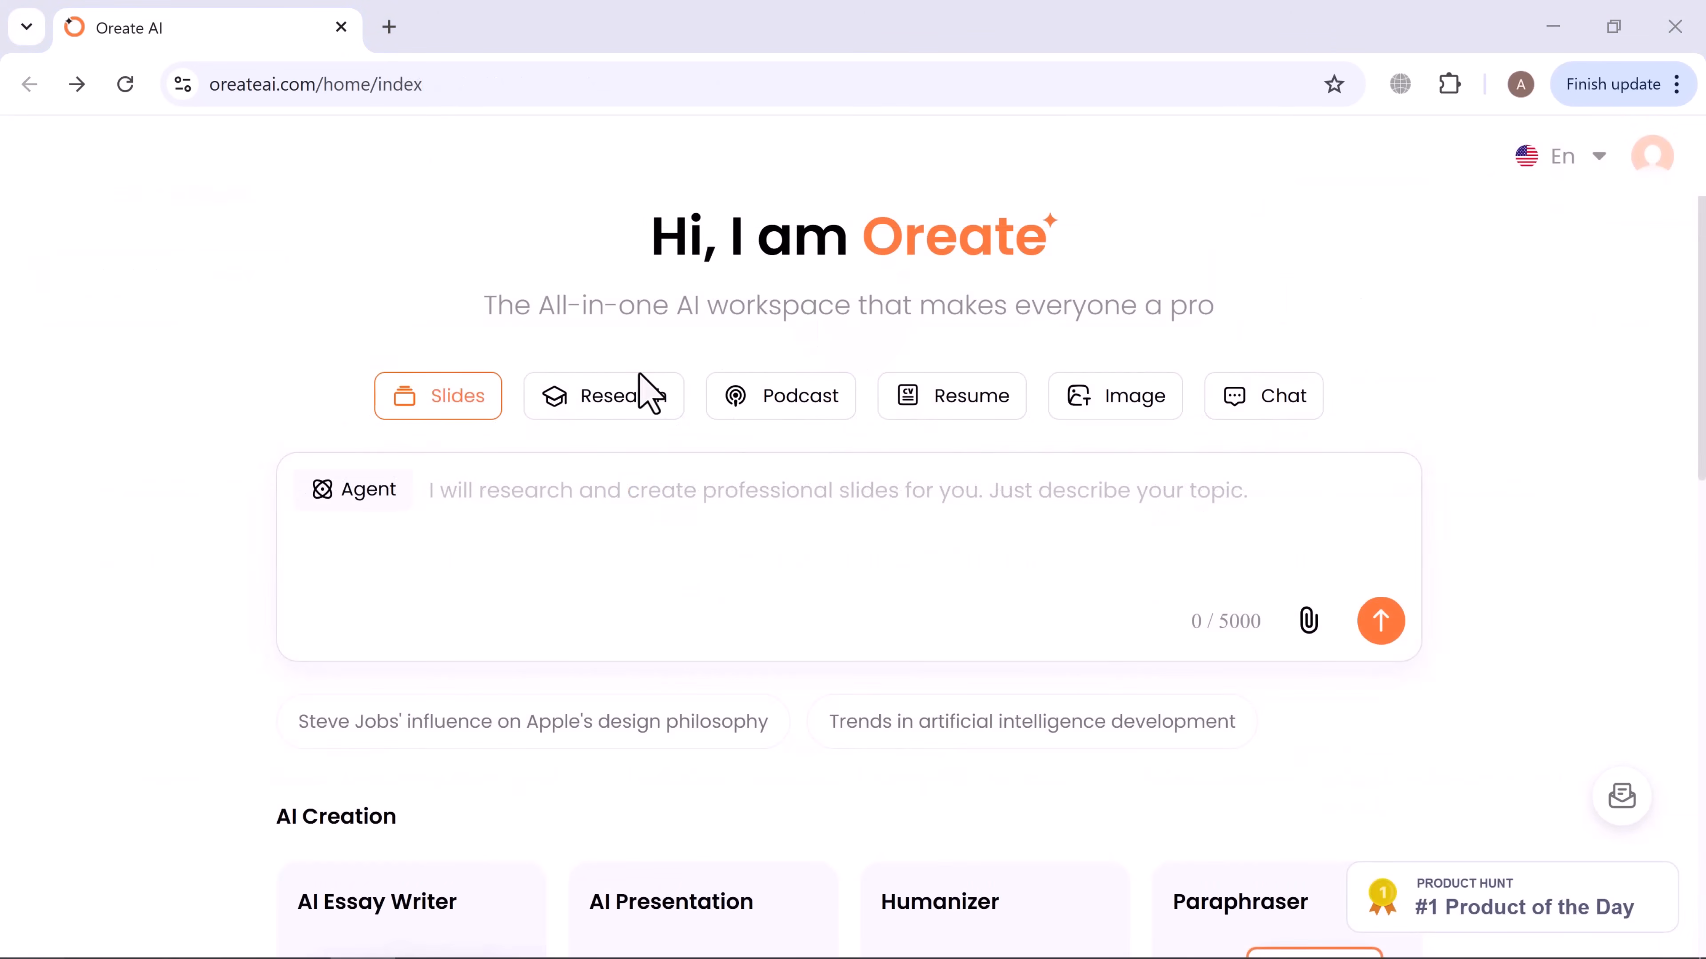
pyautogui.moveTo(609, 407)
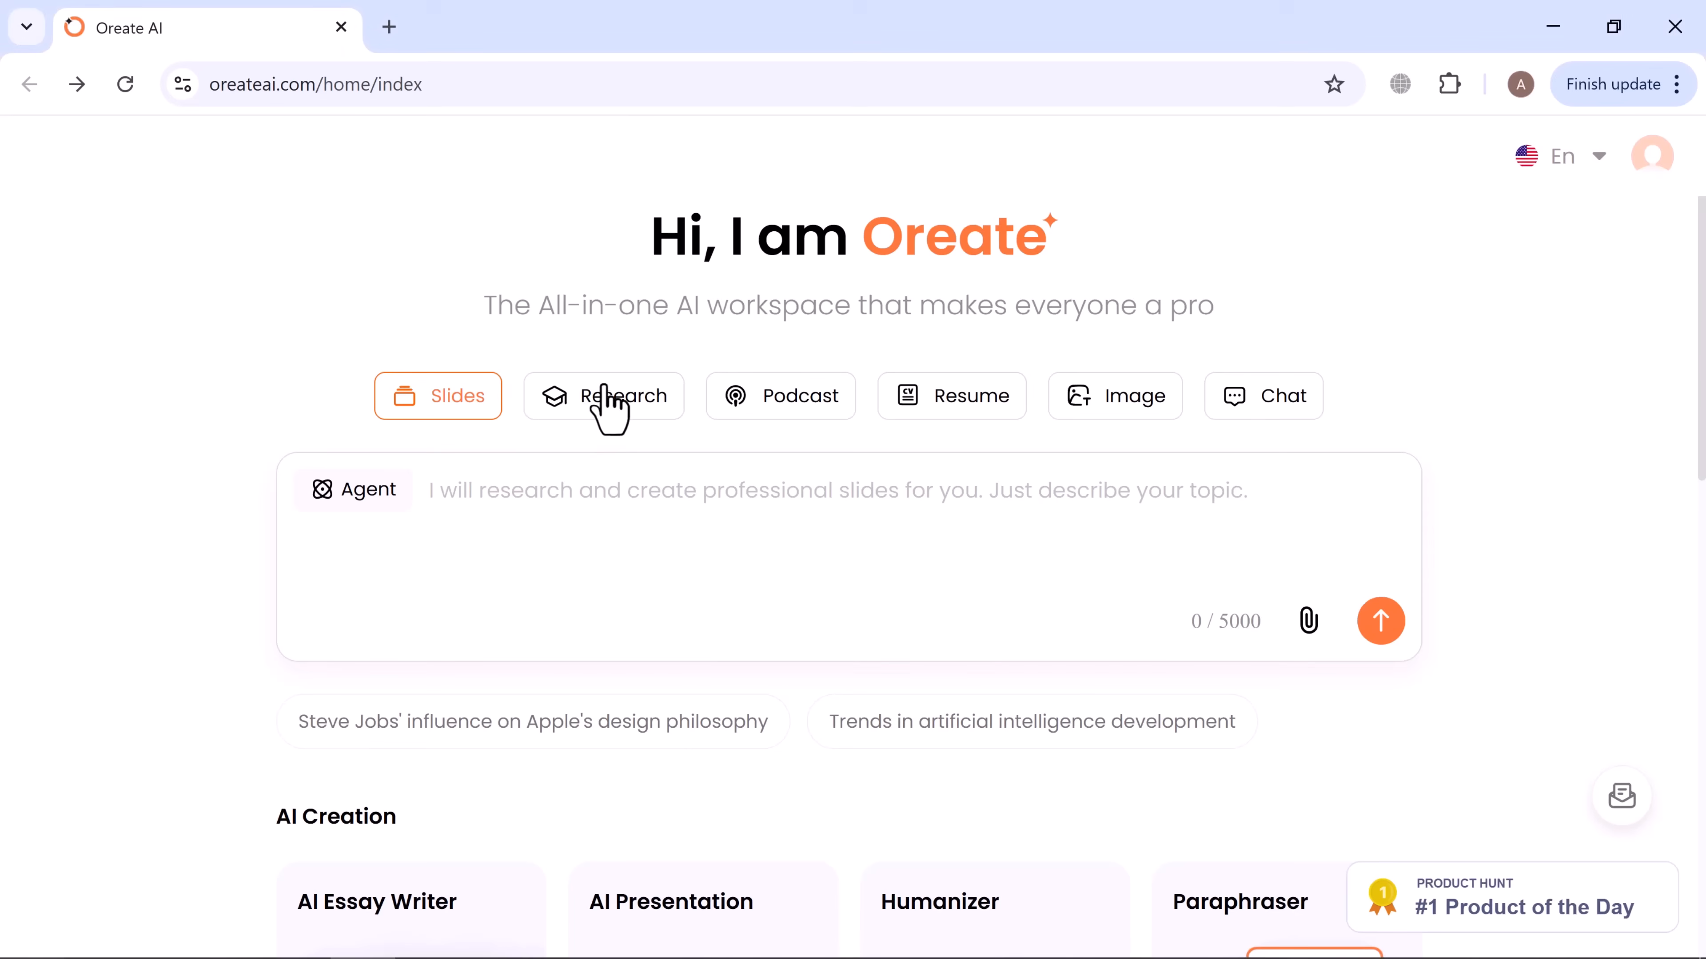
# Switch to Research mode and write the remote-work productivity research summary prompt.
pyautogui.click(603, 394)
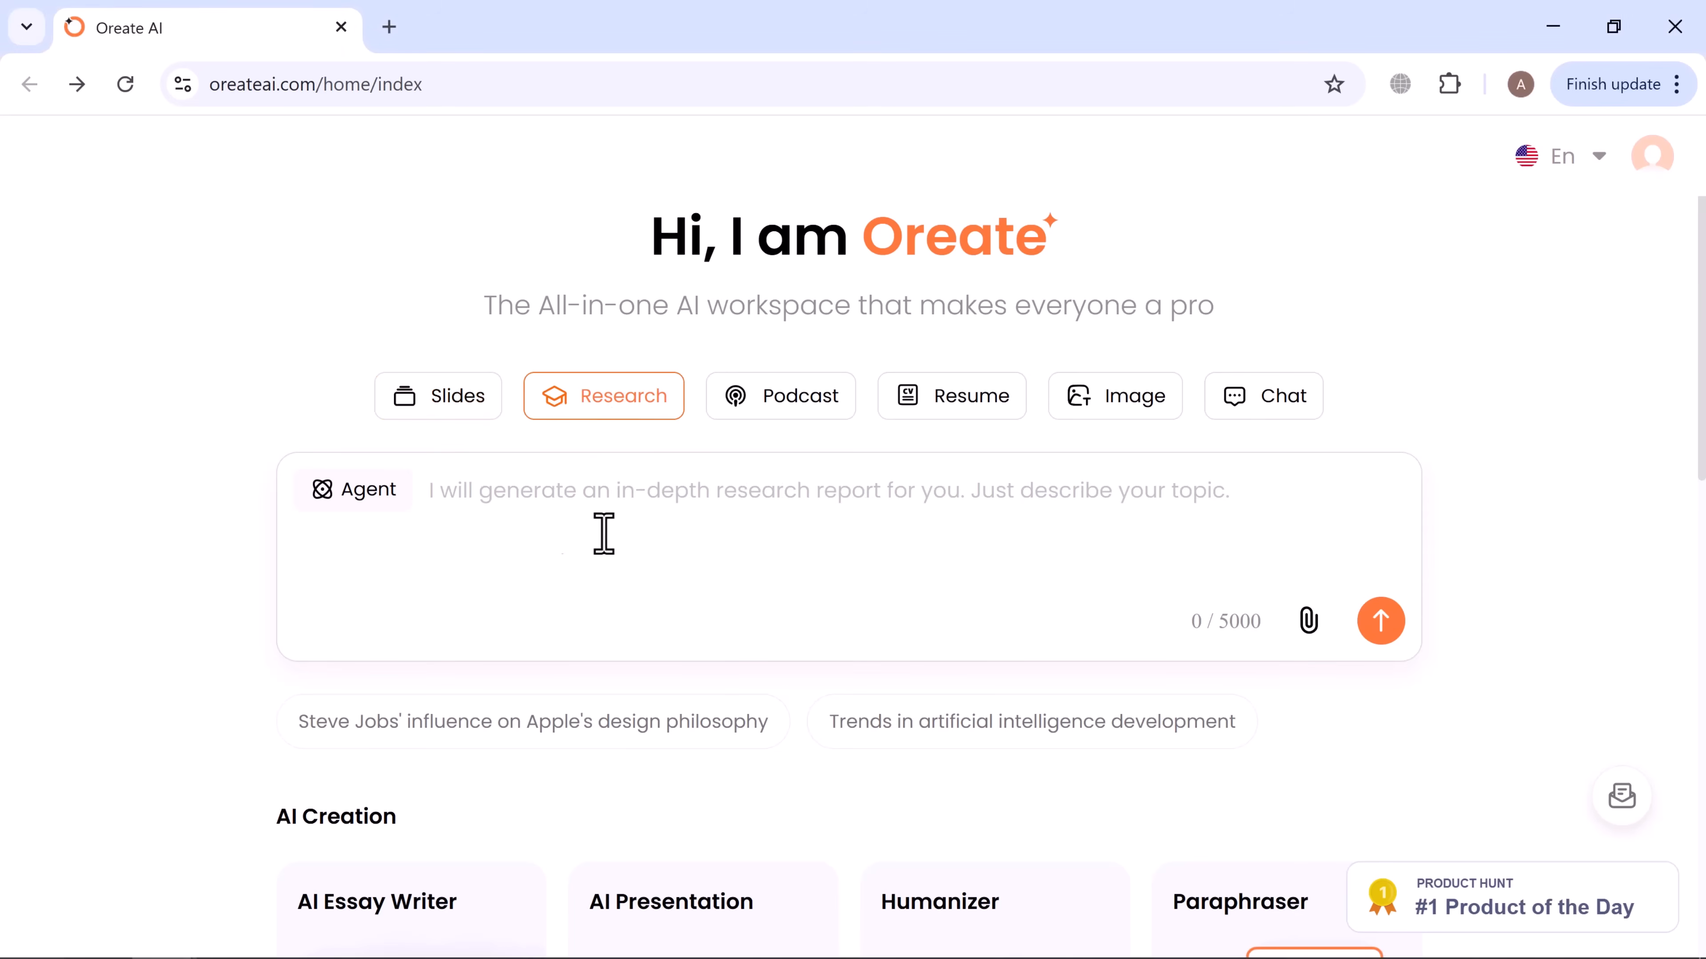
pyautogui.write('Write a research summary about the impact of remote work on employee productivity with real examples, in APA format')
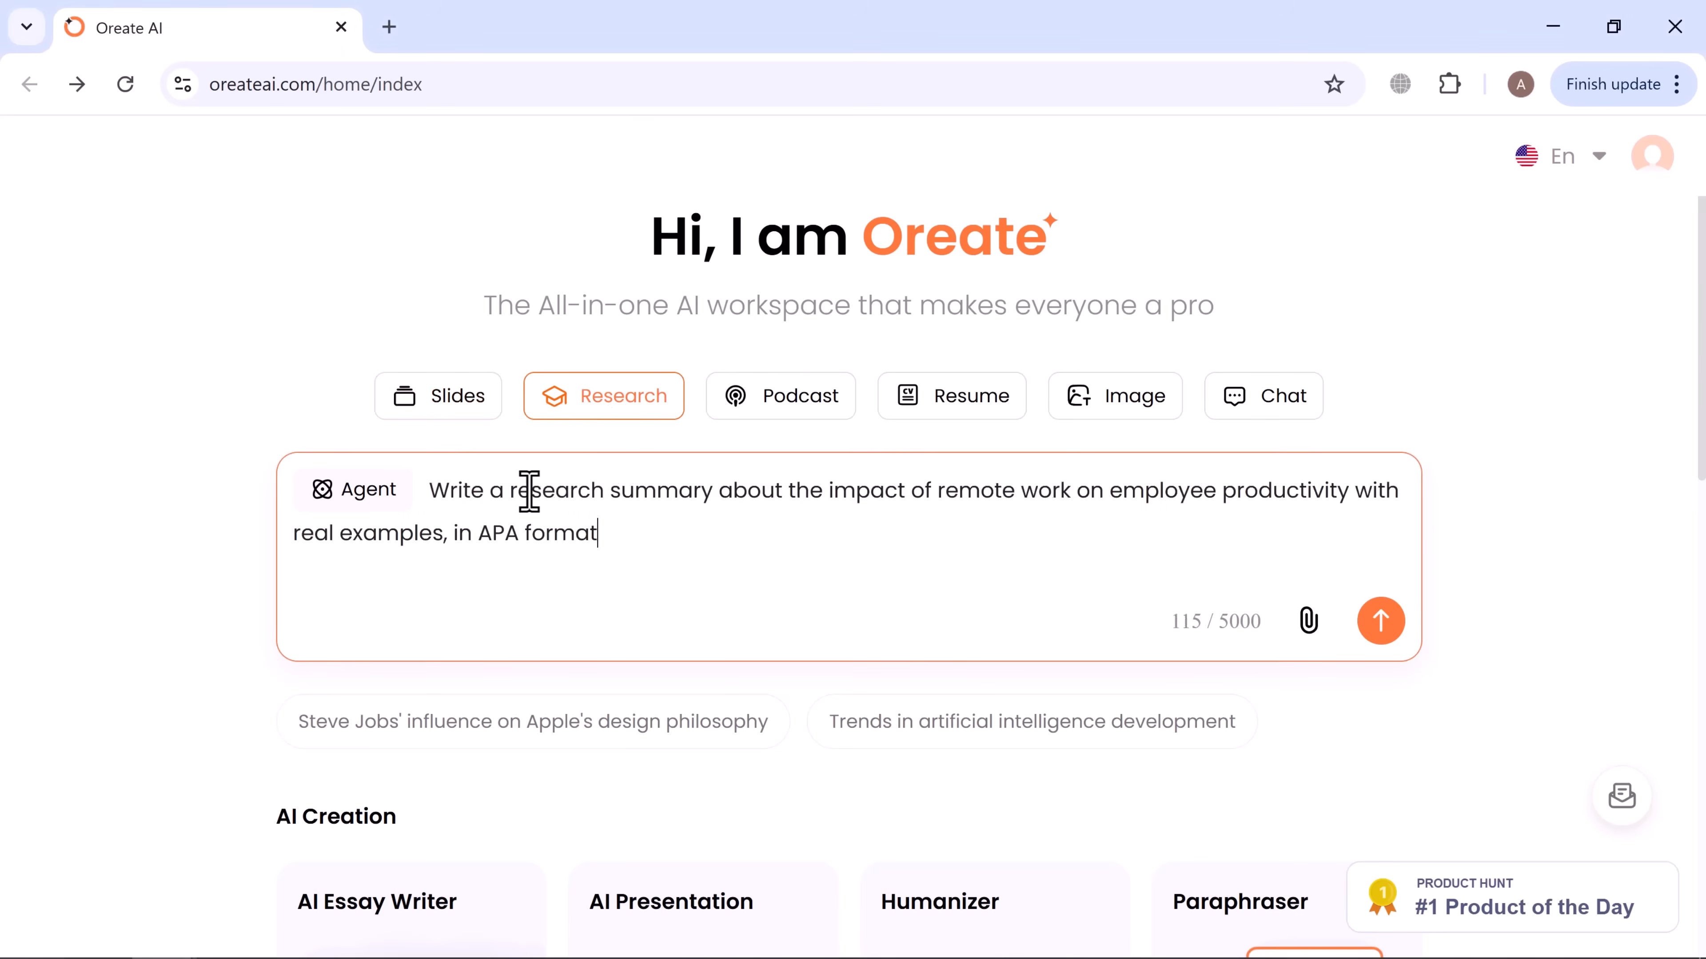
pyautogui.moveTo(1339, 500)
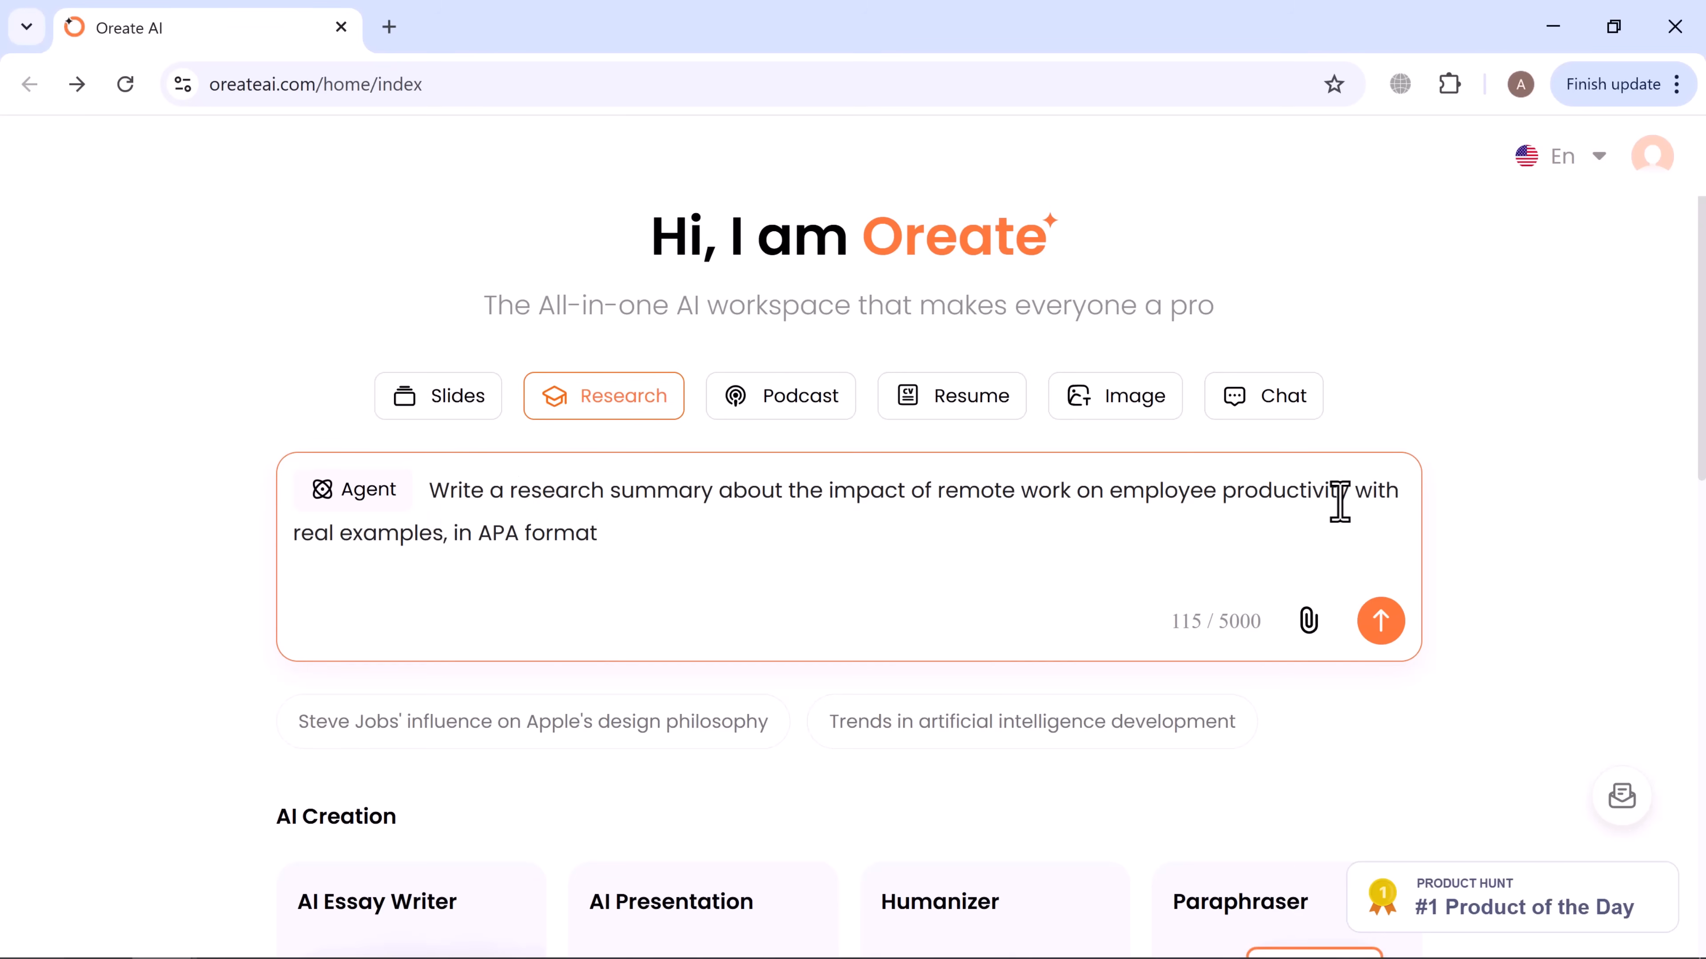
pyautogui.moveTo(553, 517)
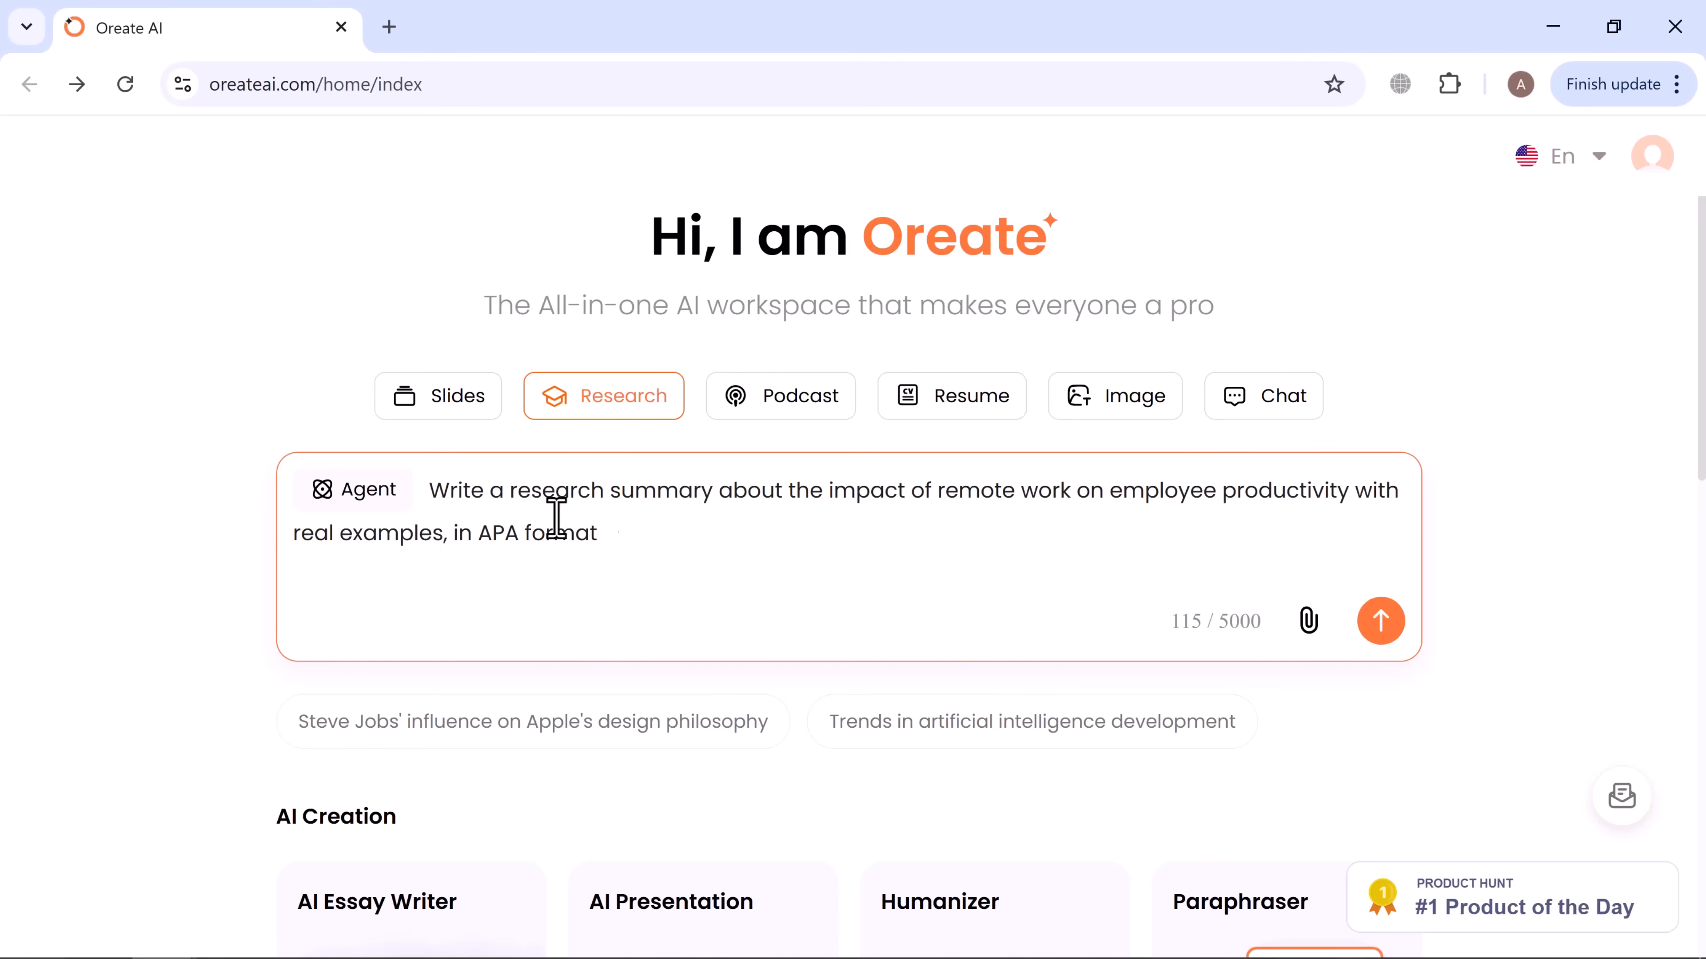
pyautogui.moveTo(1425, 640)
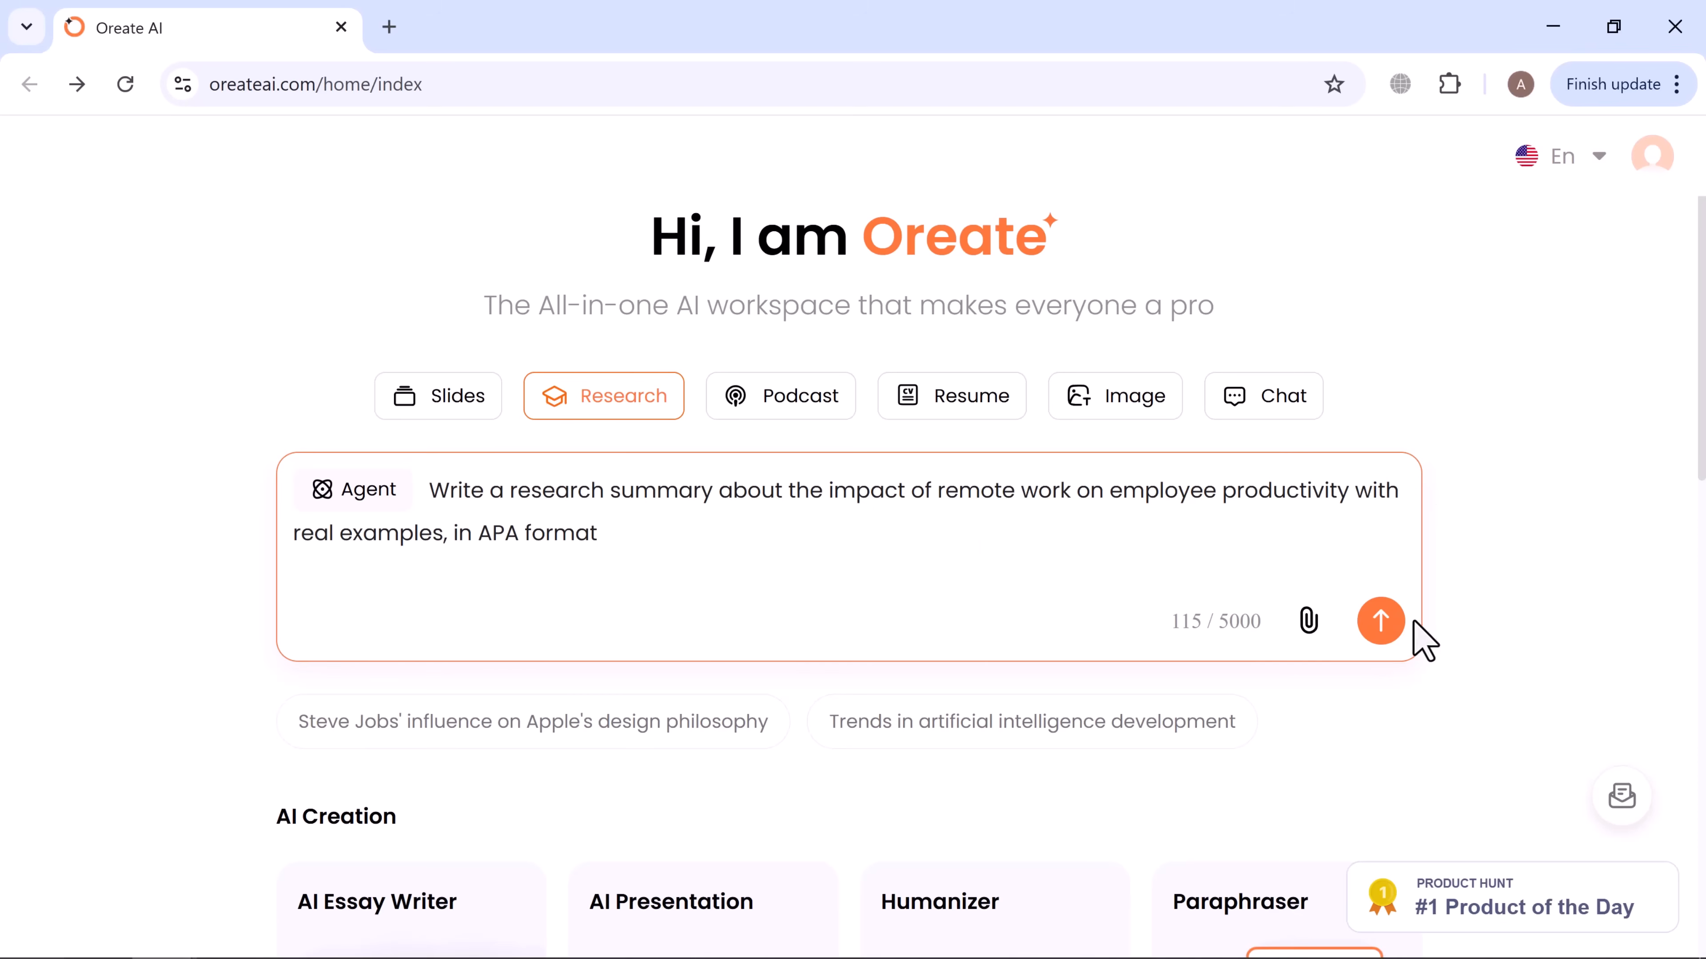
# Submit the research request and generate the full report from its outline.
pyautogui.click(1380, 621)
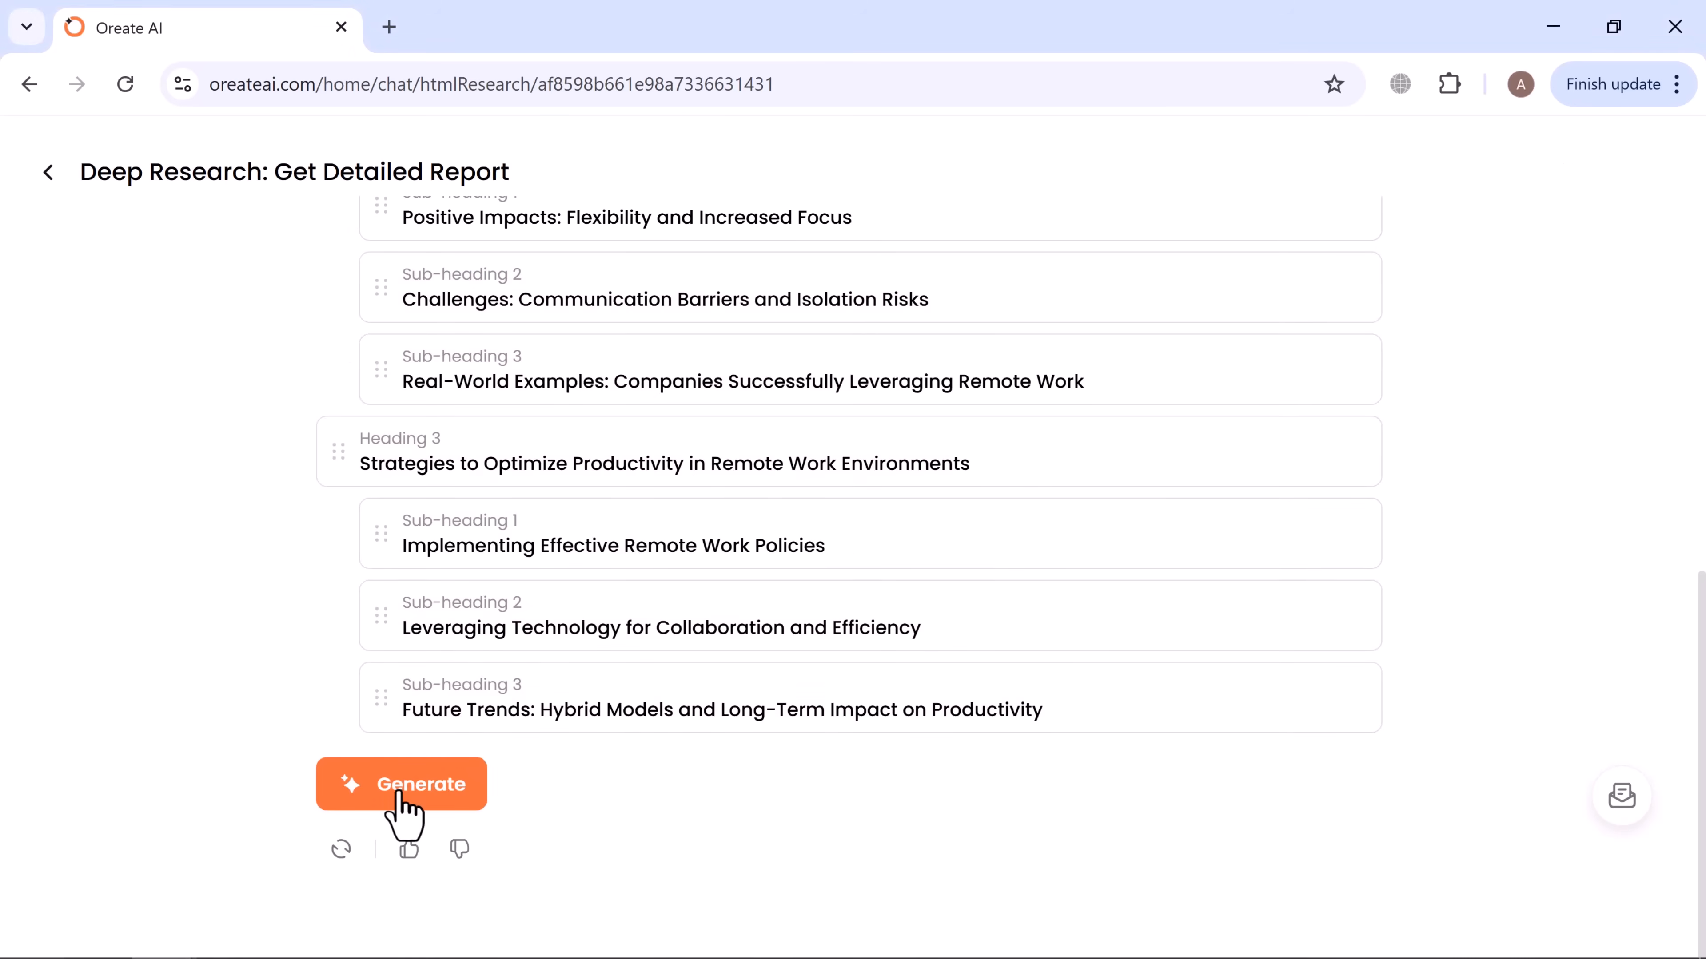
pyautogui.click(402, 783)
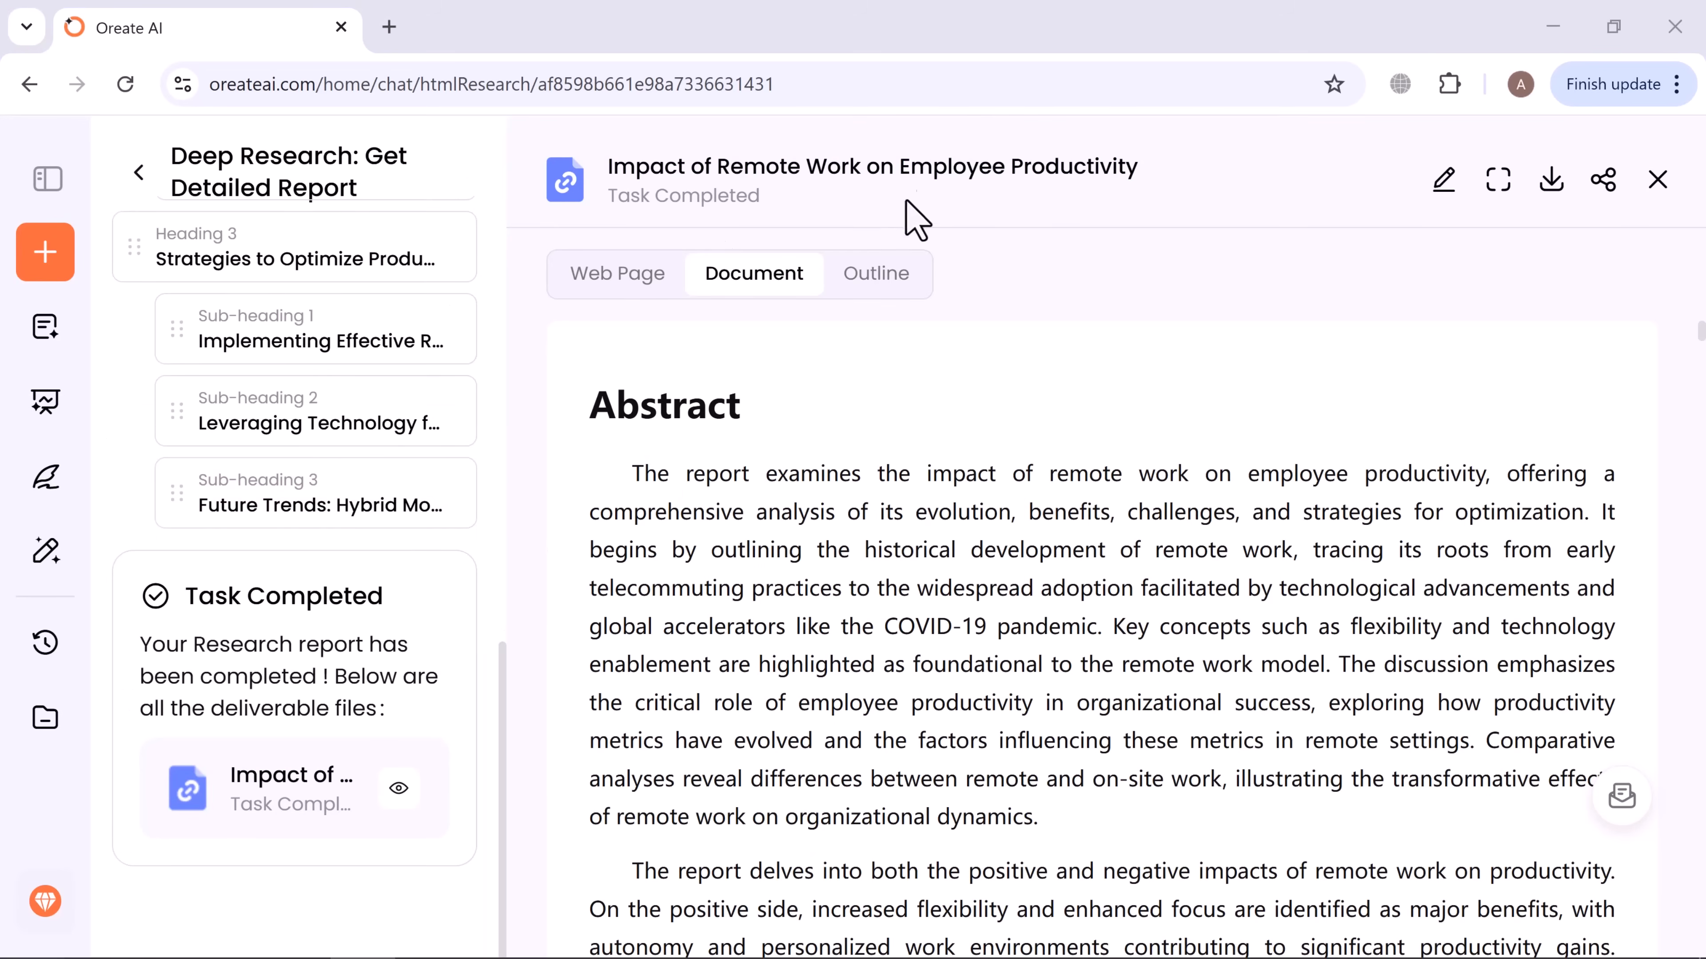
# Read through the remote work productivity report, then go back to the home page.
pyautogui.scroll(-3)
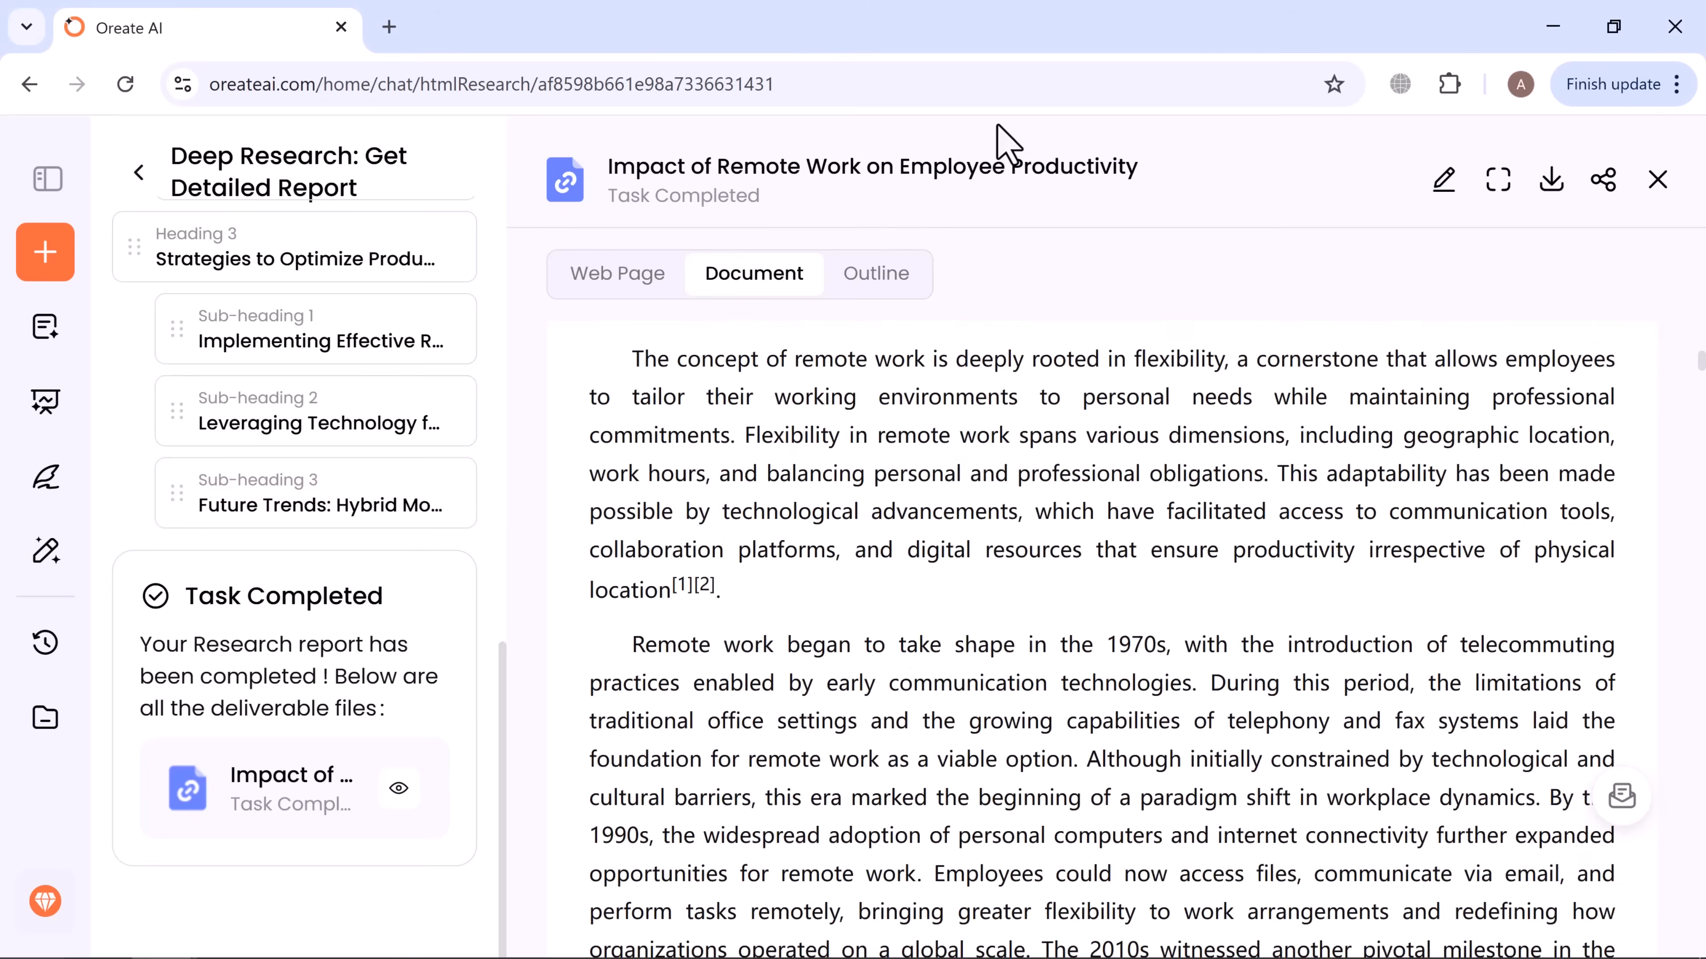
pyautogui.scroll(-3)
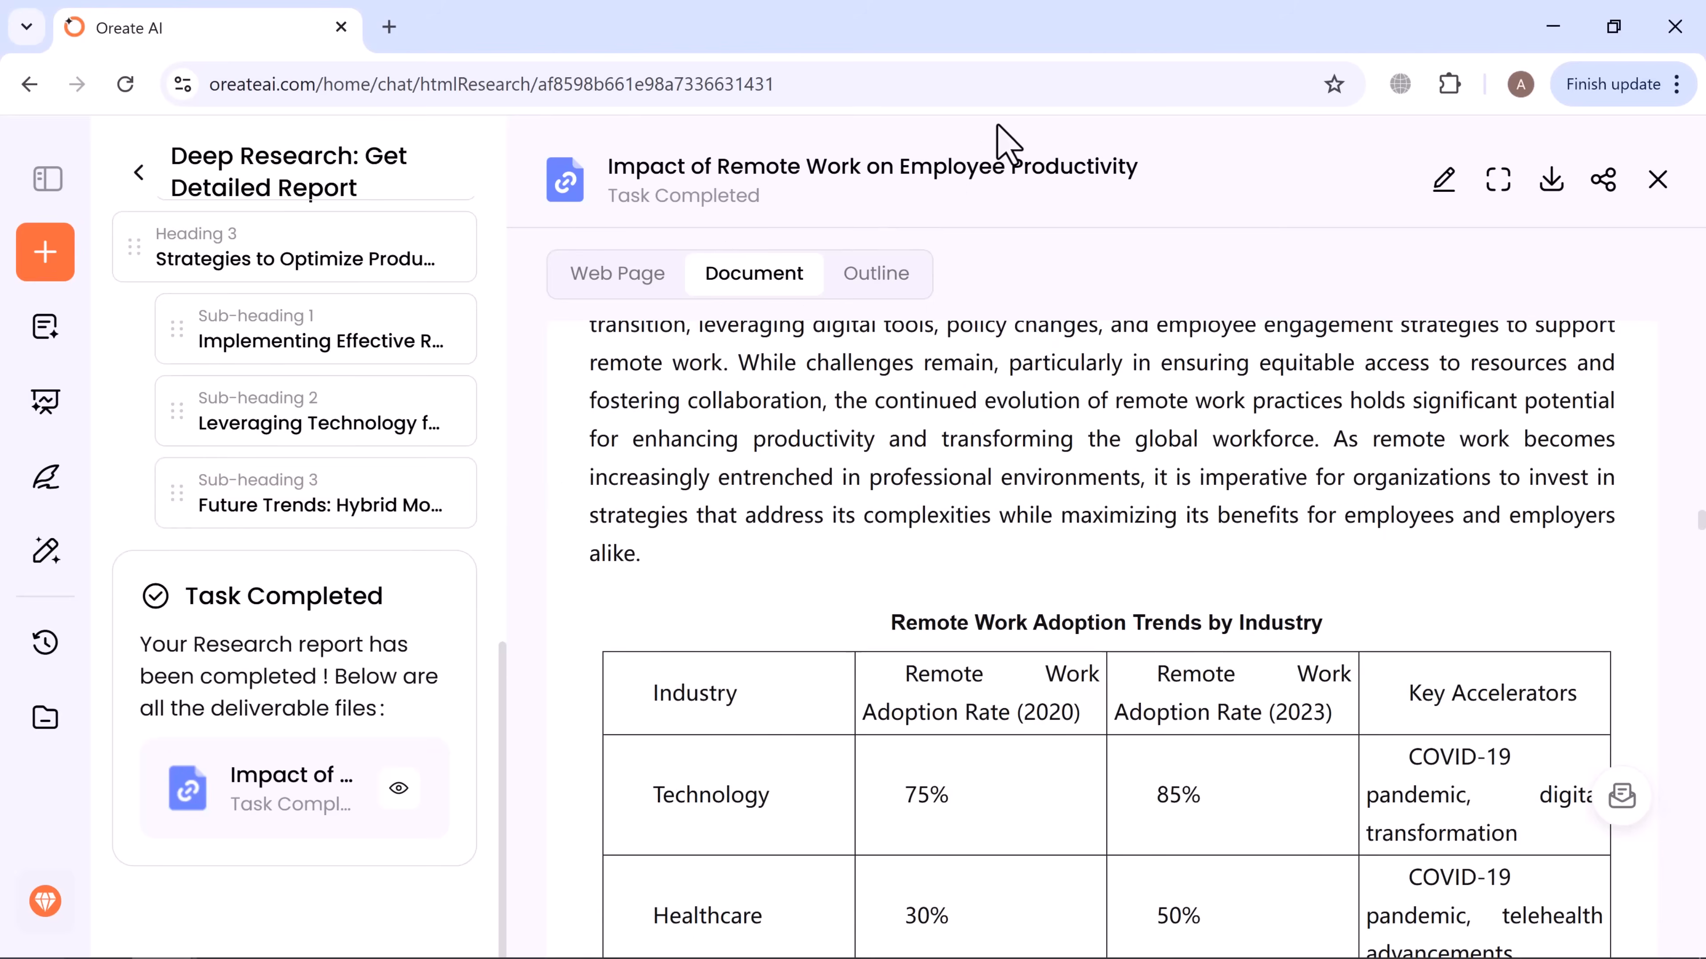
pyautogui.scroll(3)
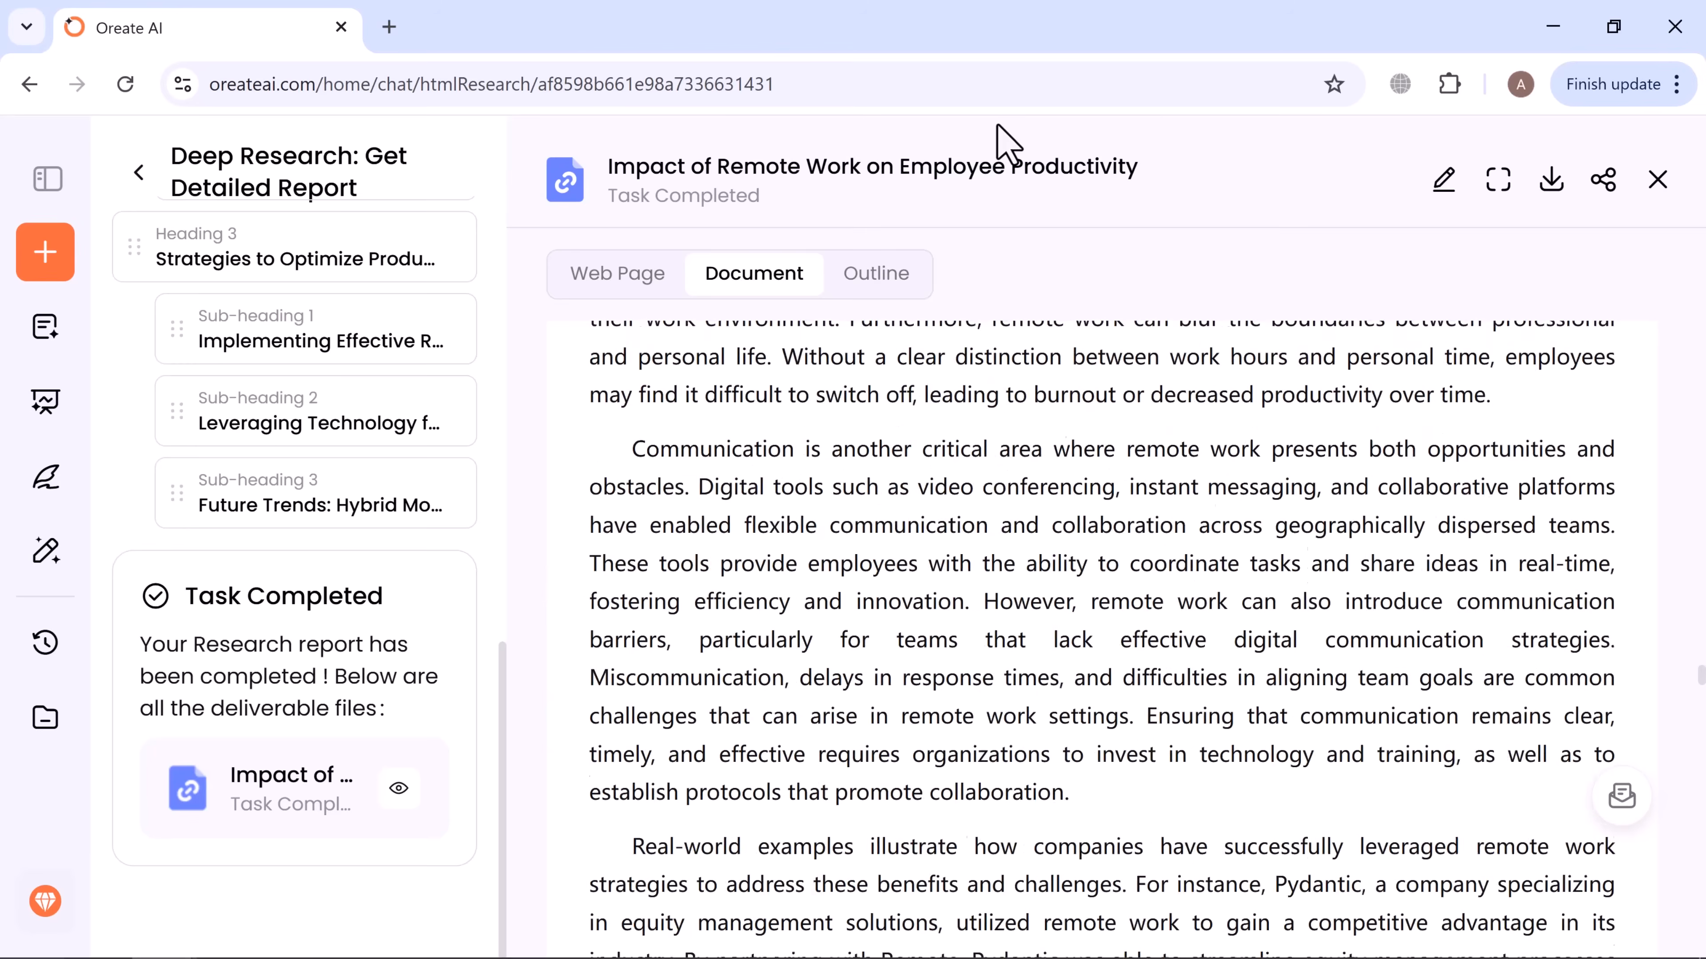
pyautogui.scroll(-3)
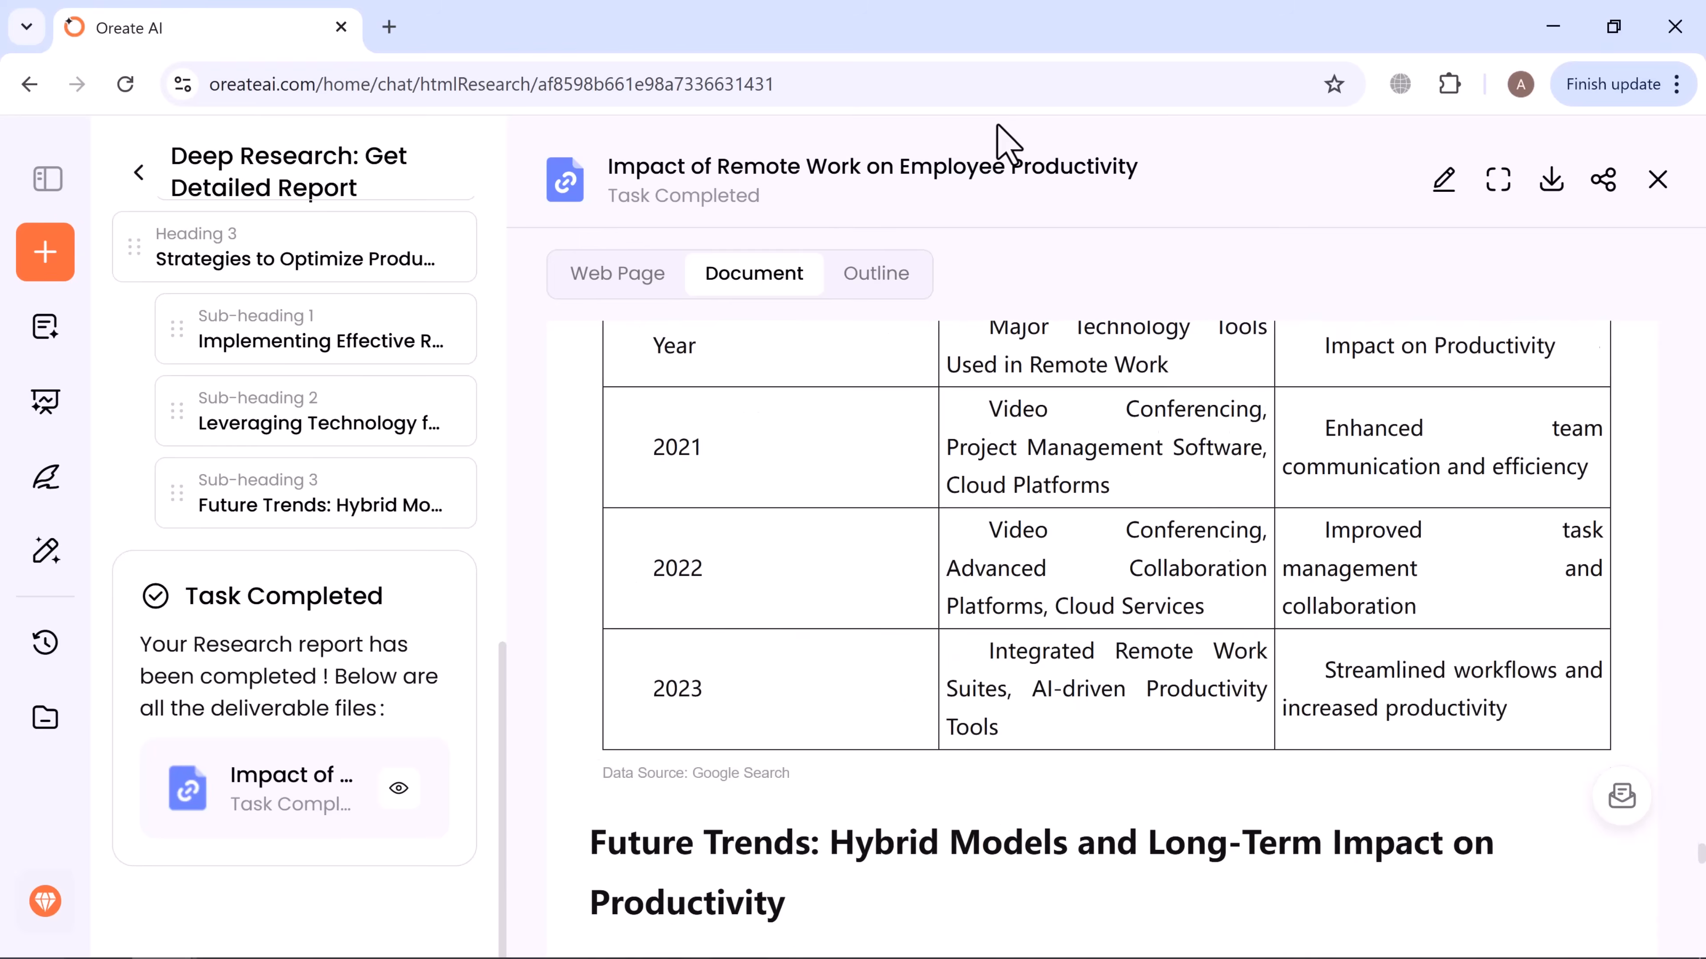
pyautogui.scroll(-3)
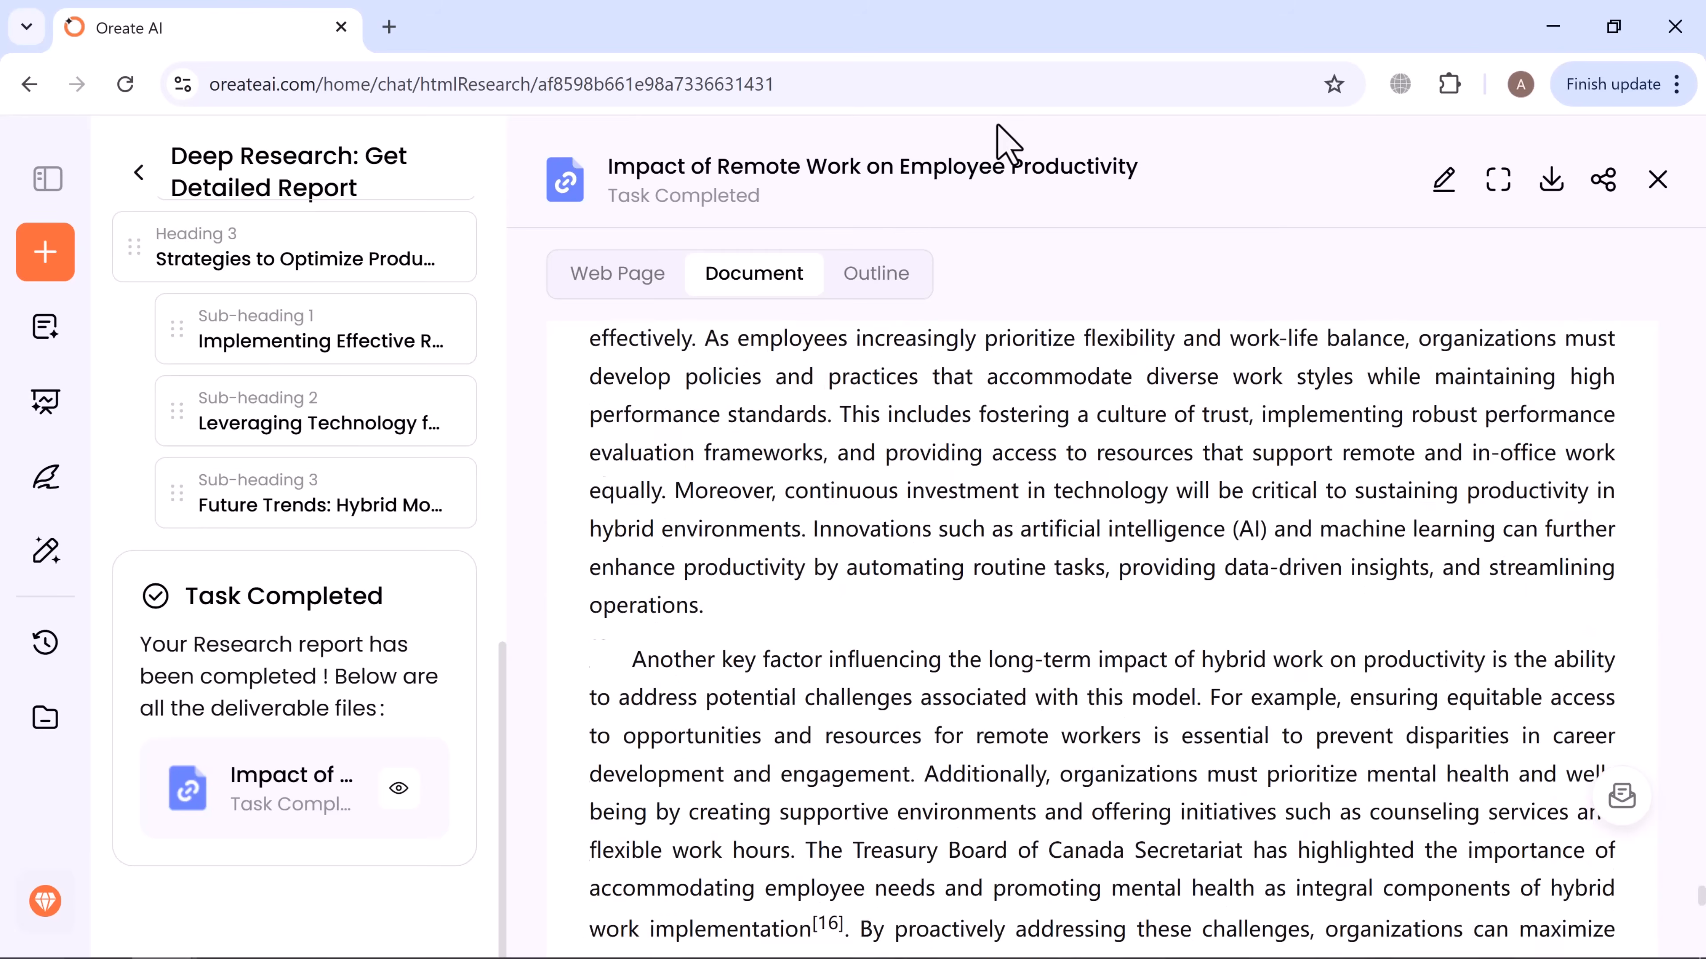
pyautogui.click(1550, 179)
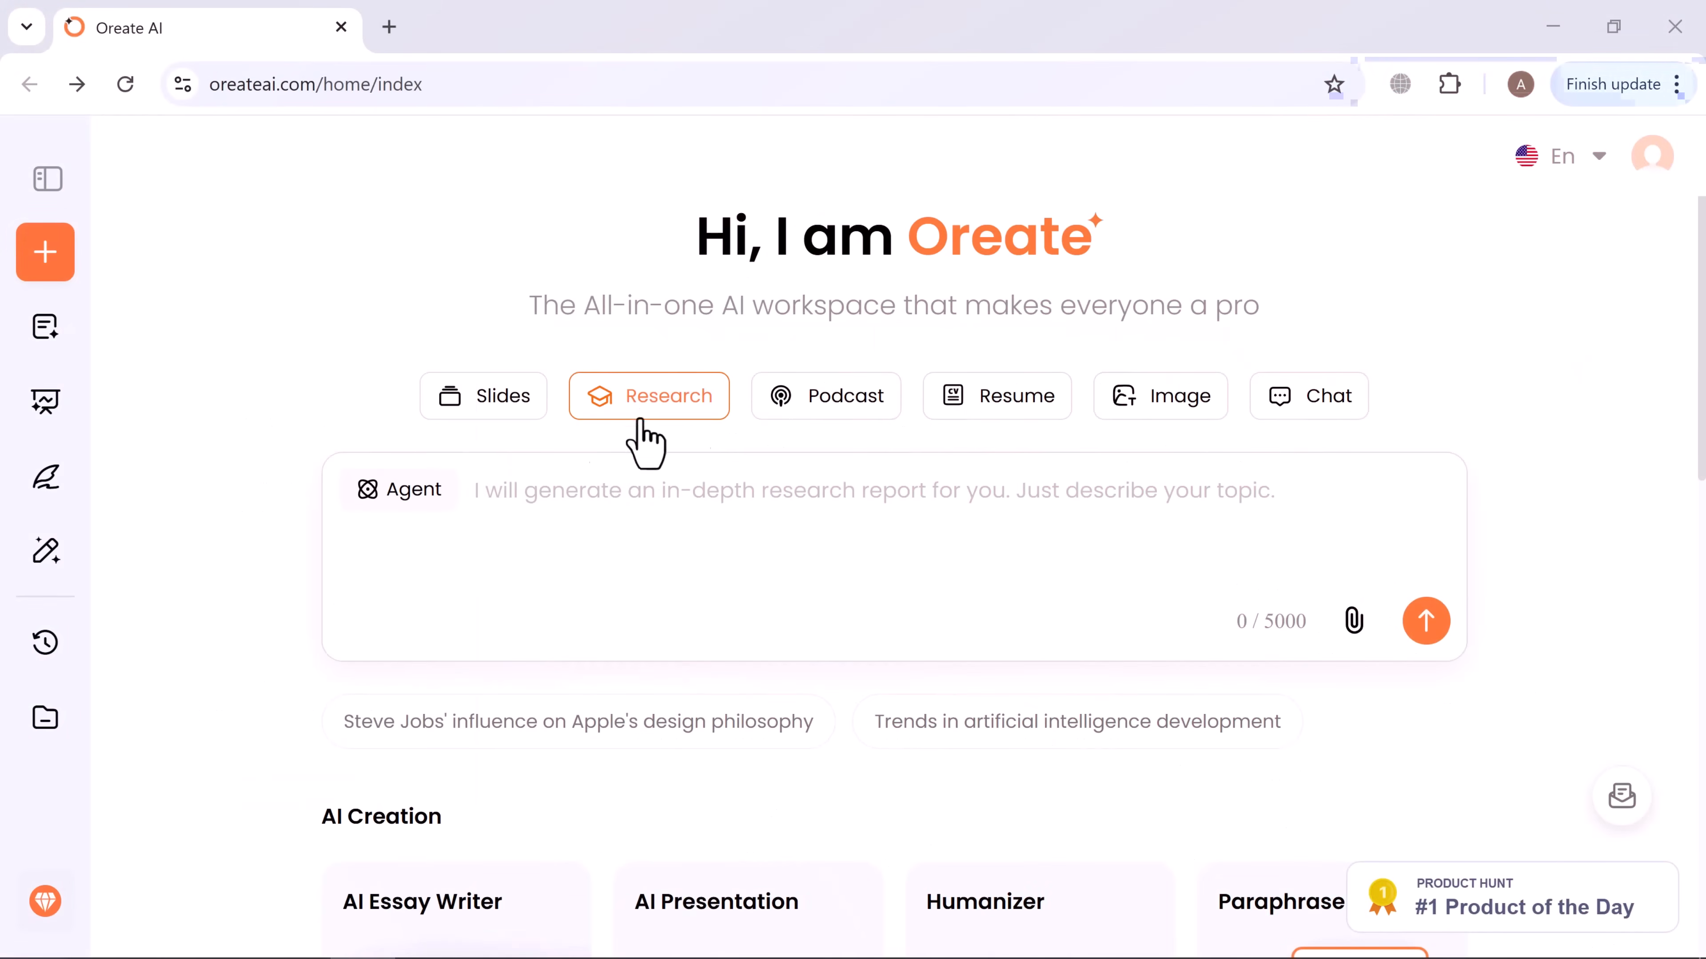
pyautogui.moveTo(808, 408)
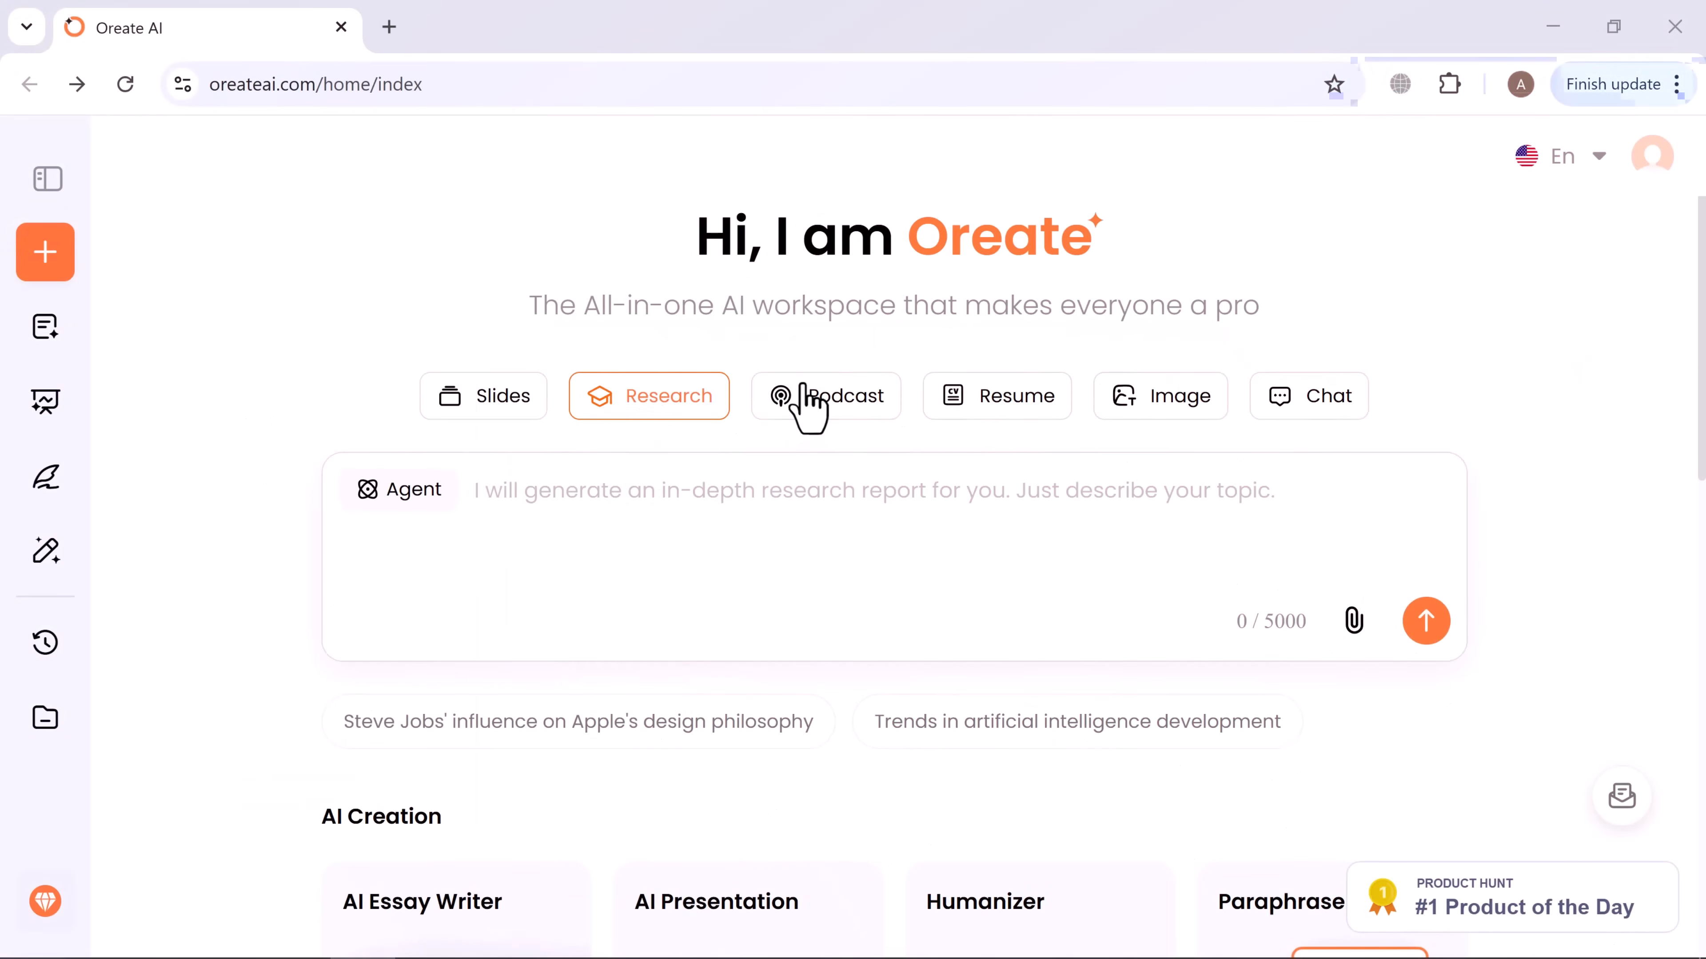
# Switch to Podcast mode and write 'Generate a podcast script about the future of AI tools in daily life'.
pyautogui.click(827, 394)
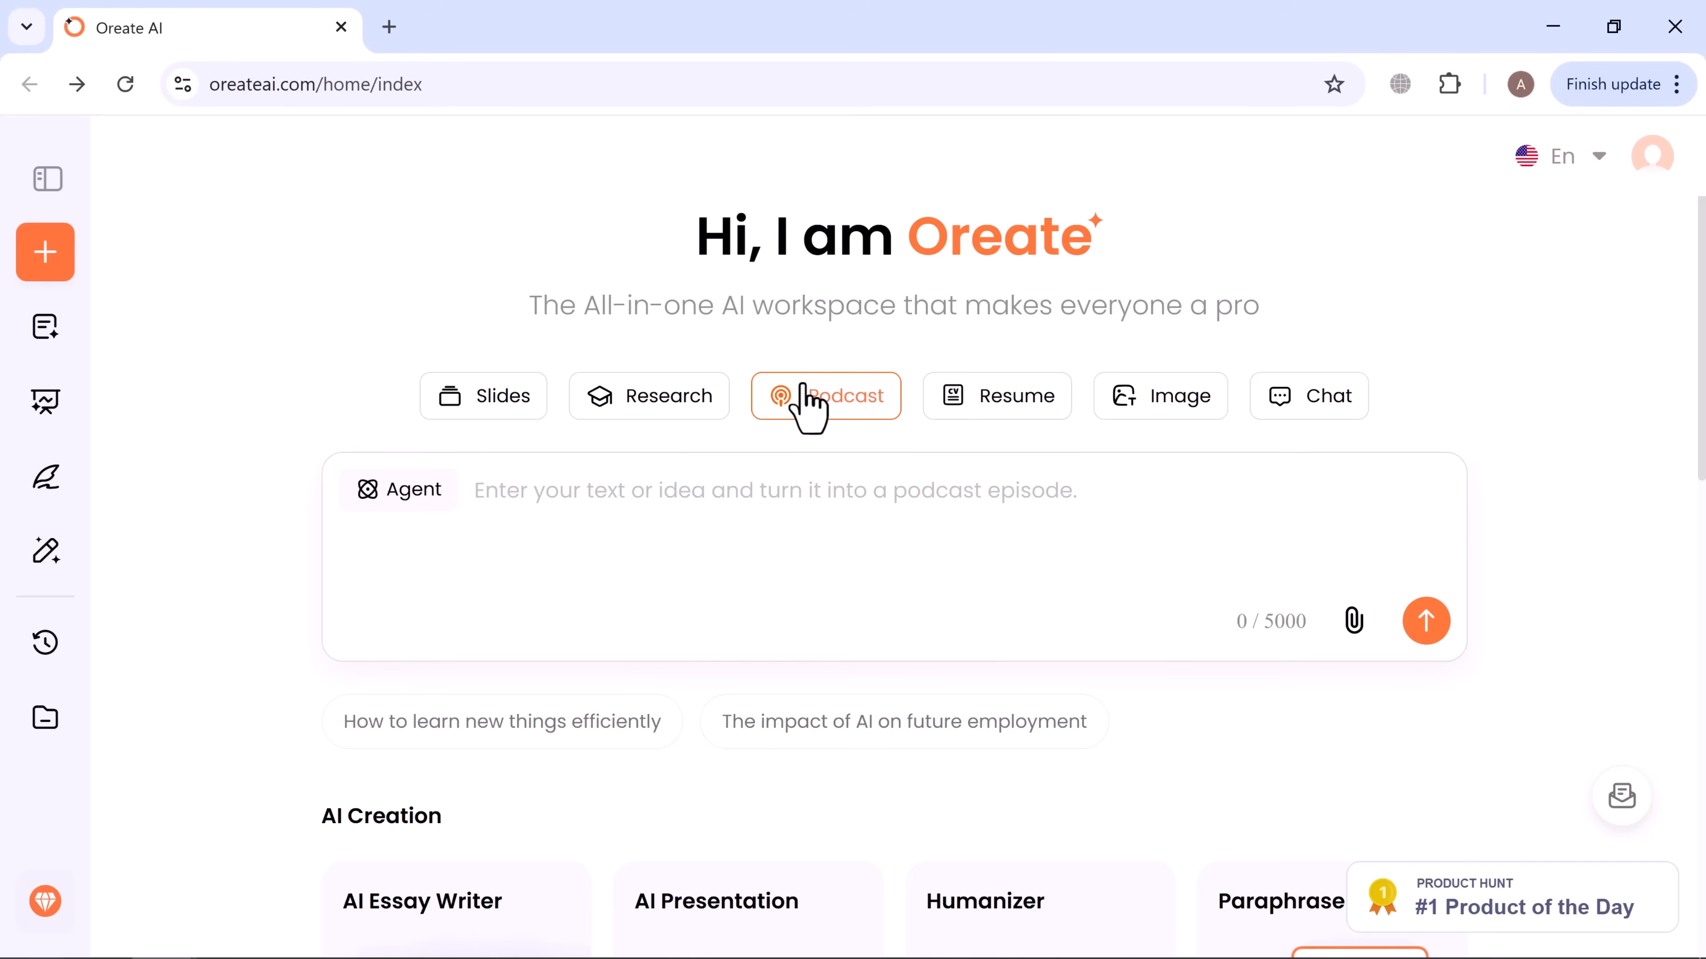
pyautogui.moveTo(491, 518)
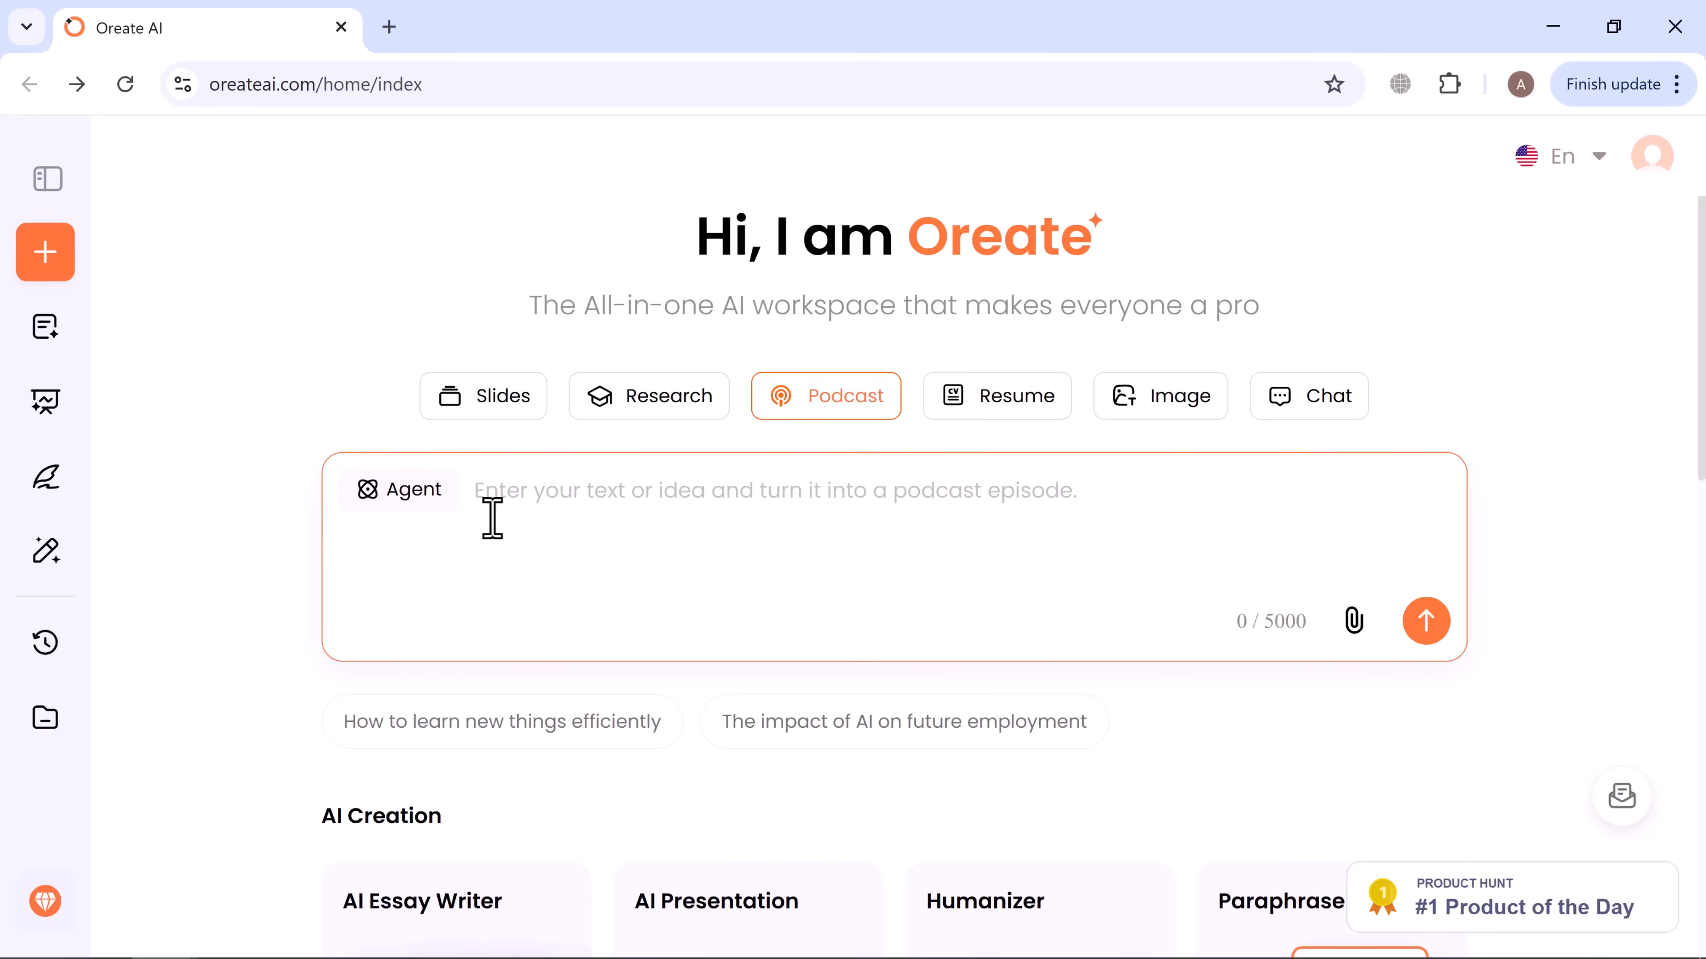
pyautogui.write('Generate a podcast script about the future of AI tools in daily life')
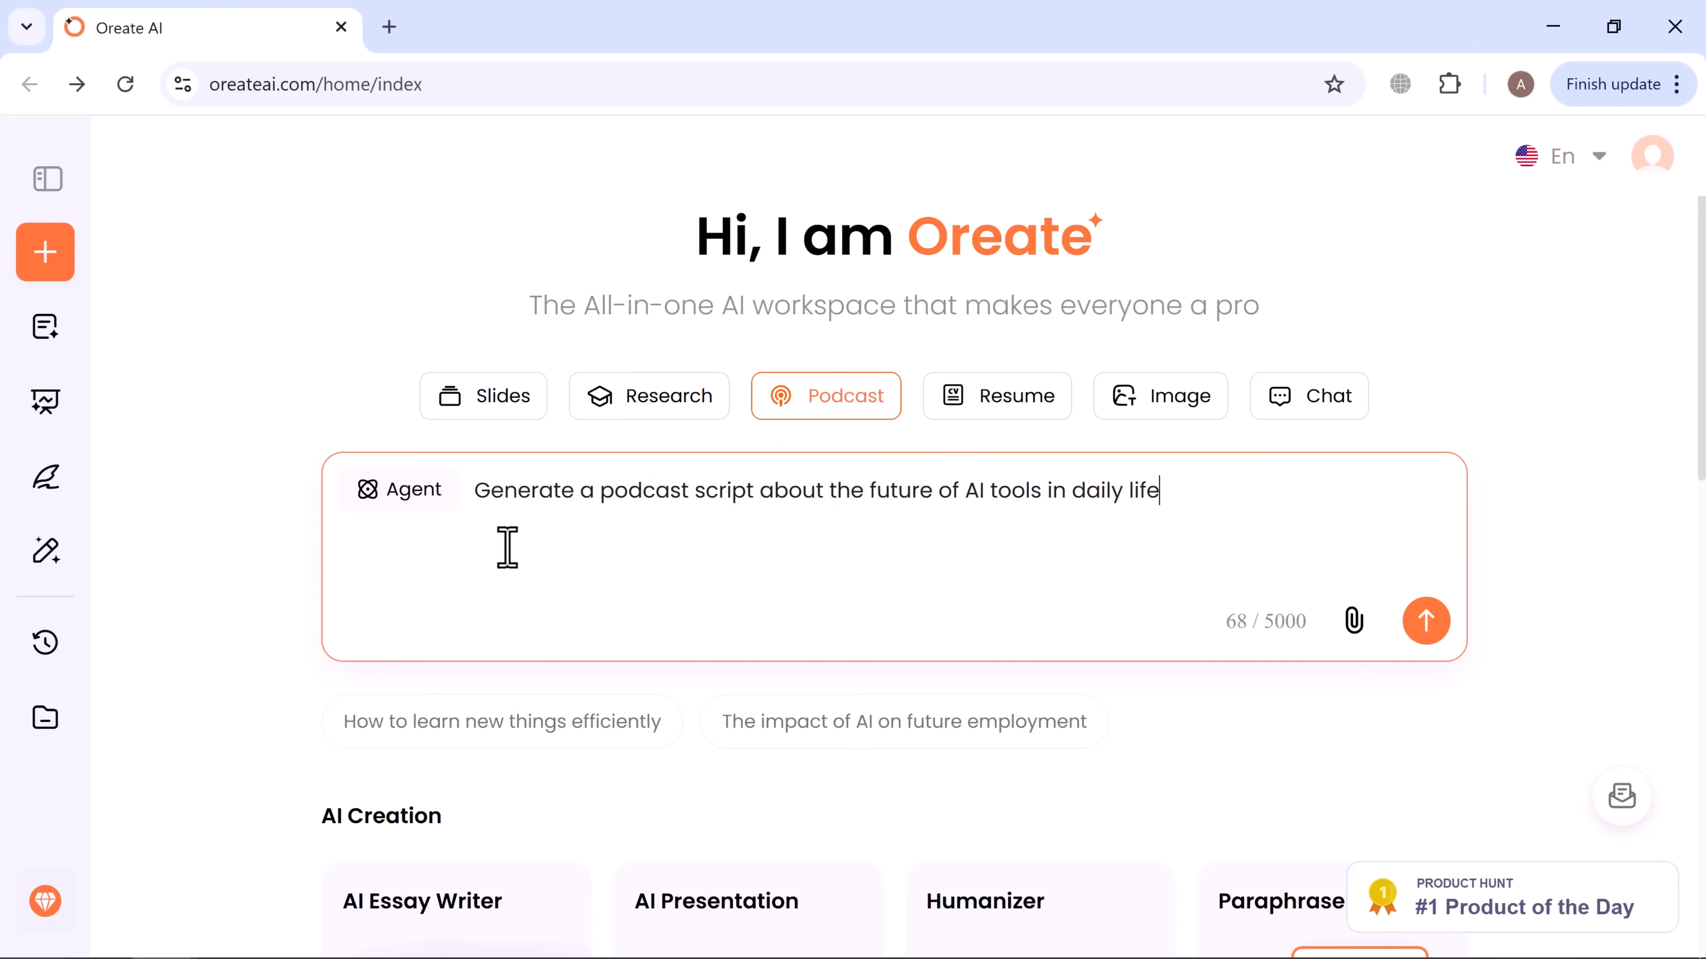
pyautogui.moveTo(1488, 533)
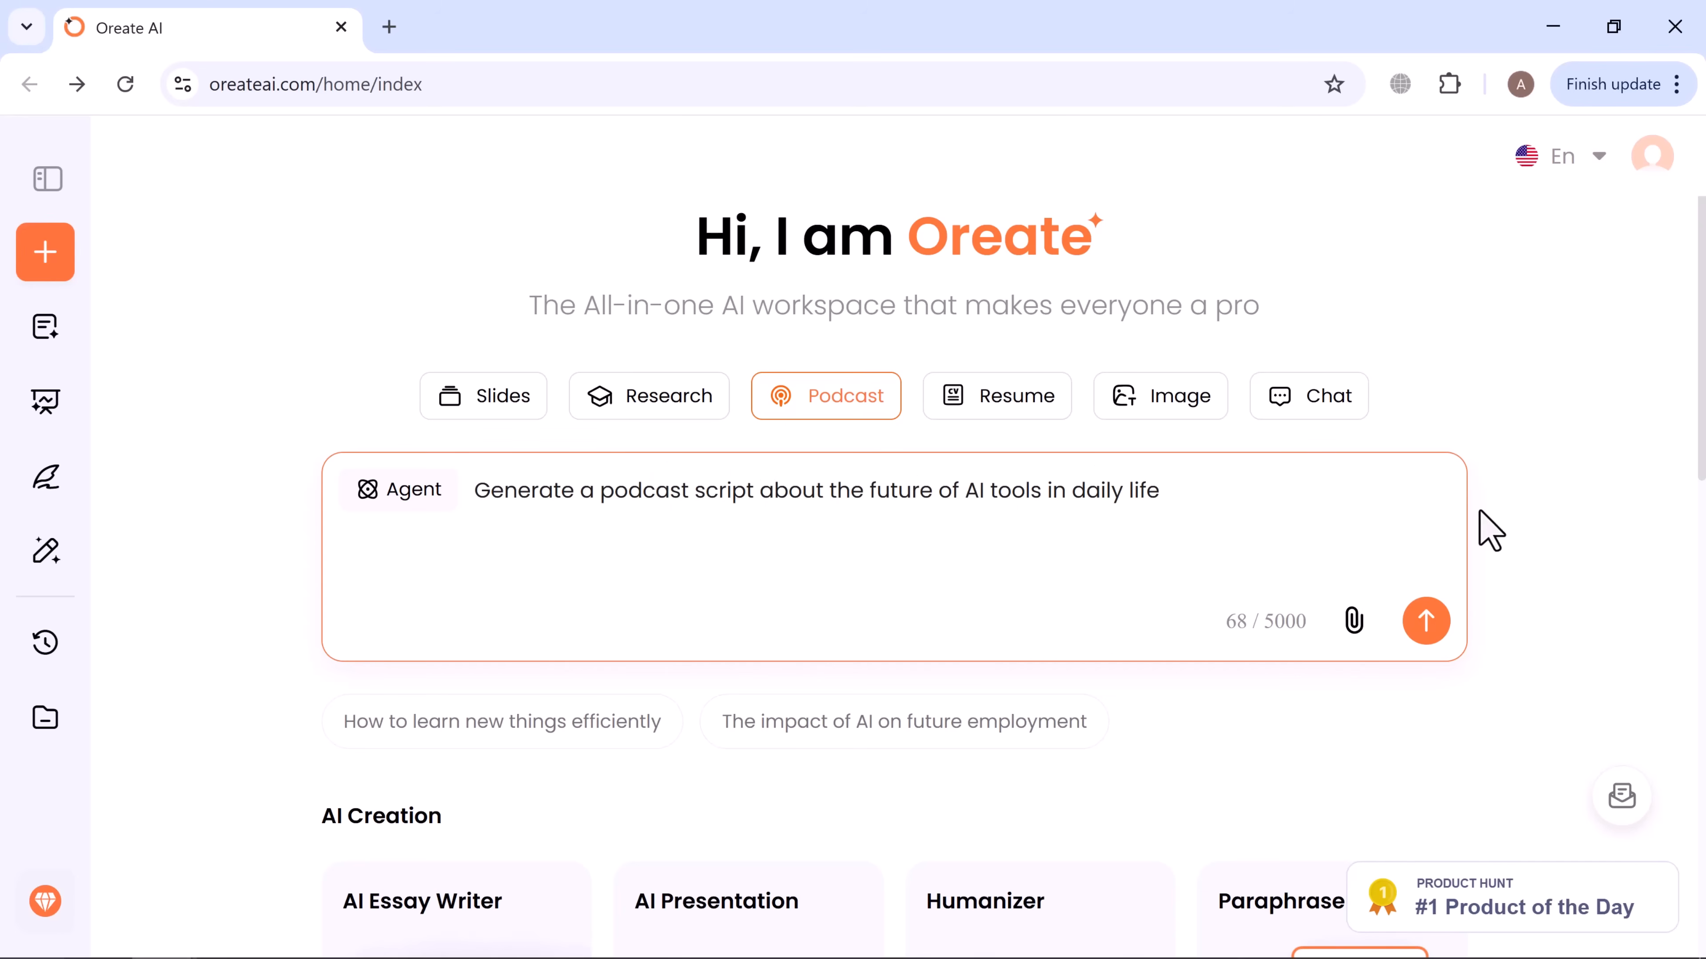
# Submit the podcast request and start playing the generated episode.
pyautogui.click(1425, 621)
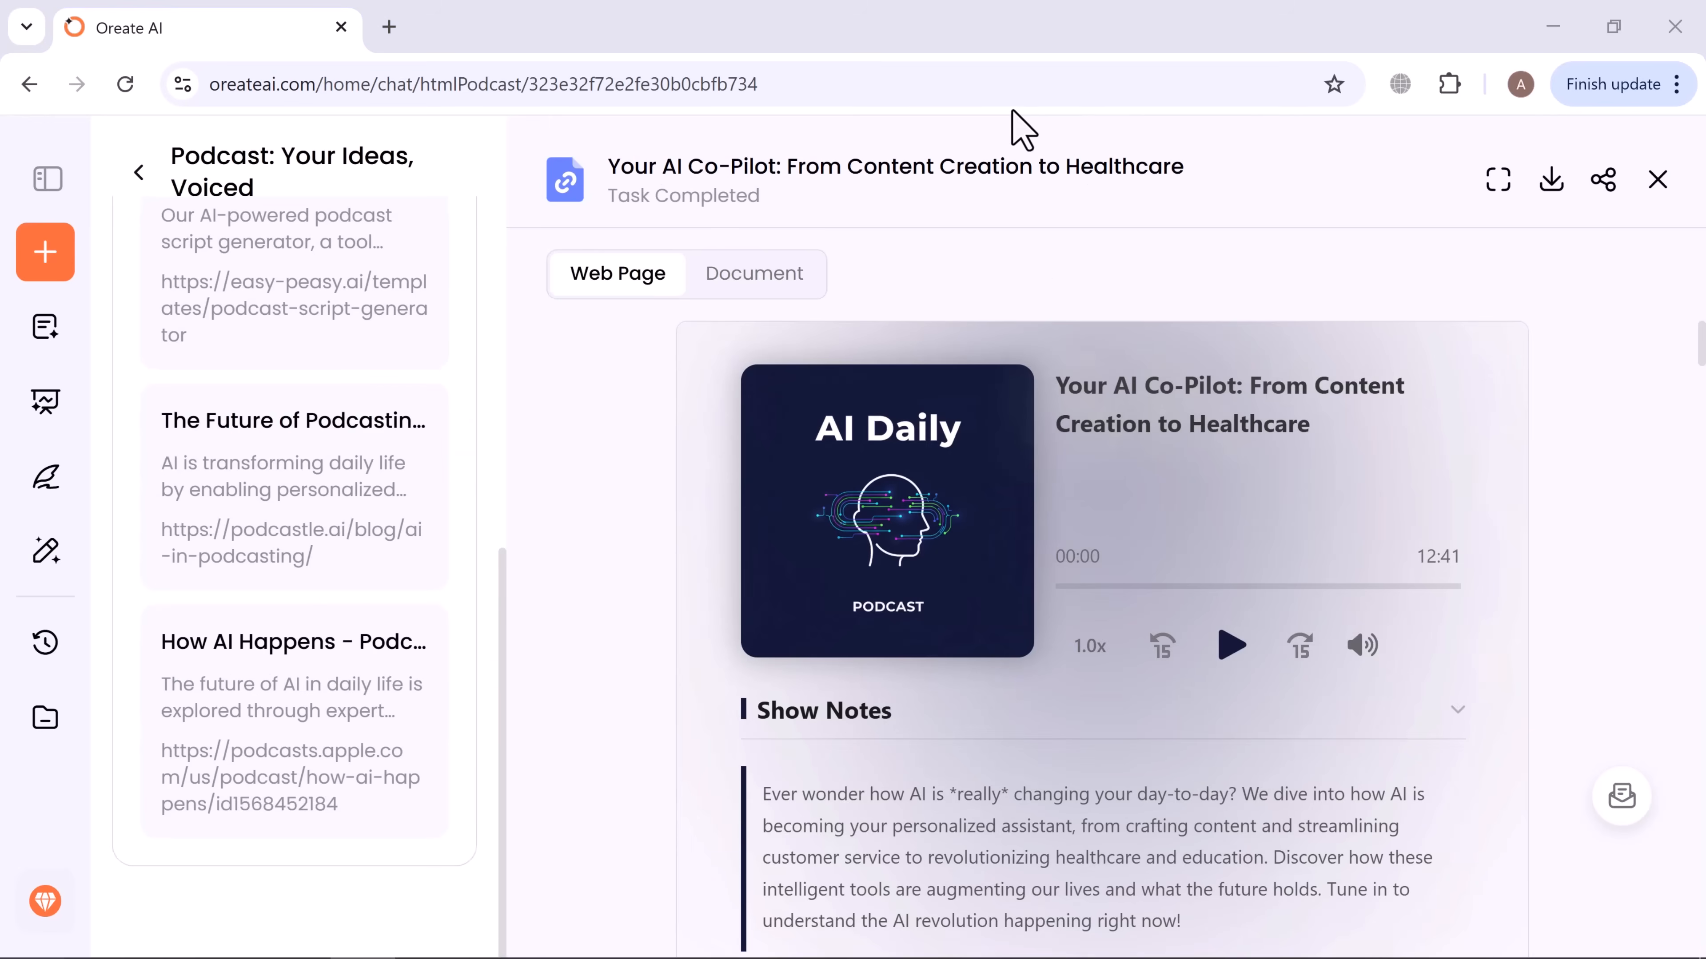
pyautogui.moveTo(1233, 669)
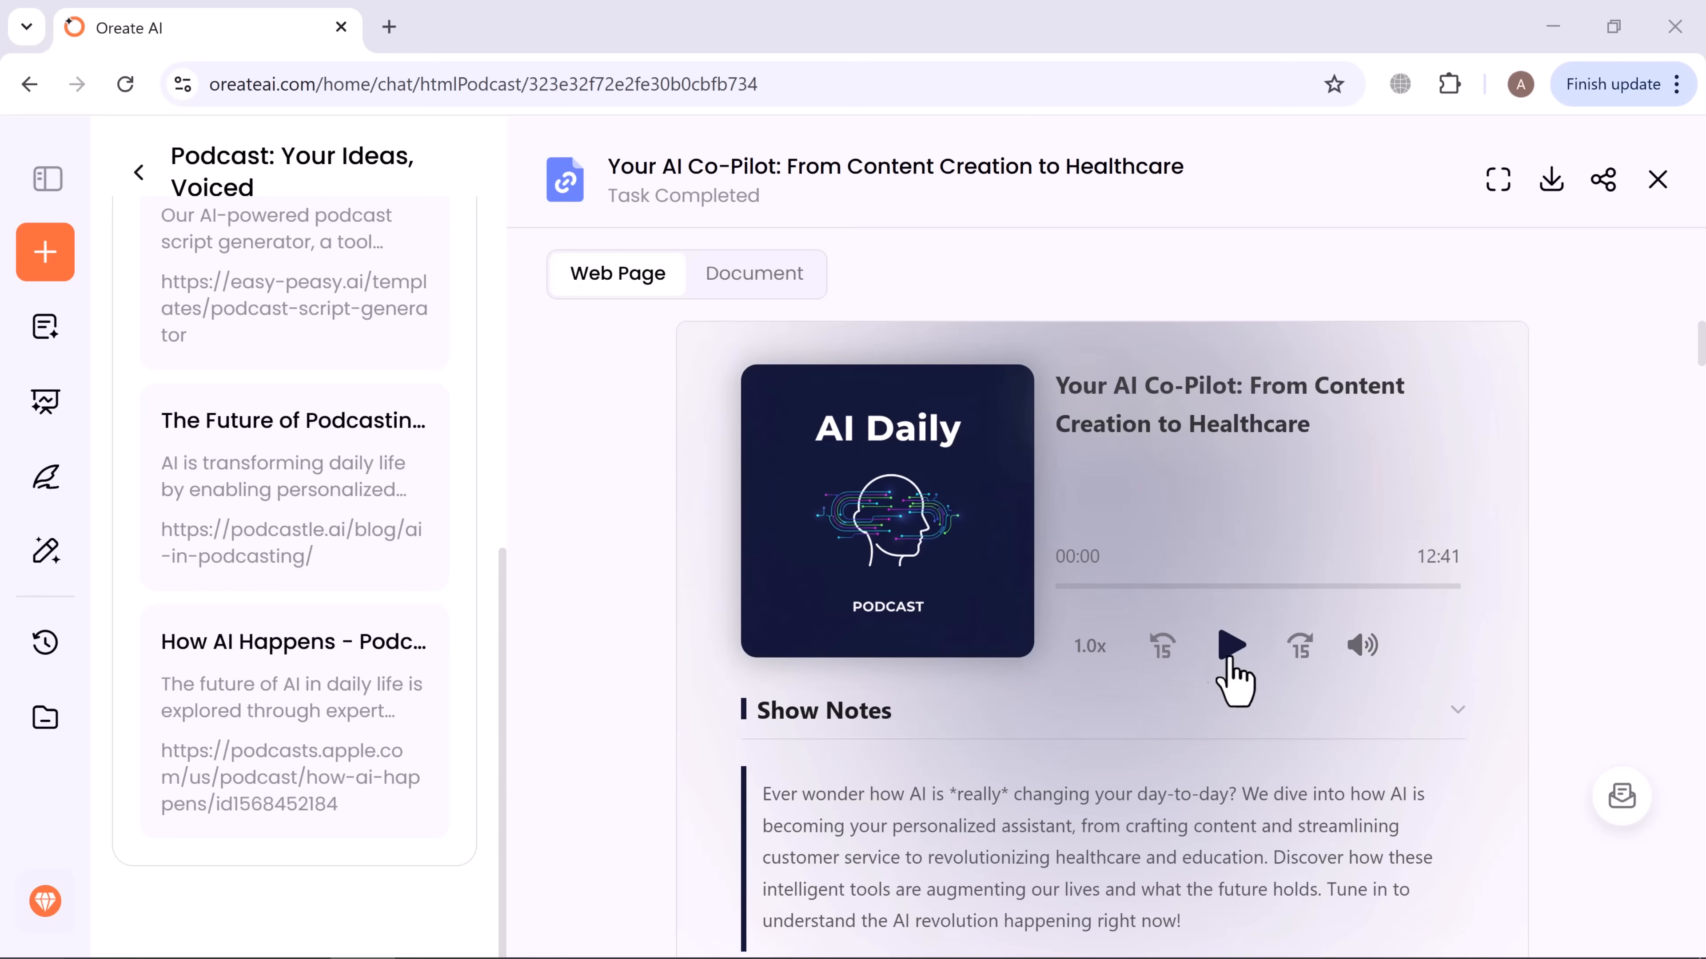
pyautogui.click(1230, 645)
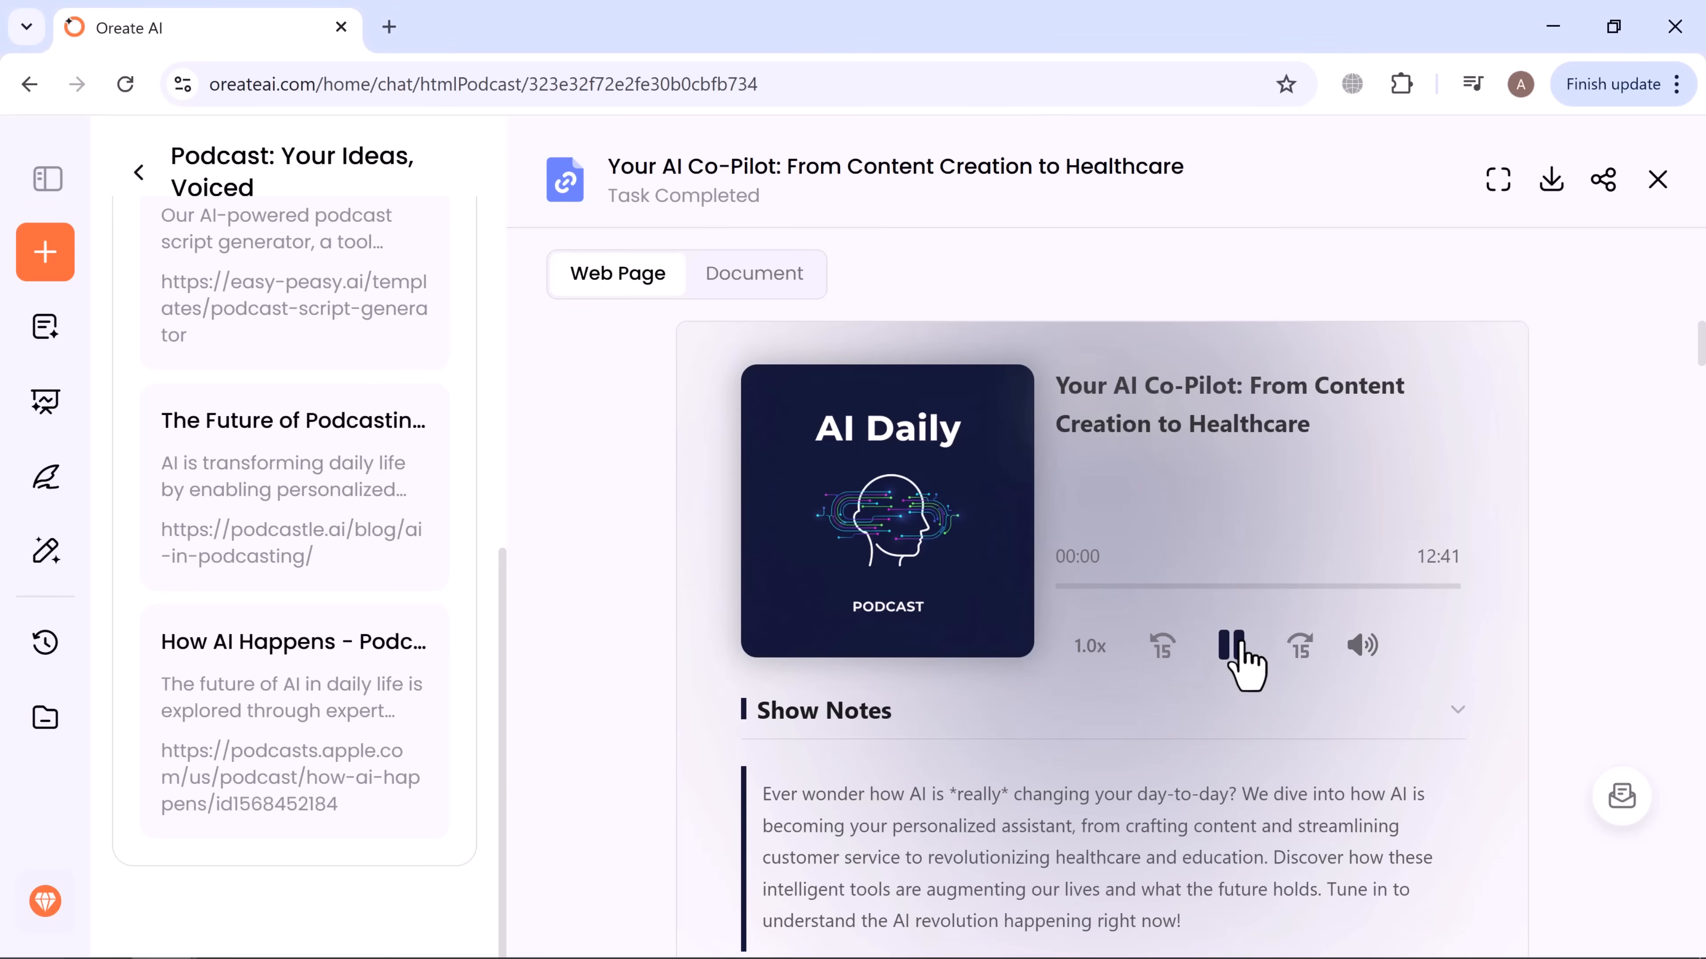
pyautogui.click(1239, 644)
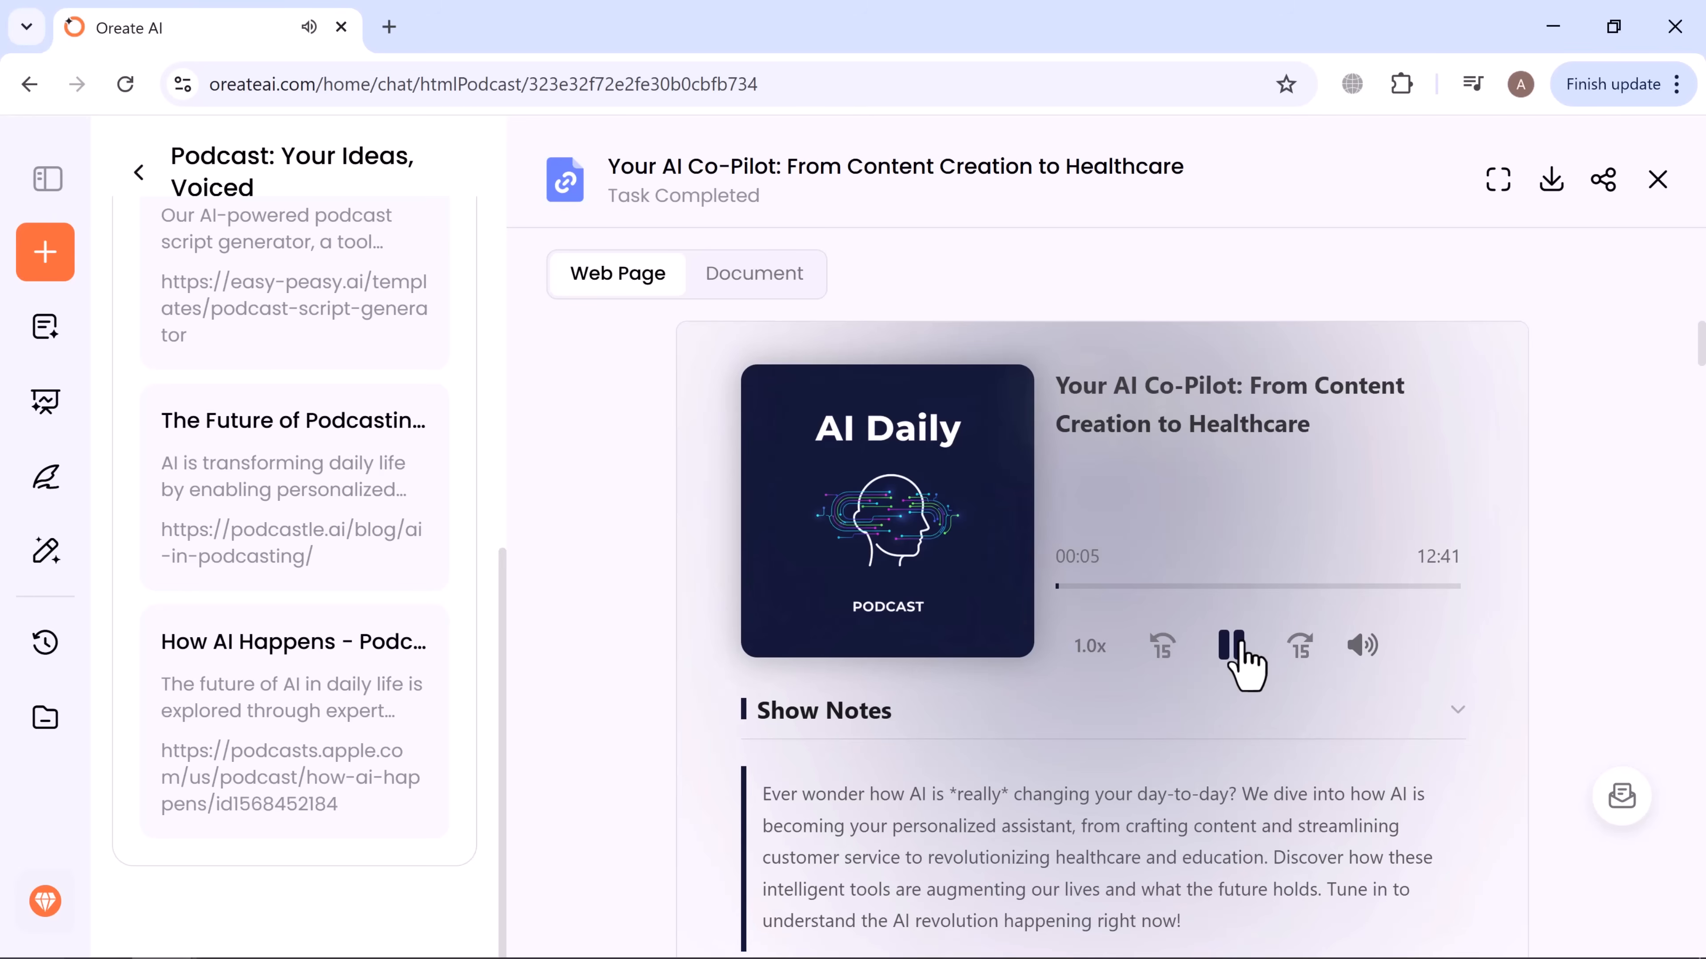
pyautogui.moveTo(1093, 609)
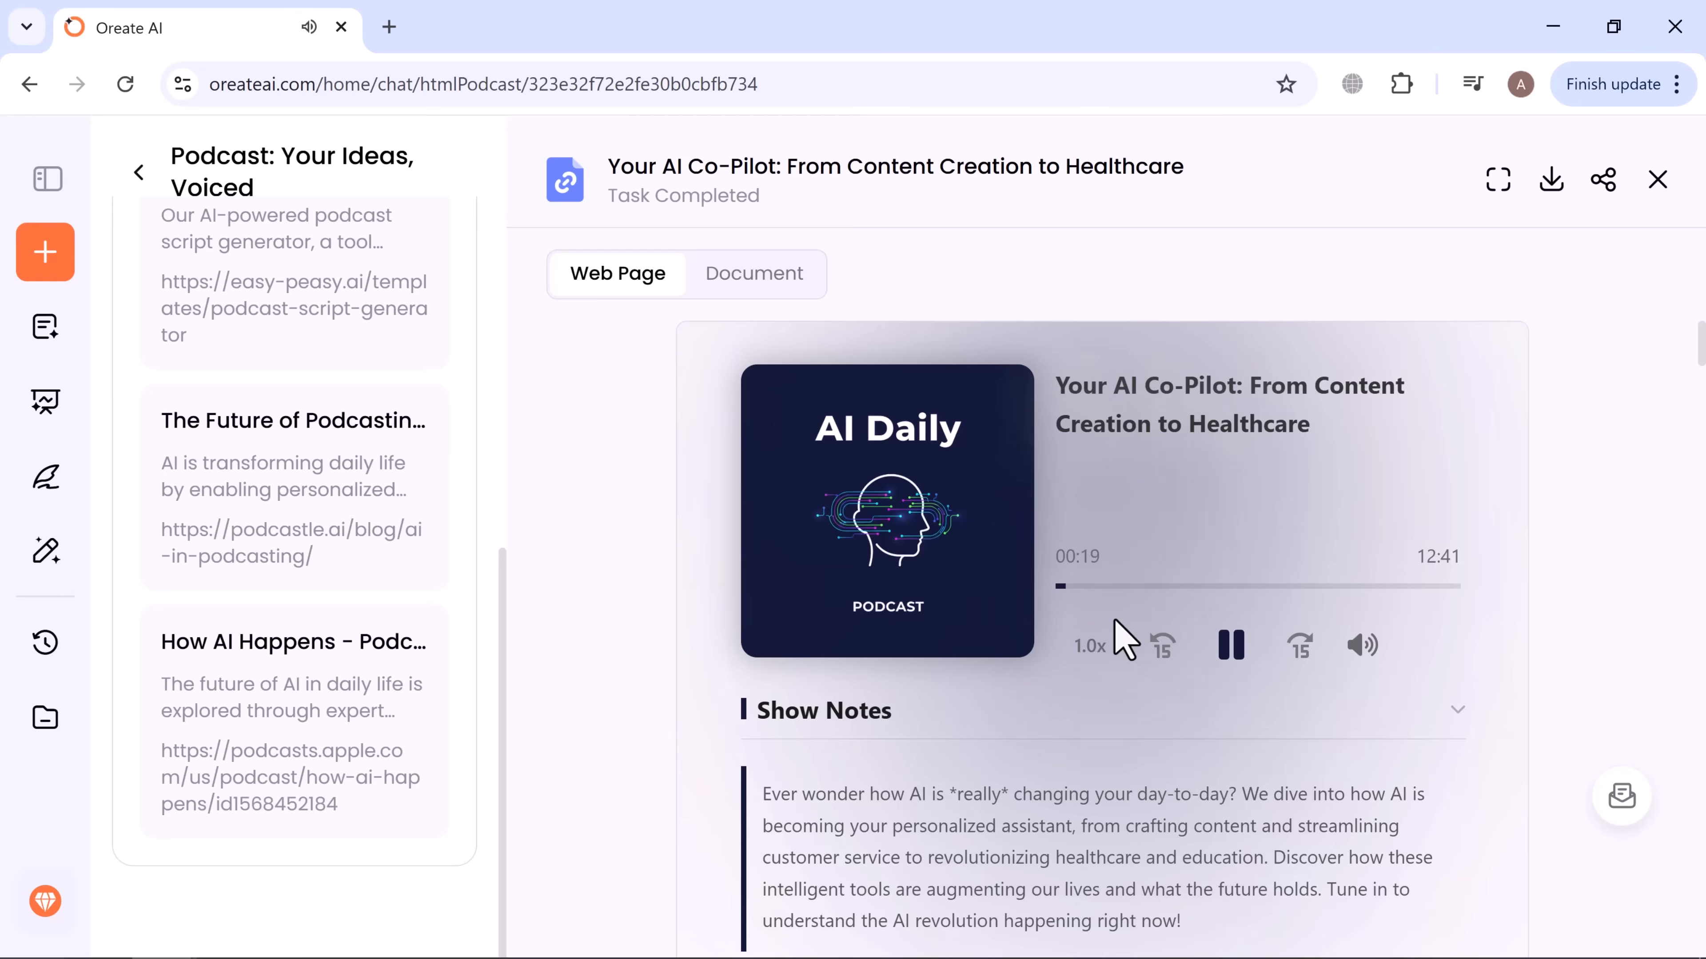
# Scroll the two-host transcript to its closing line, then back up to the player.
pyautogui.scroll(-3)
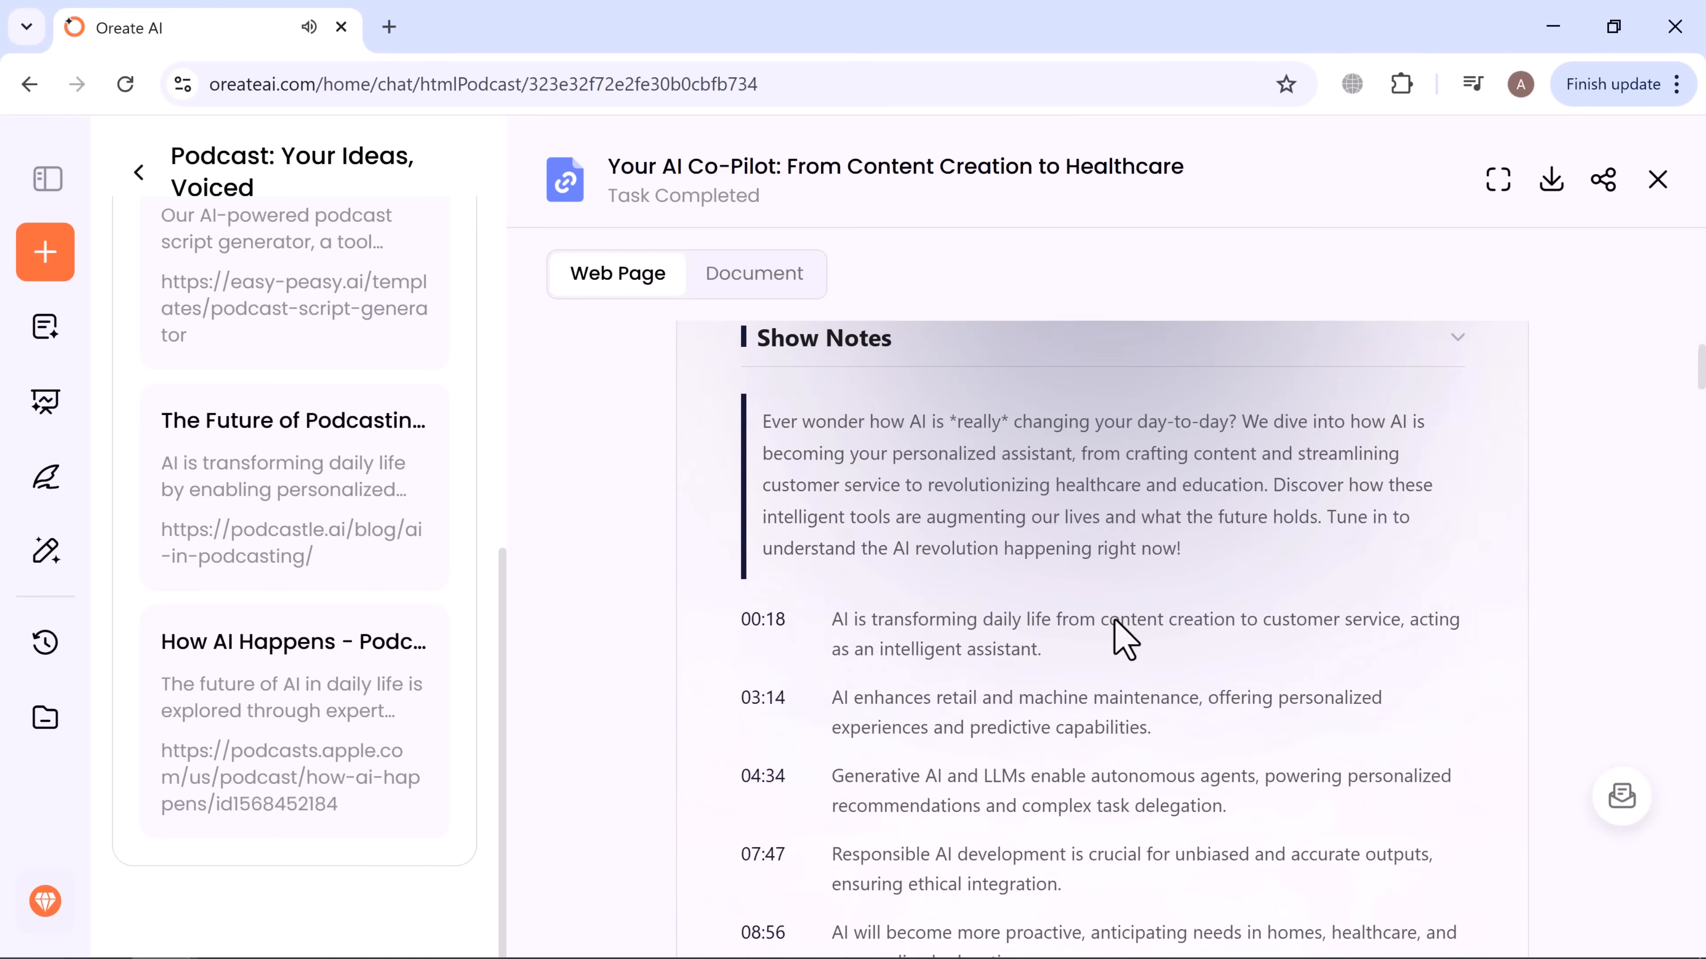
pyautogui.scroll(-3)
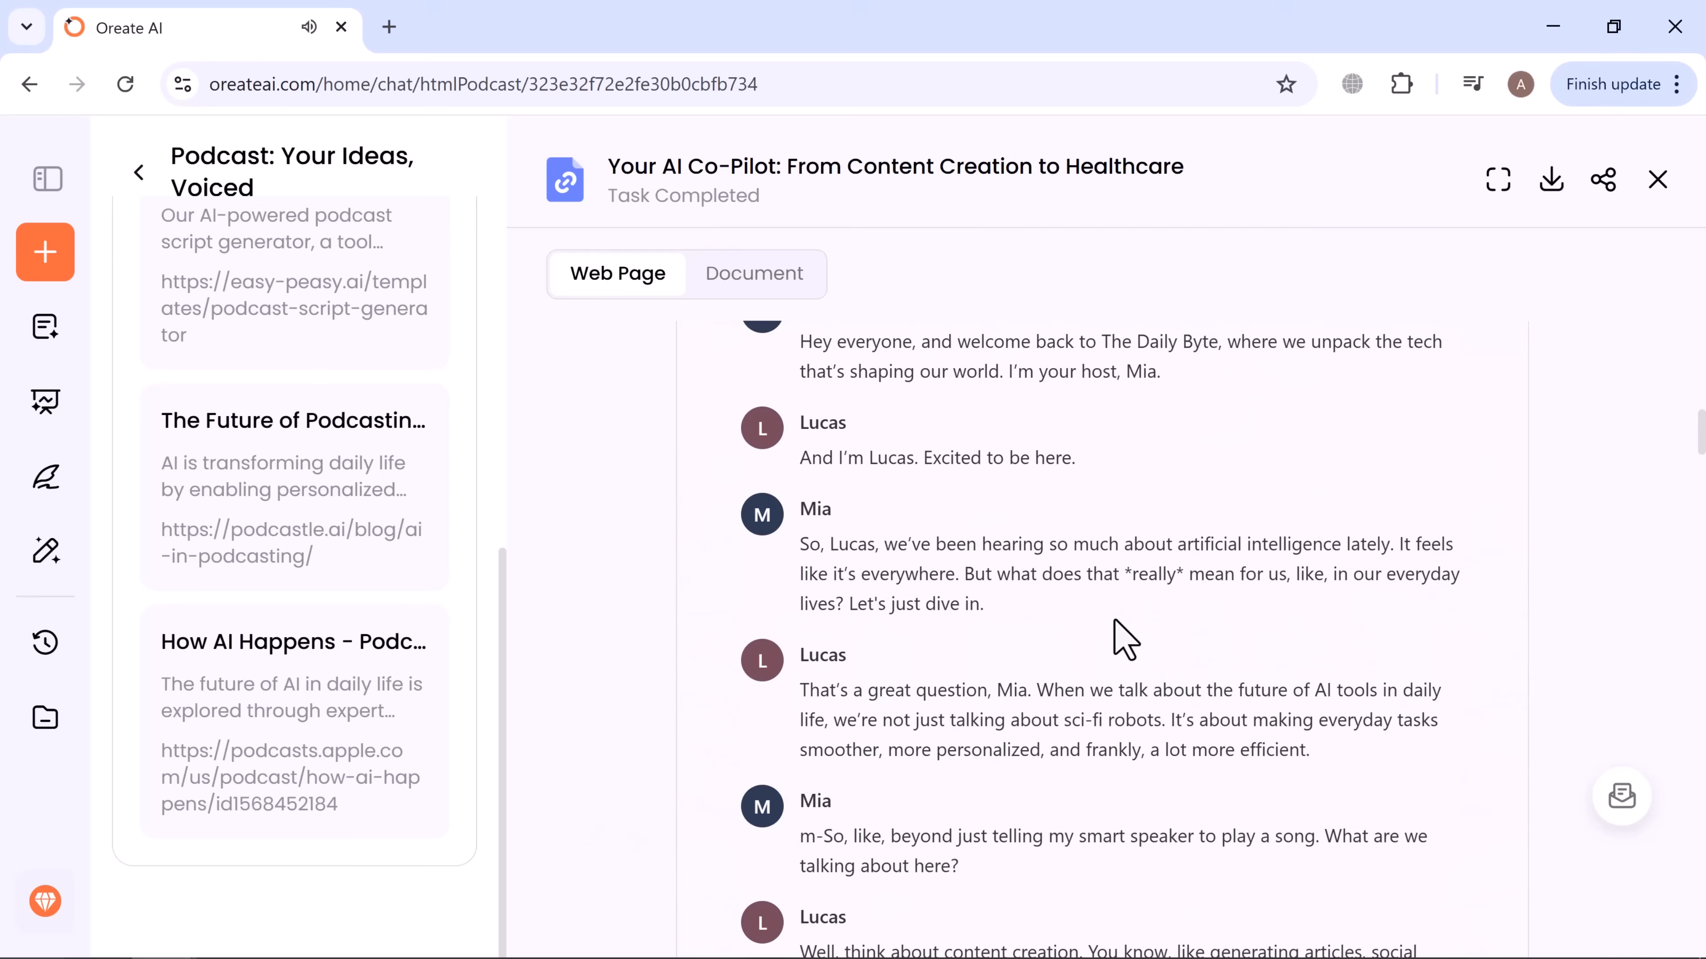
pyautogui.scroll(-3)
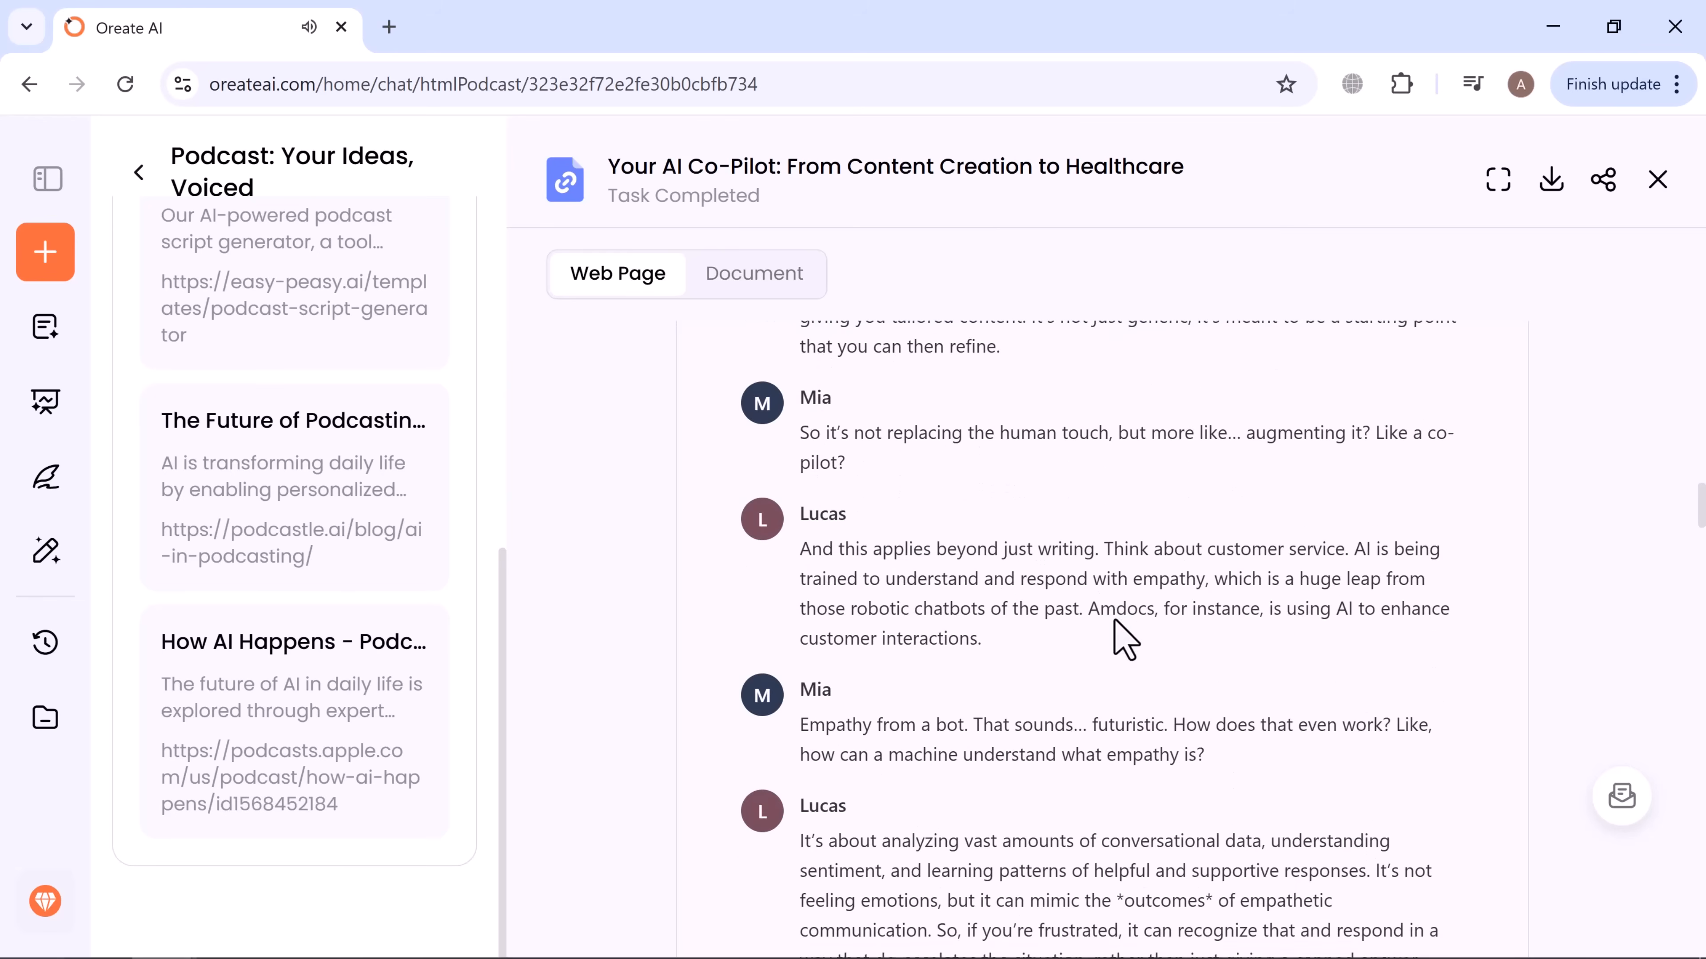
pyautogui.scroll(-3)
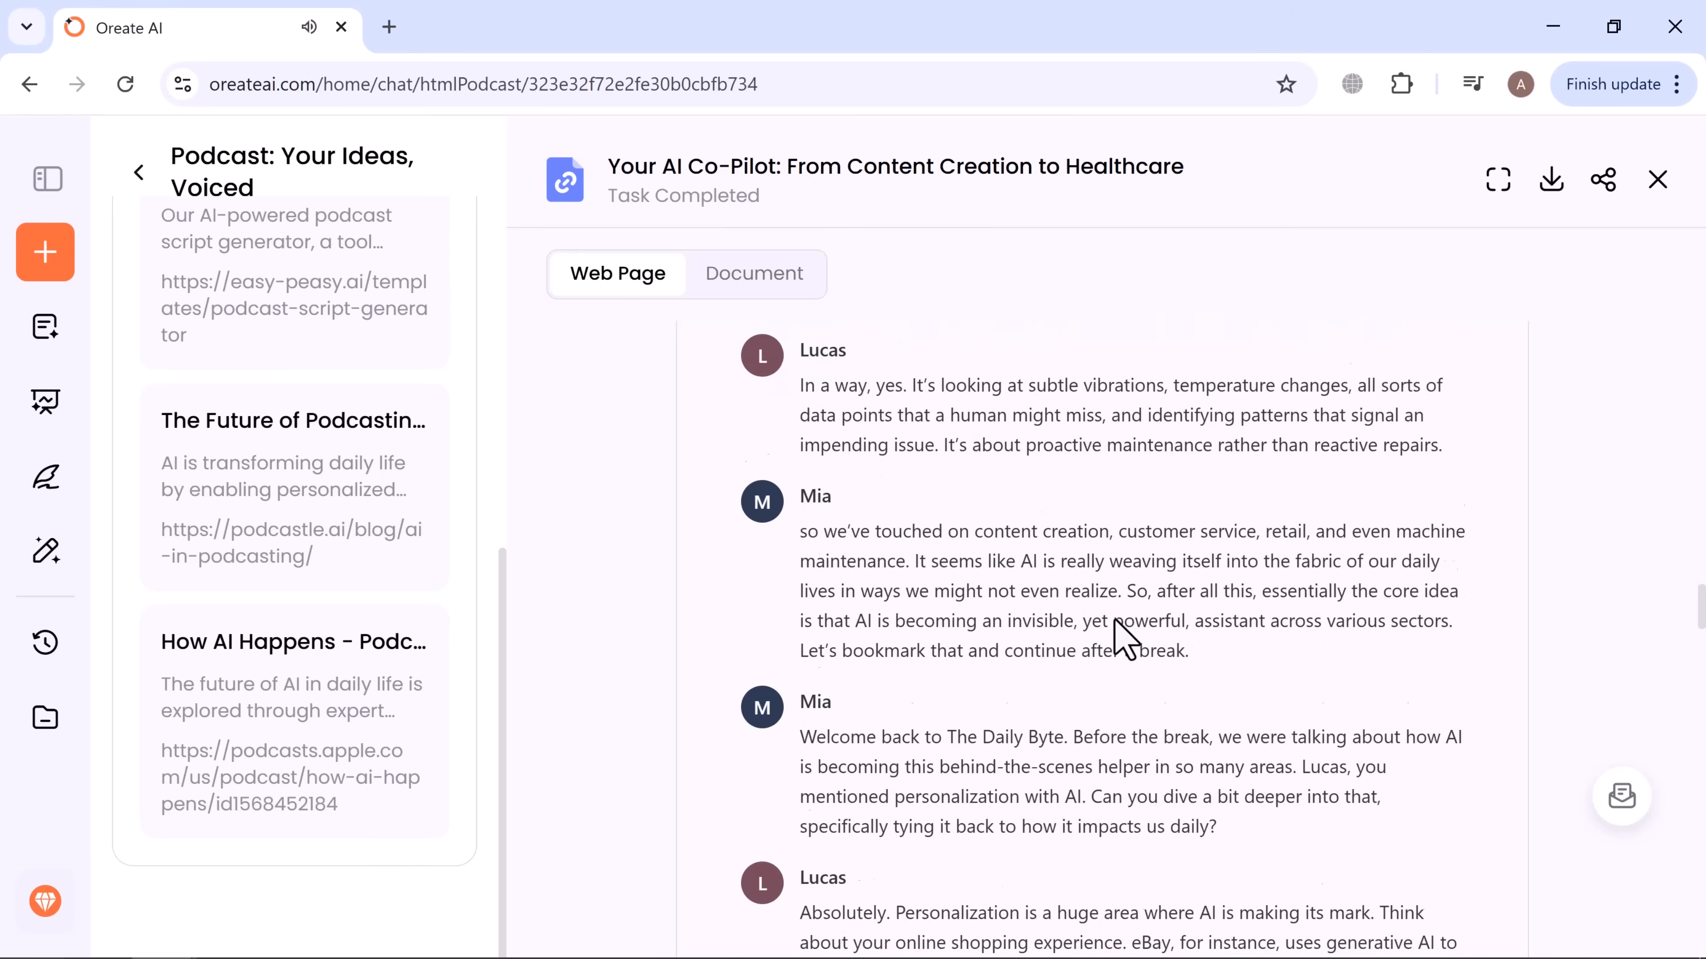
pyautogui.scroll(-3)
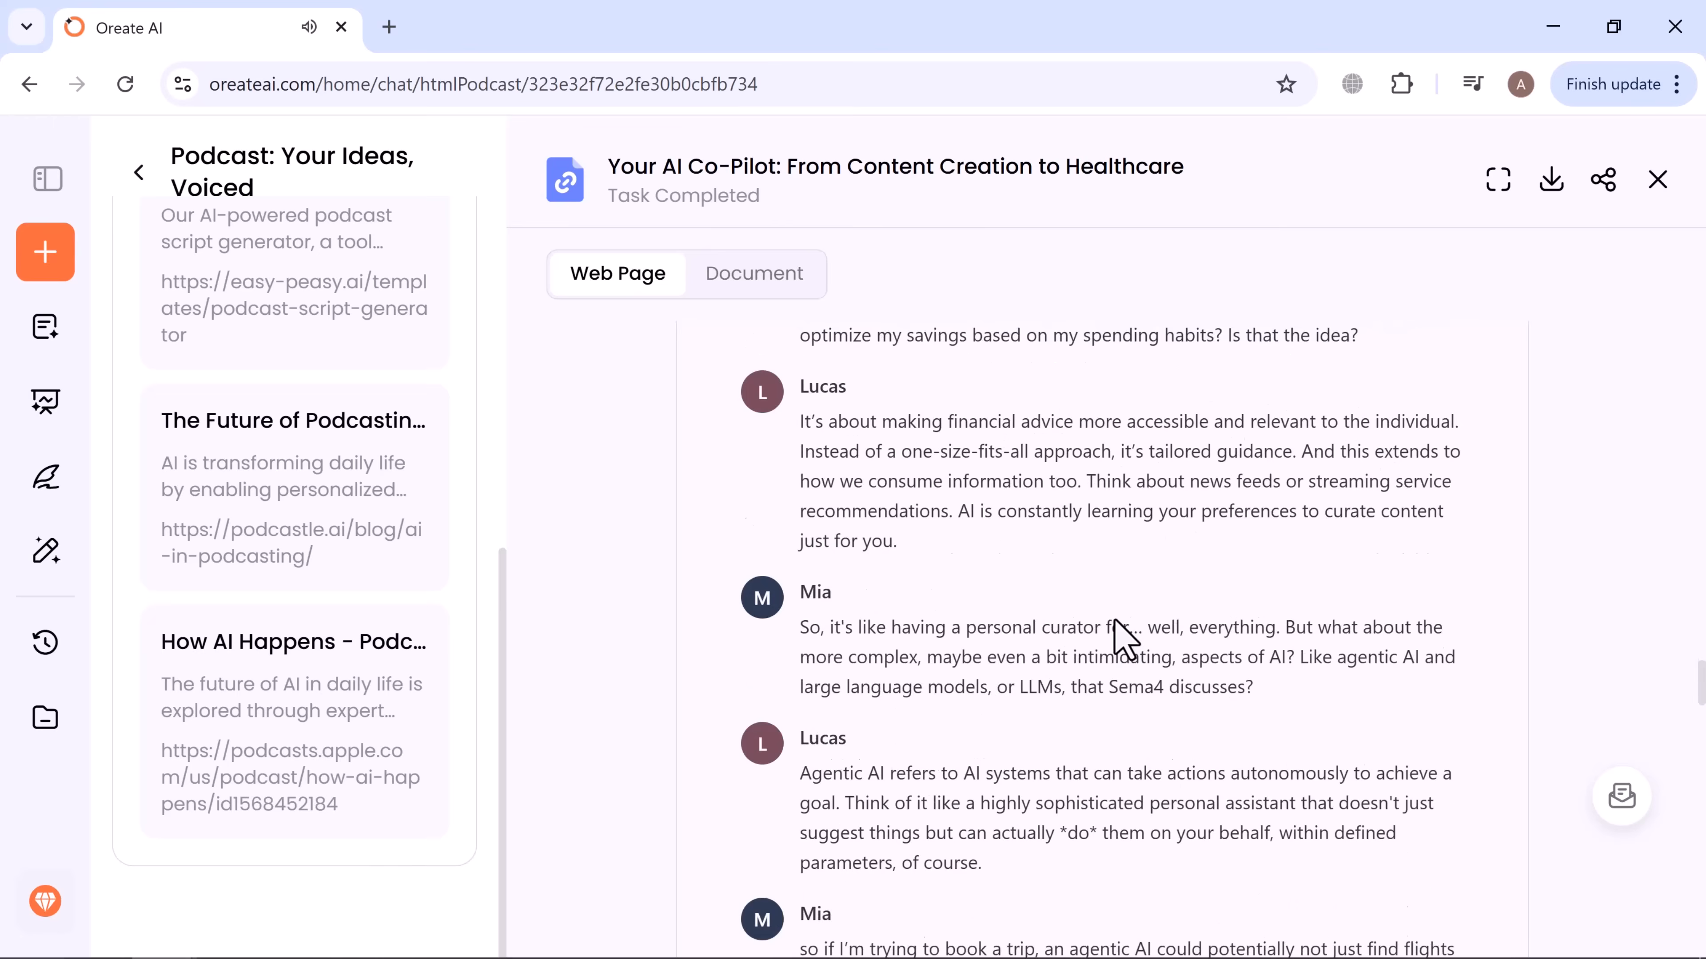
pyautogui.scroll(-3)
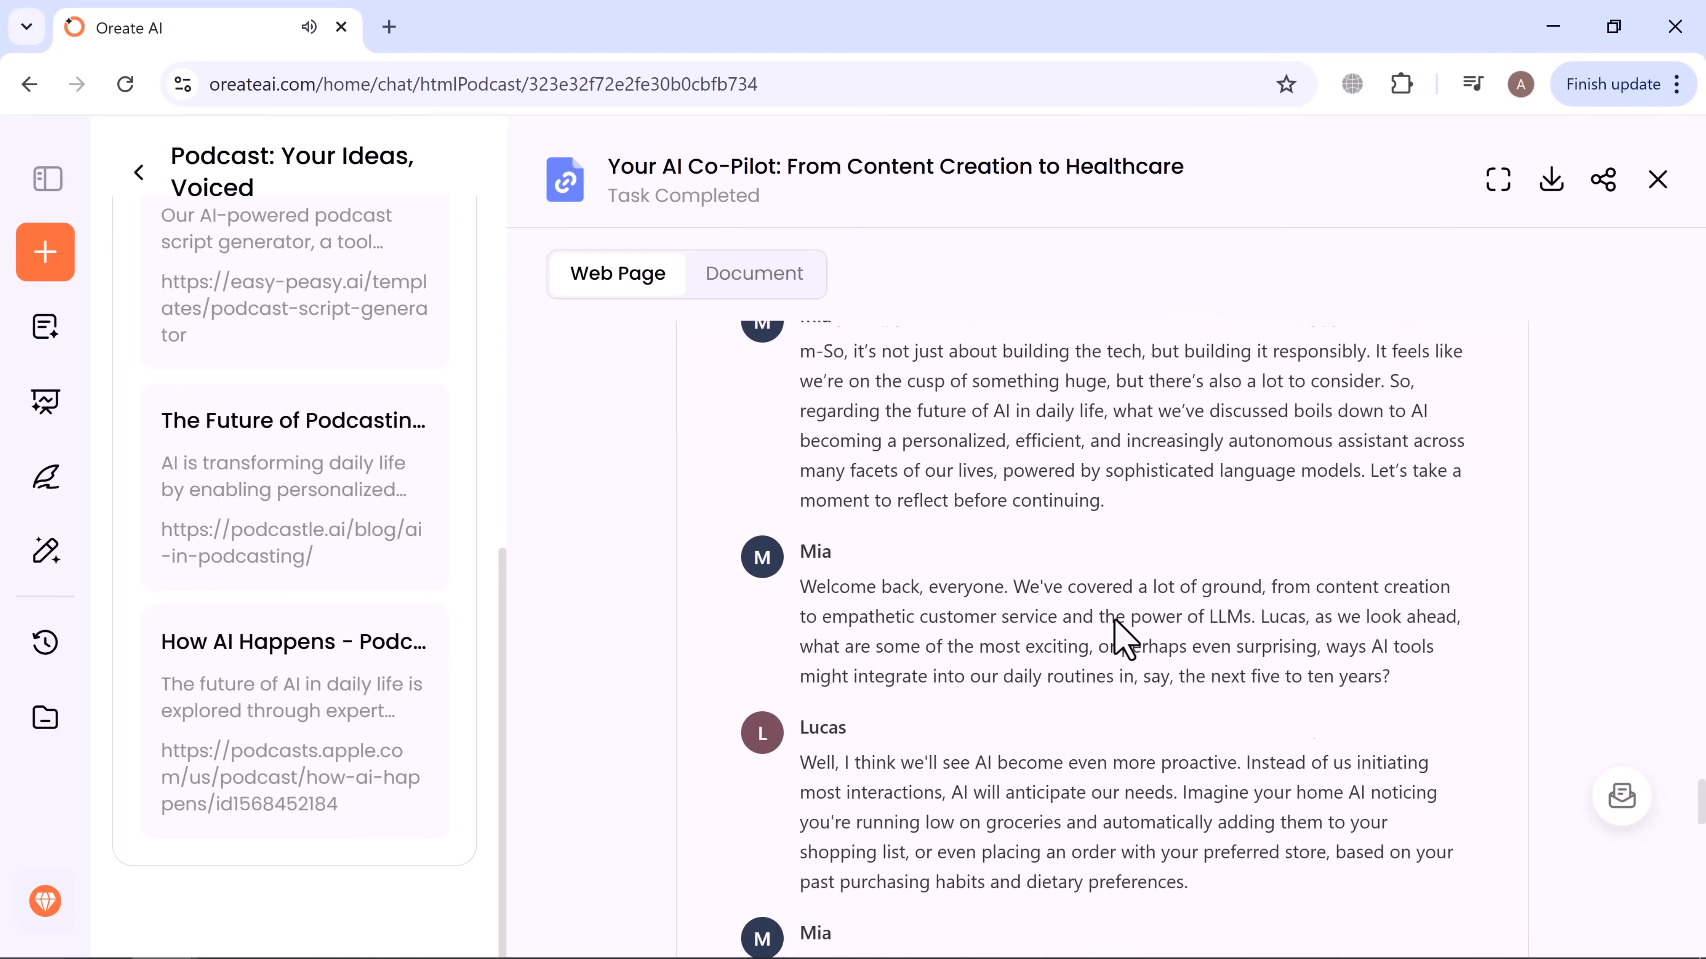
pyautogui.scroll(-3)
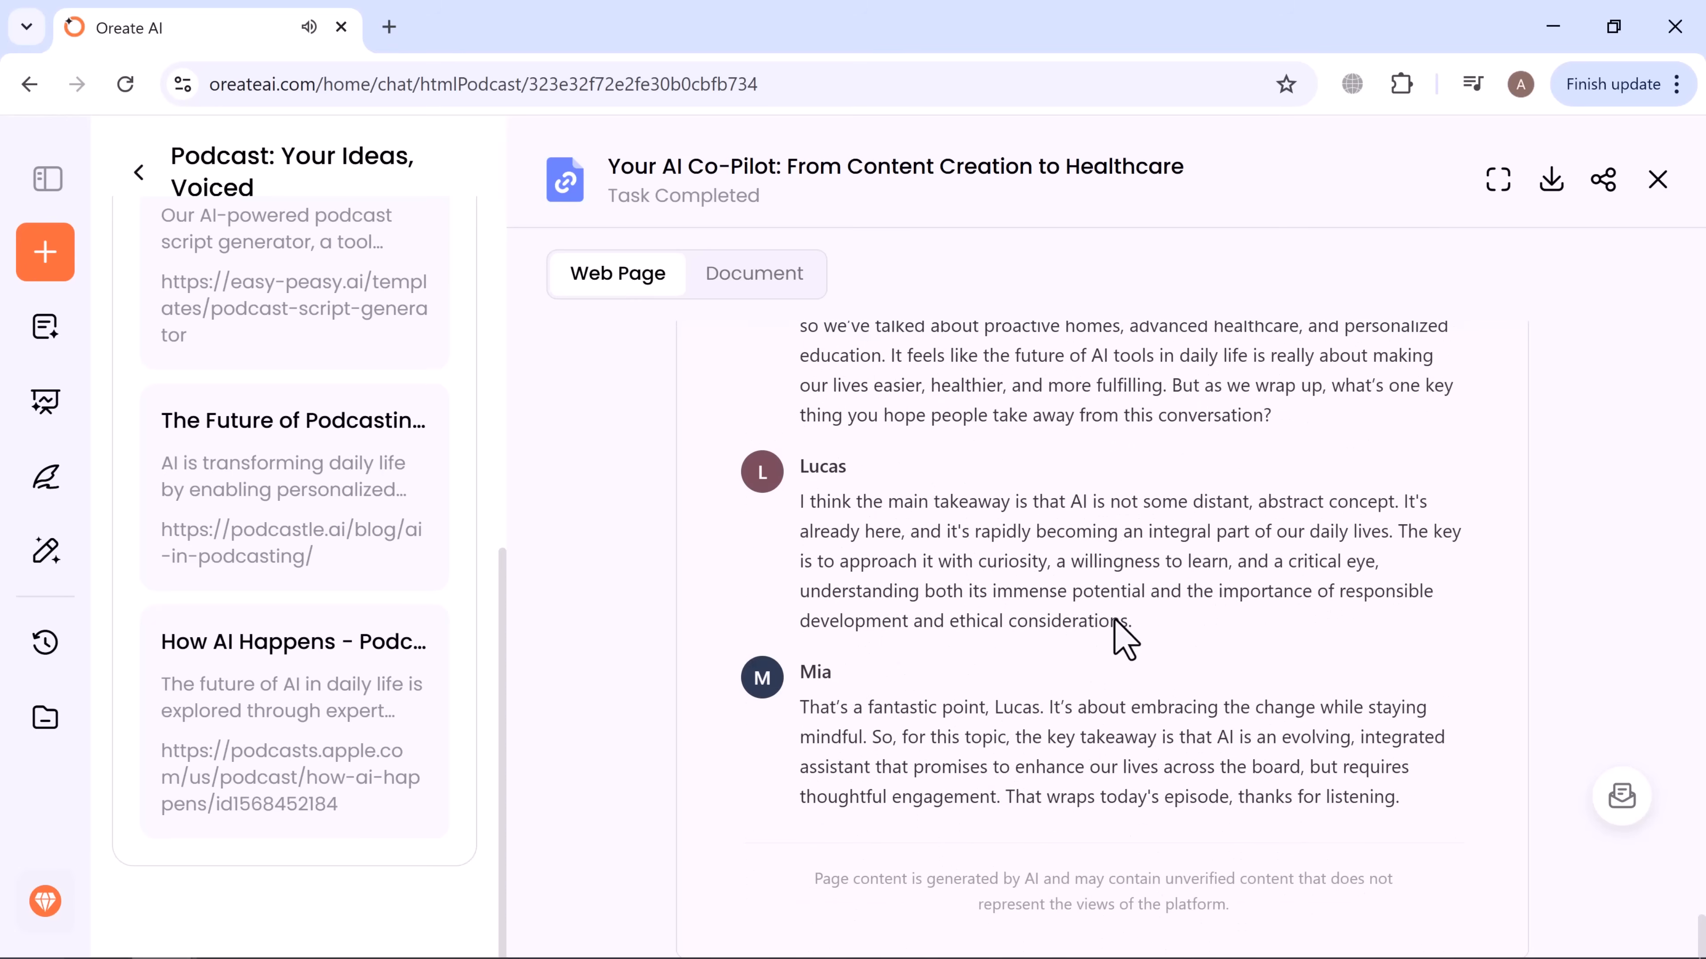
pyautogui.scroll(3)
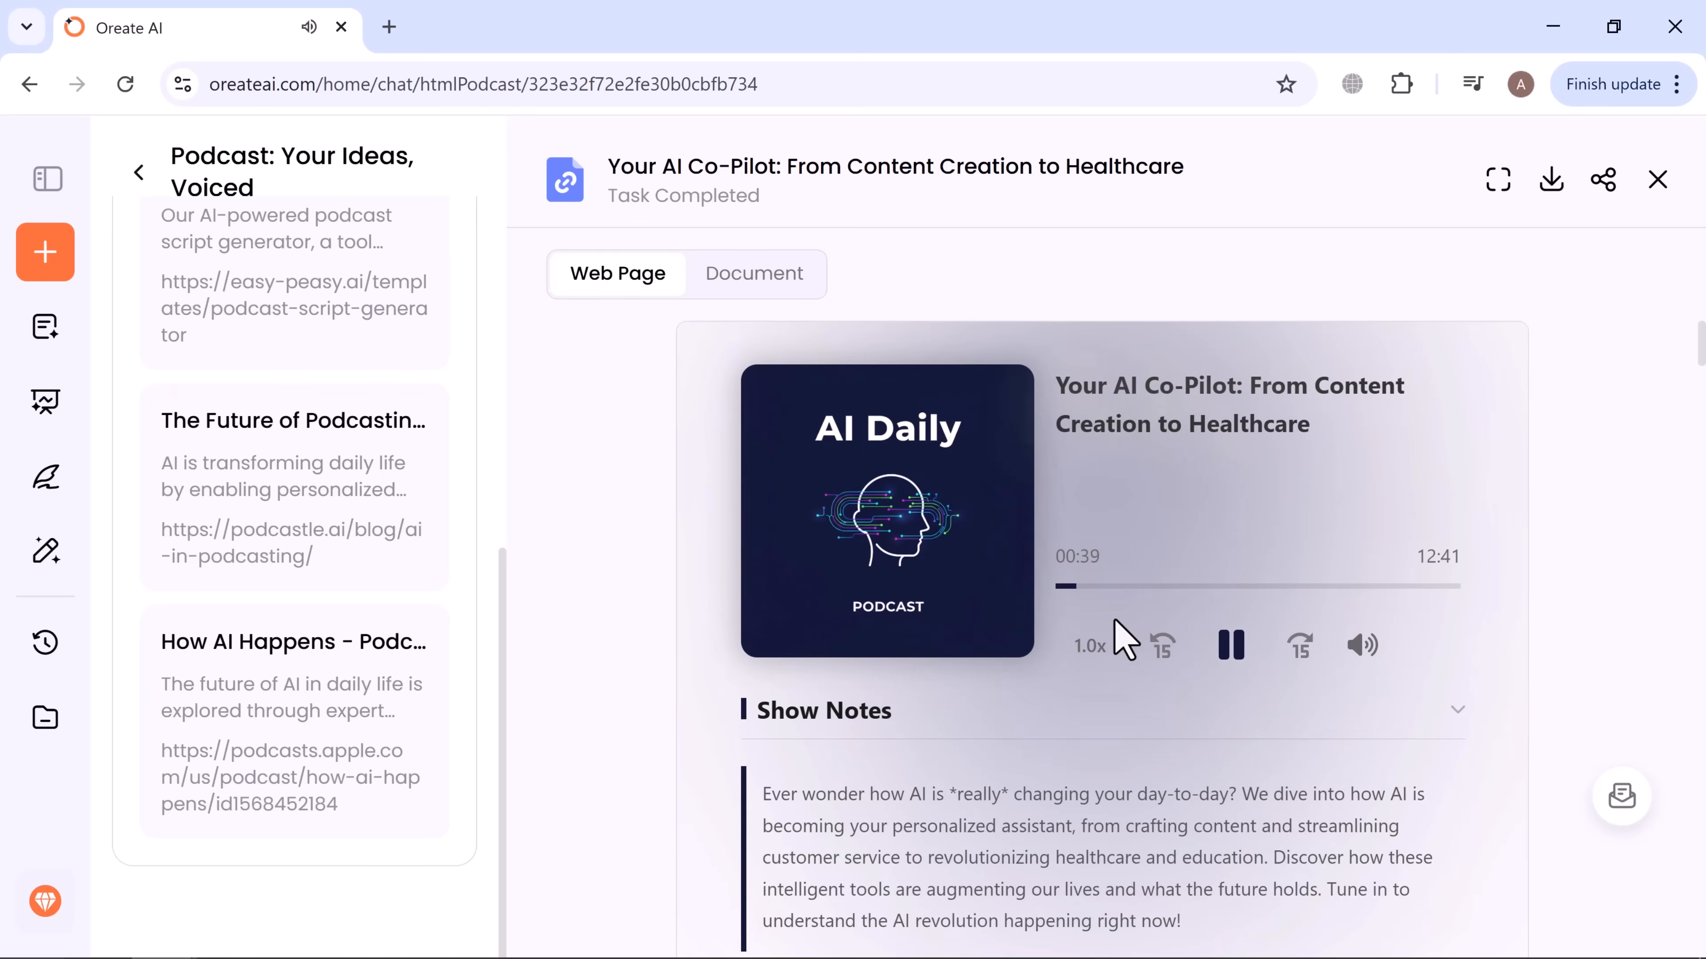
pyautogui.moveTo(1012, 577)
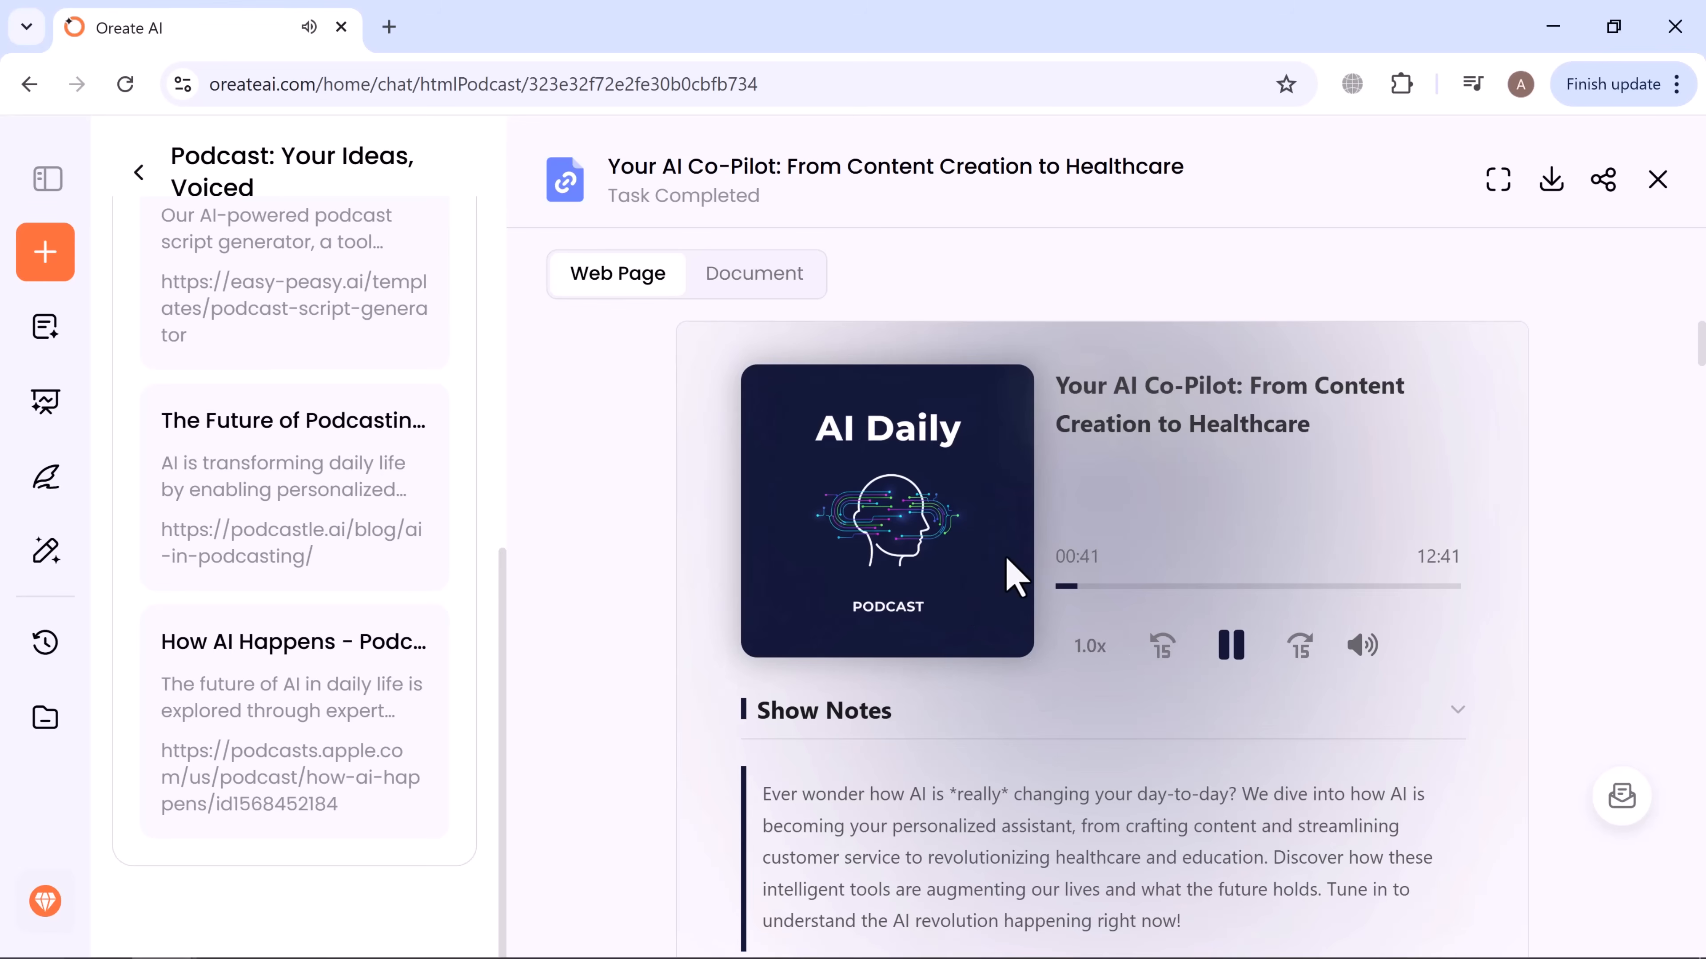
pyautogui.moveTo(1207, 530)
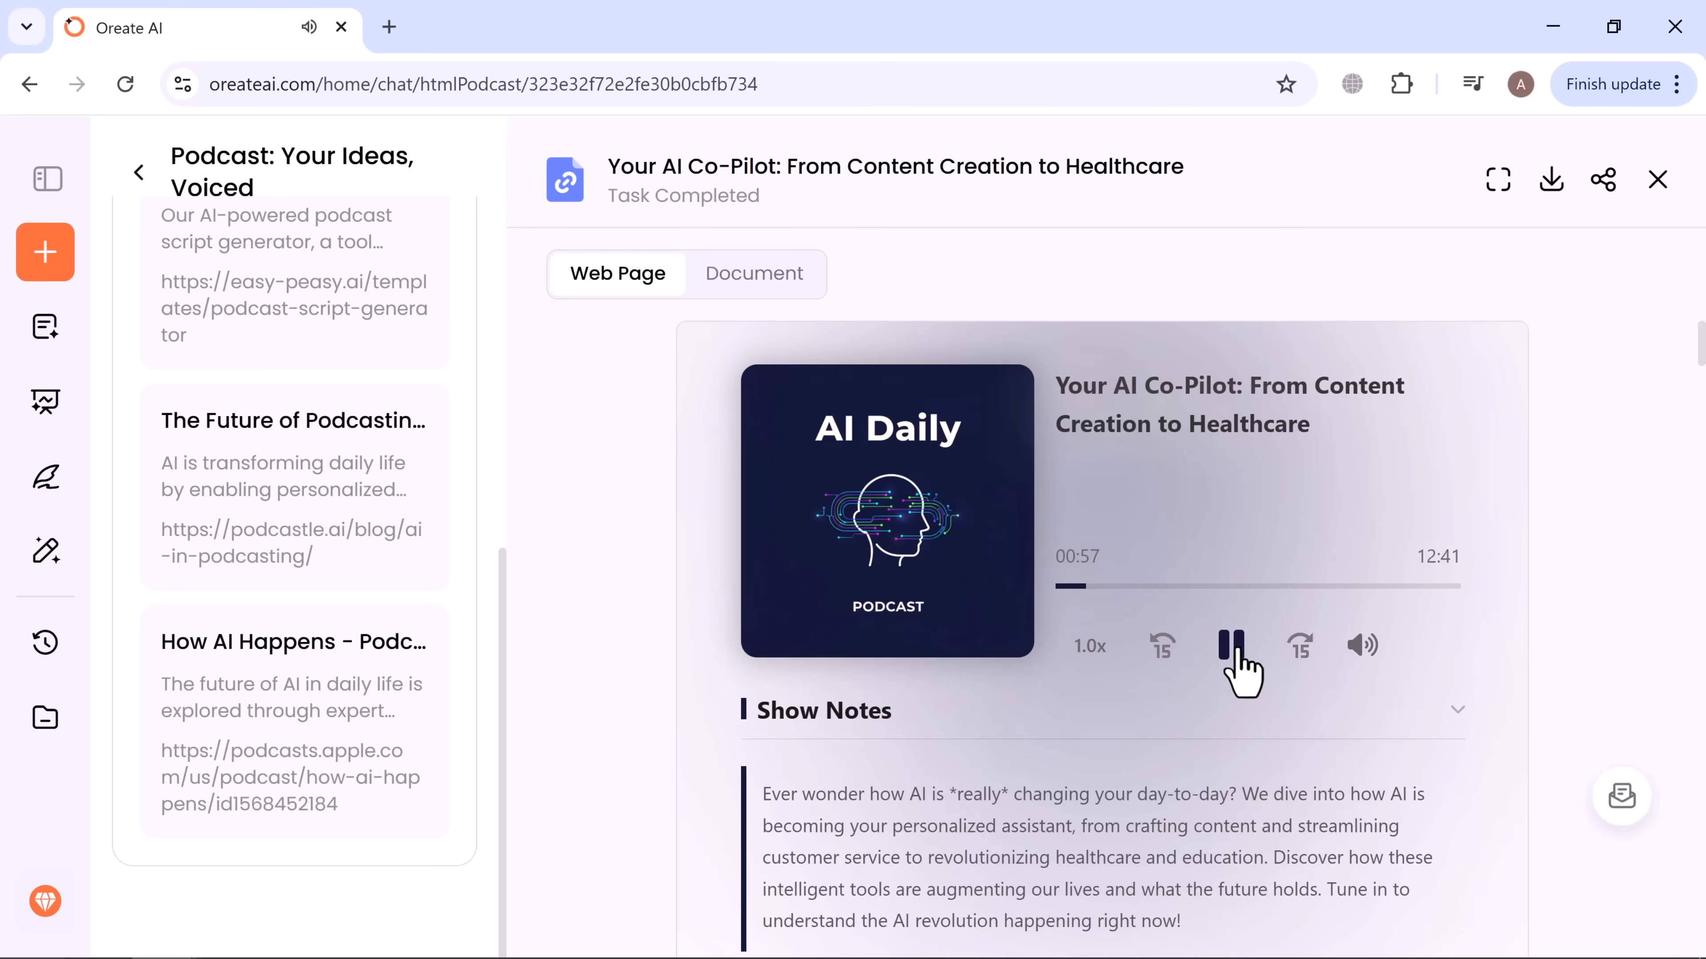
# Pause the episode at 00:58 and download it as a PDF from the download menu.
pyautogui.click(1232, 644)
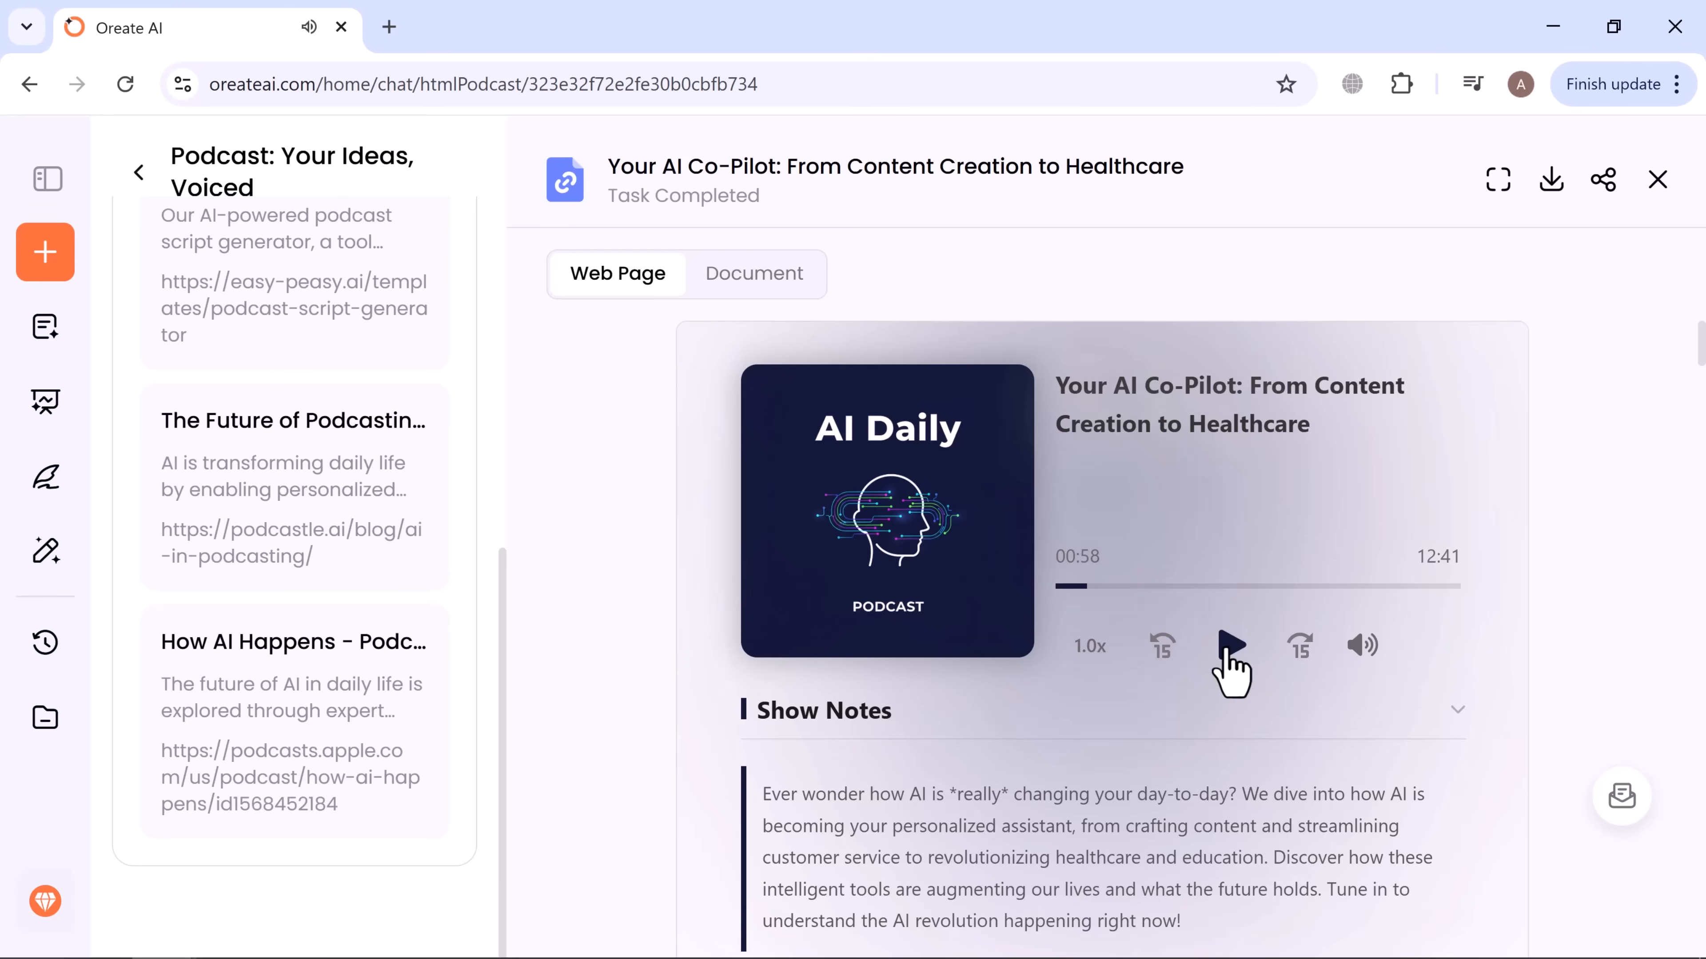
pyautogui.moveTo(1434, 519)
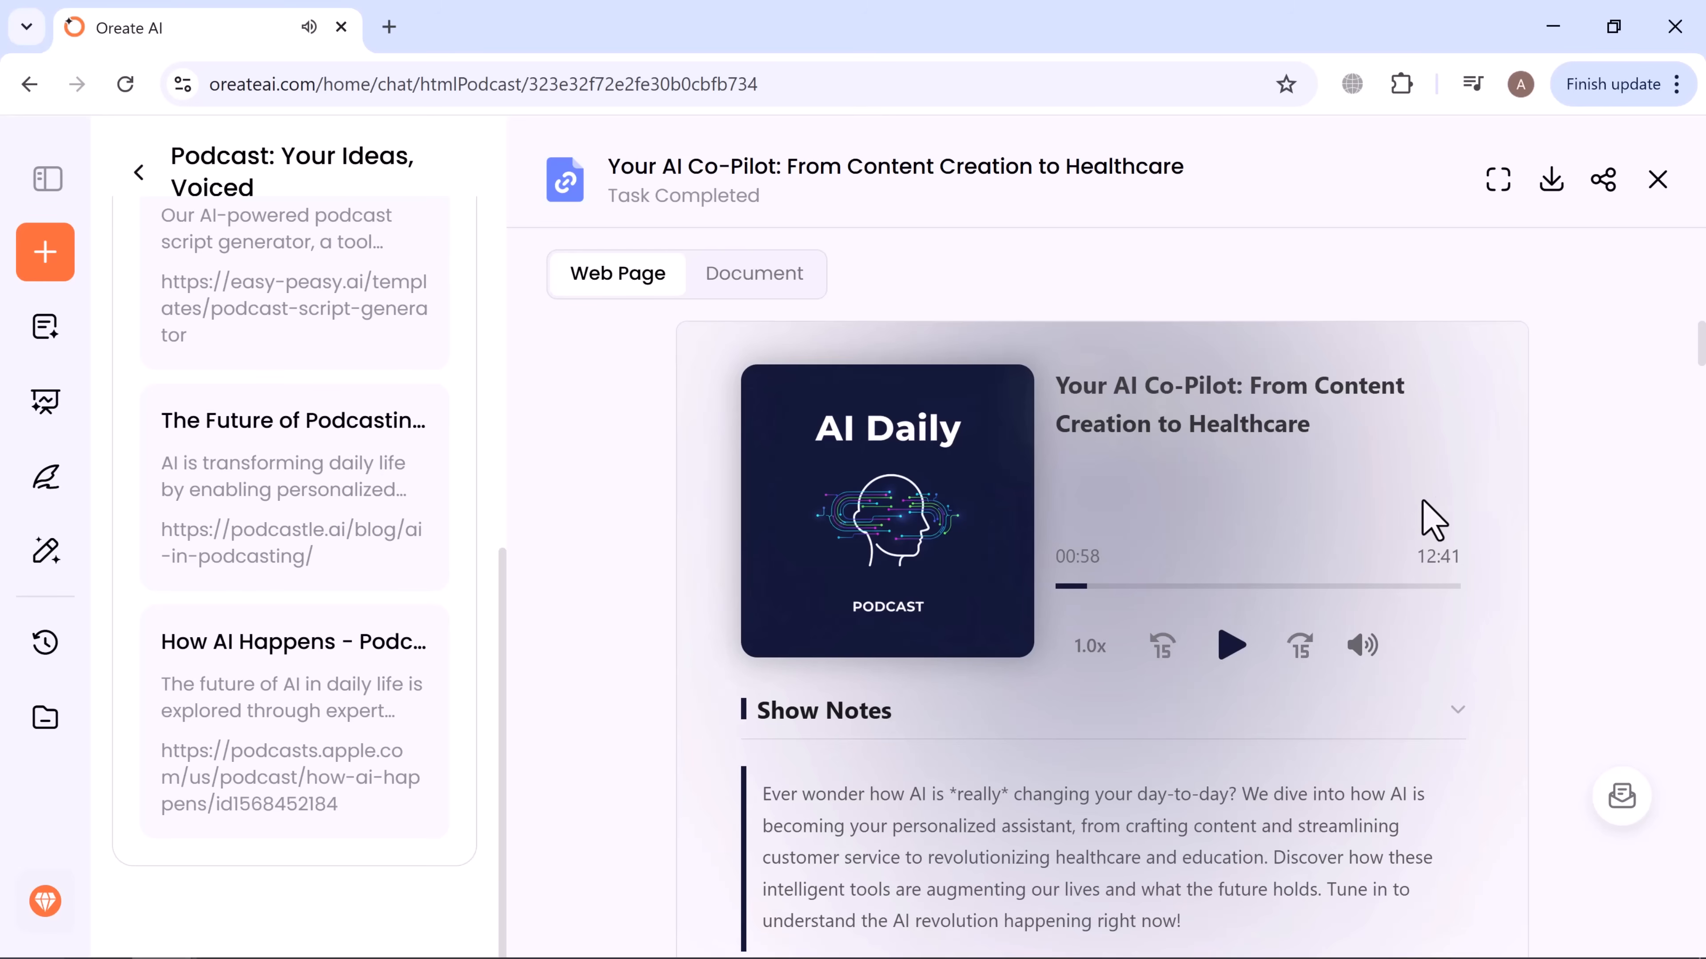
pyautogui.moveTo(1586, 181)
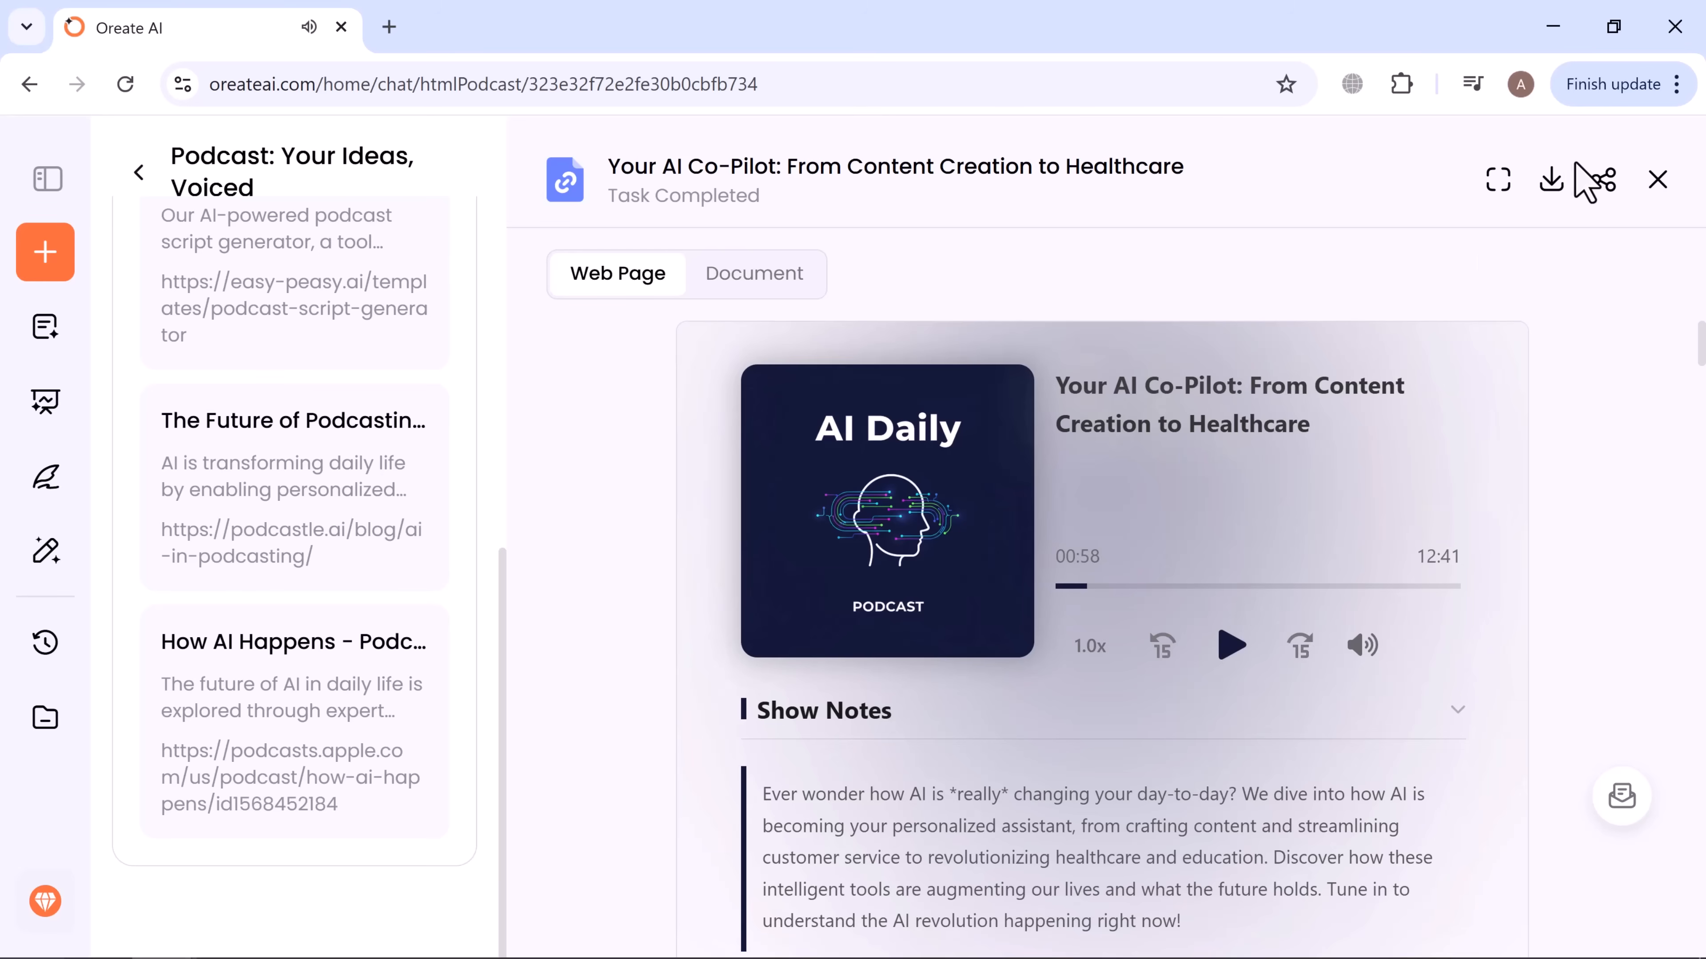
pyautogui.click(1551, 180)
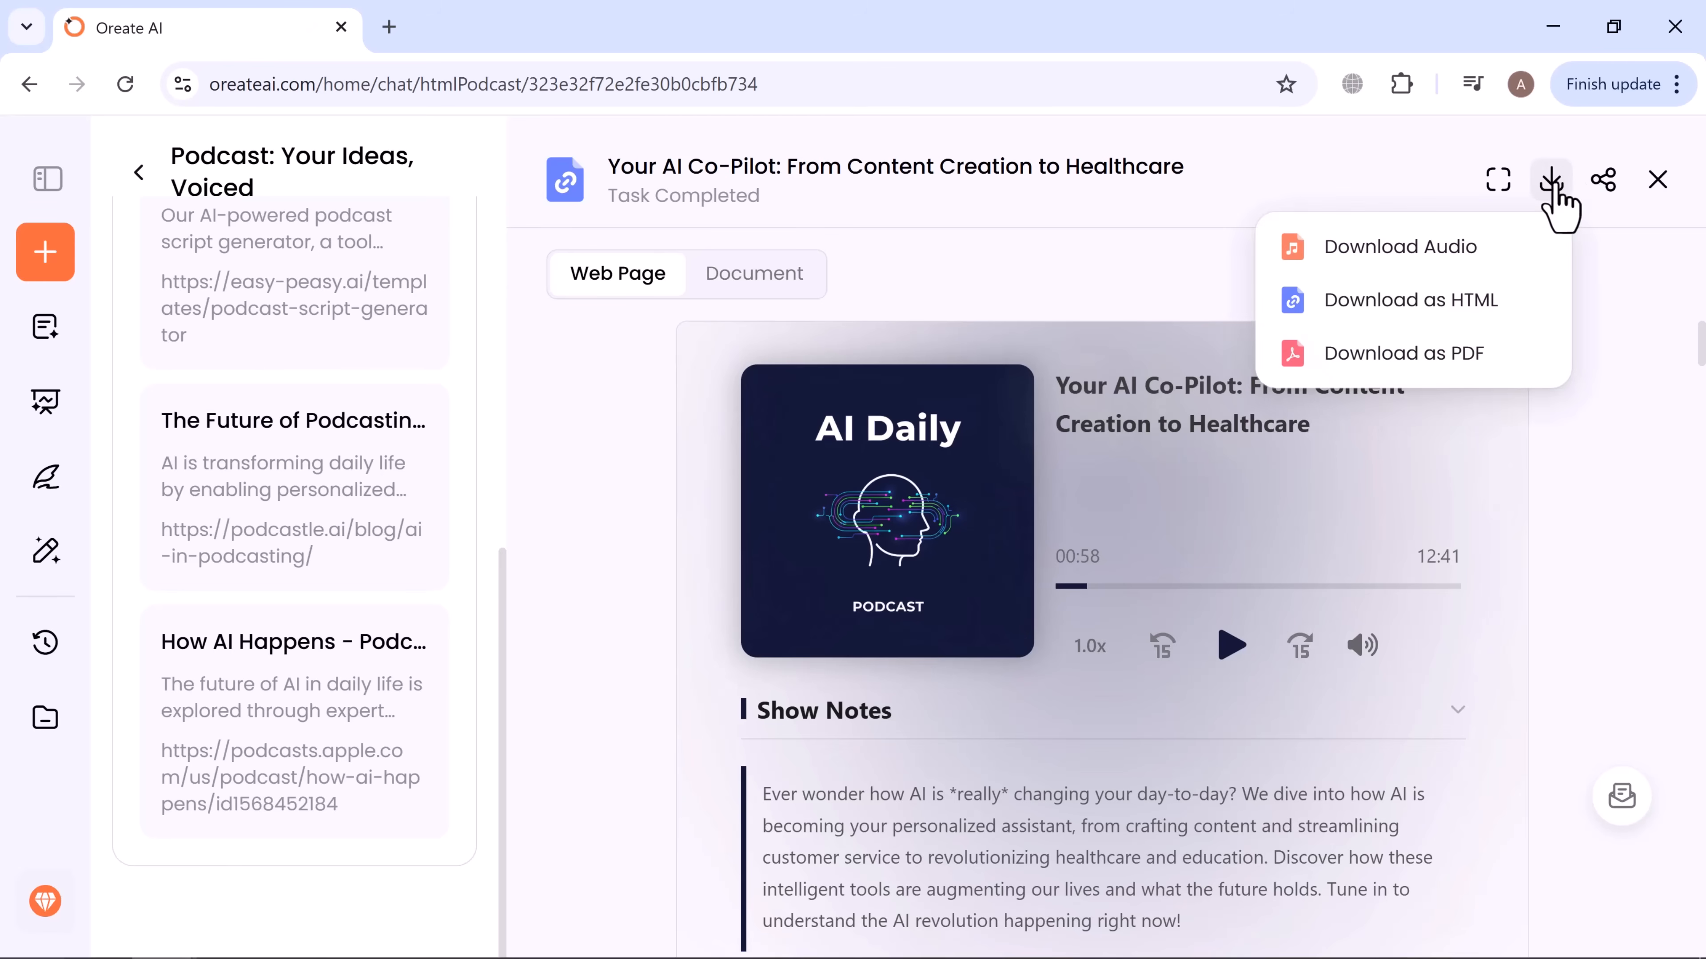
pyautogui.moveTo(1447, 370)
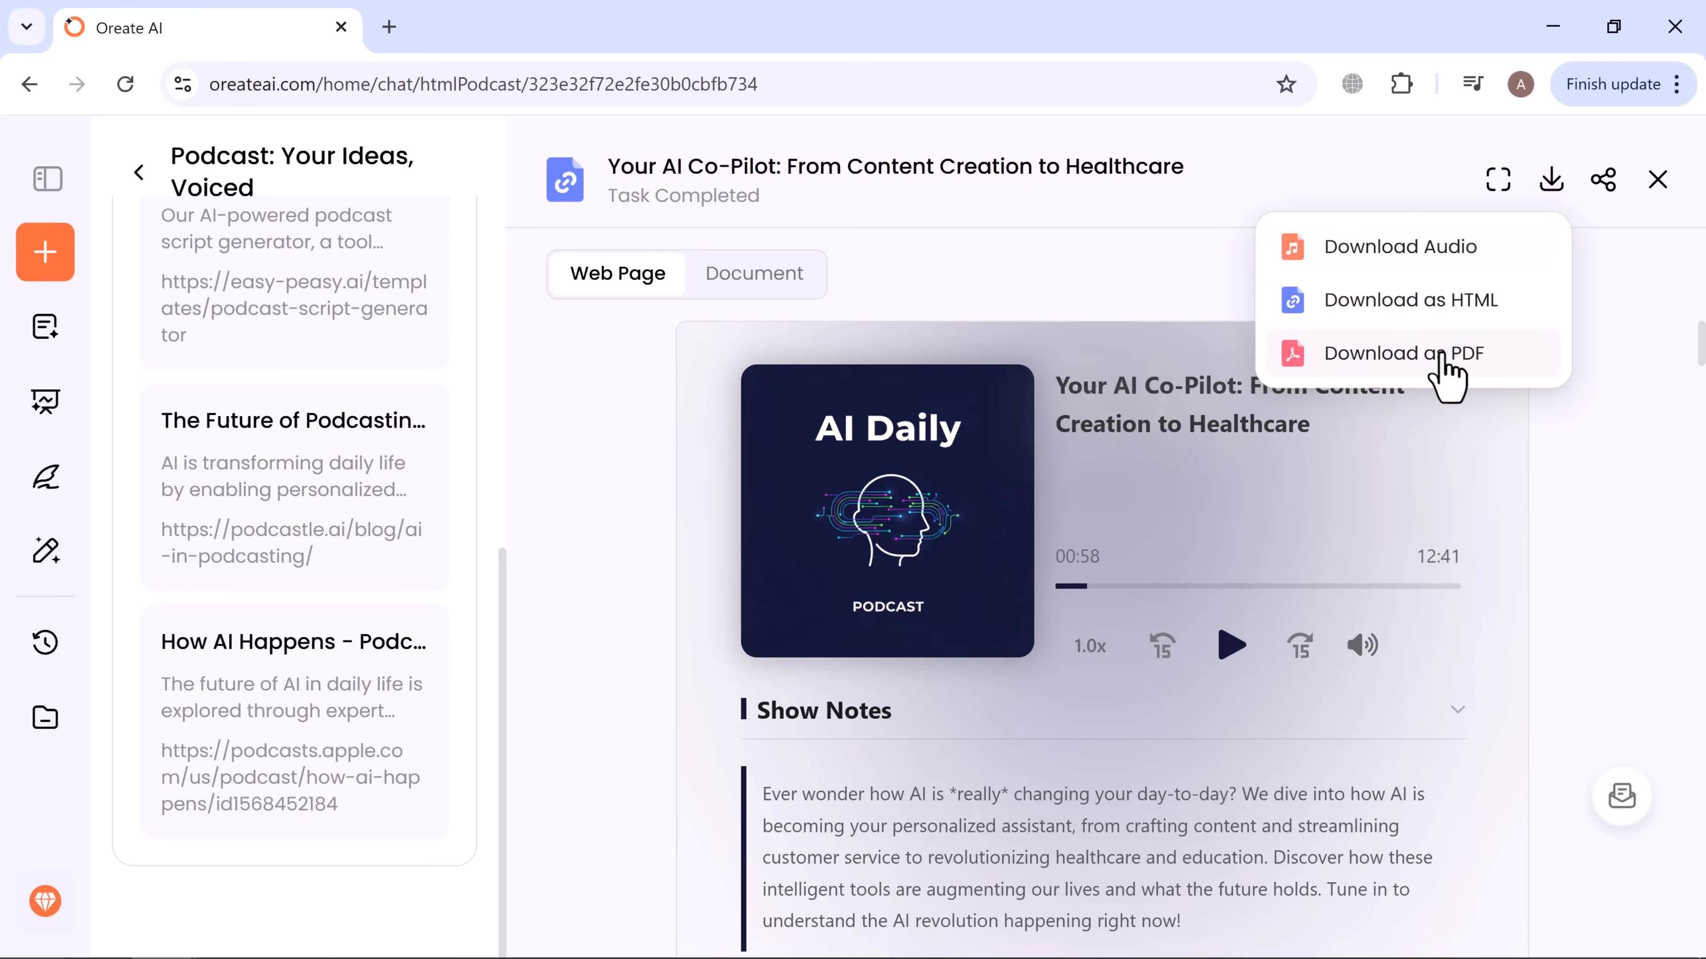
pyautogui.click(1404, 352)
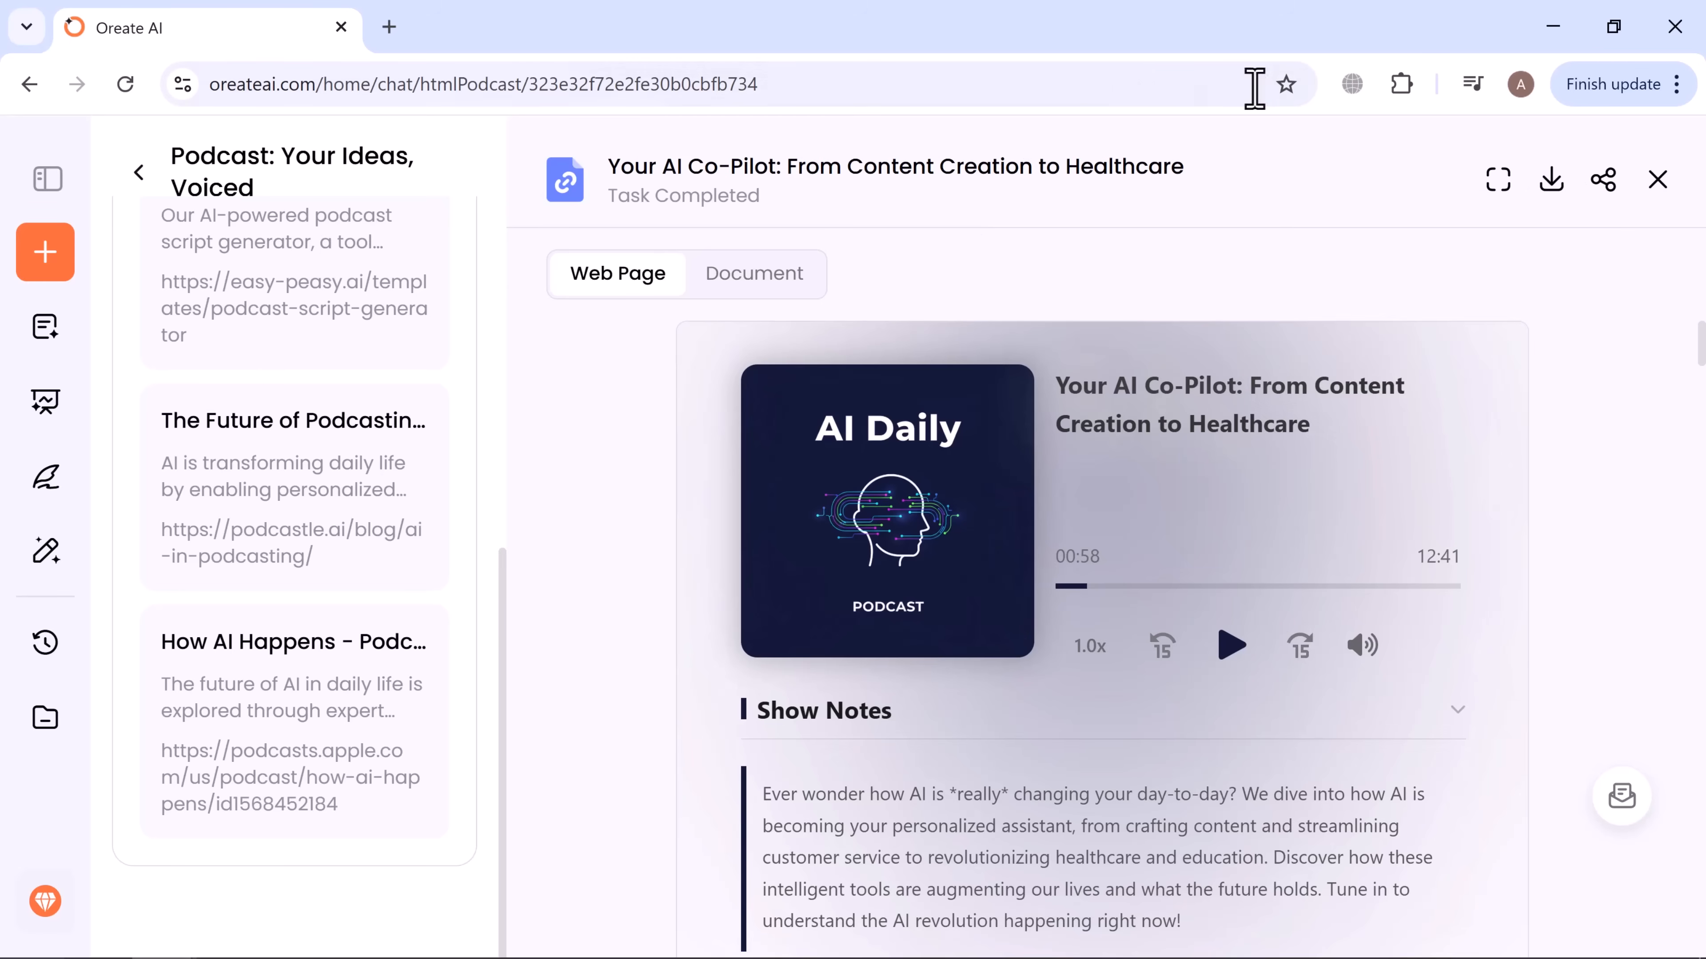
# Submit an Image request: 'Generate a high-definition Black Friday tech sale poster'.
pyautogui.click(1657, 180)
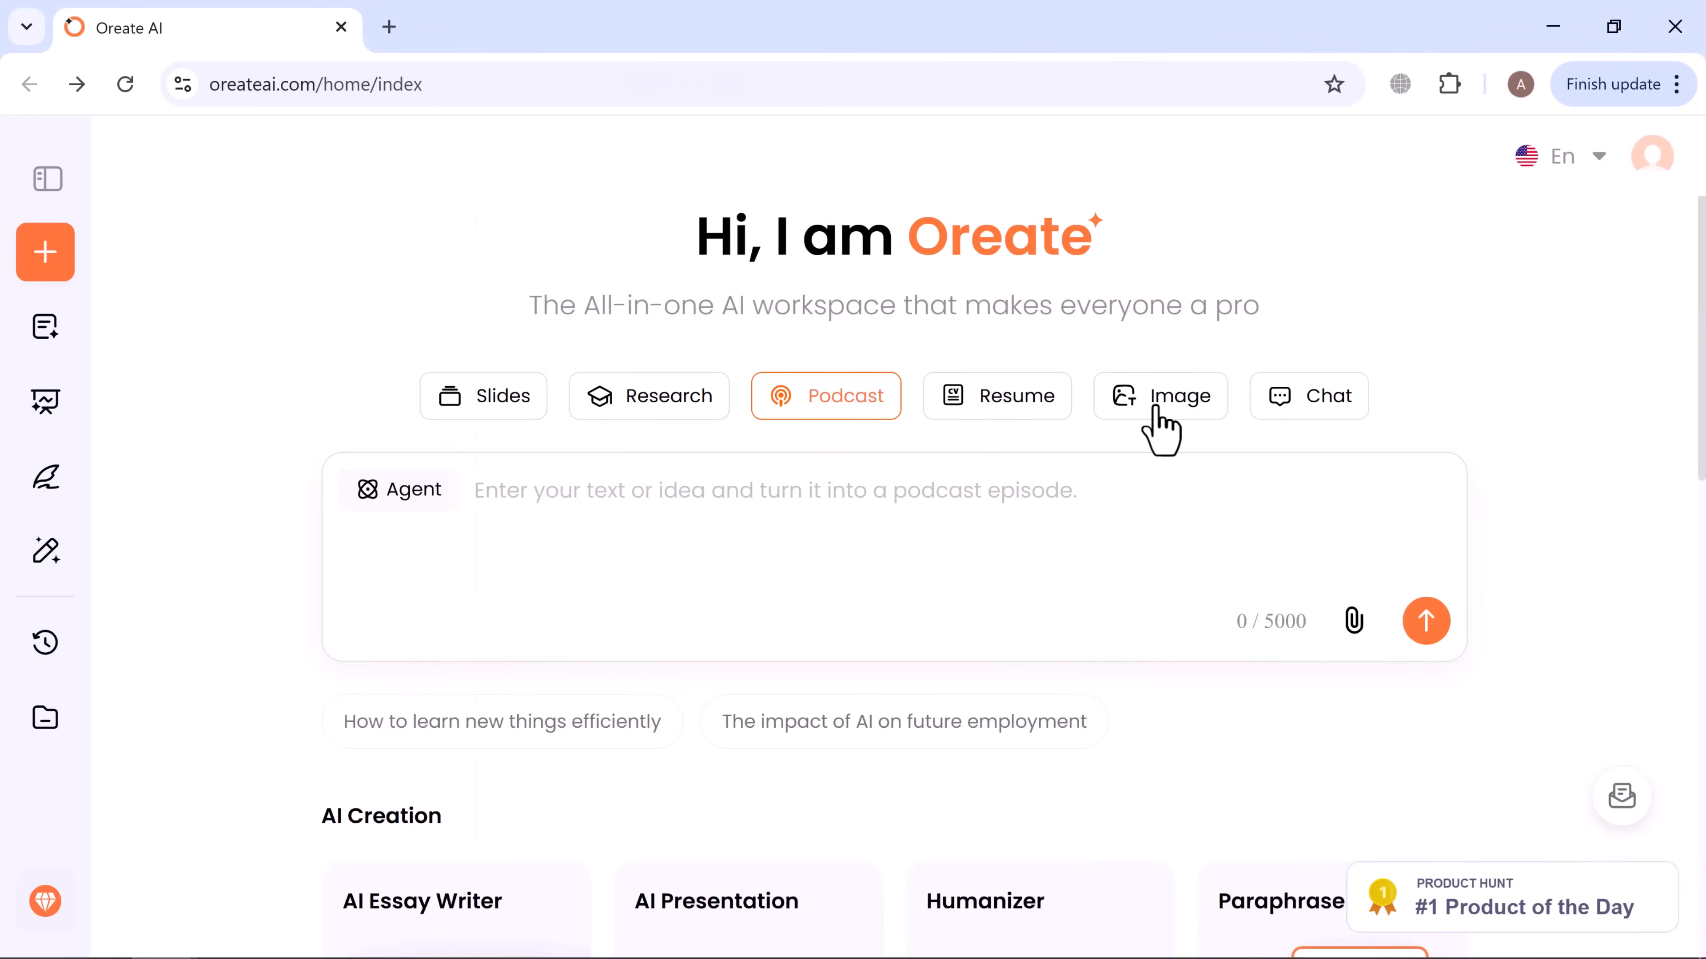
pyautogui.click(1159, 394)
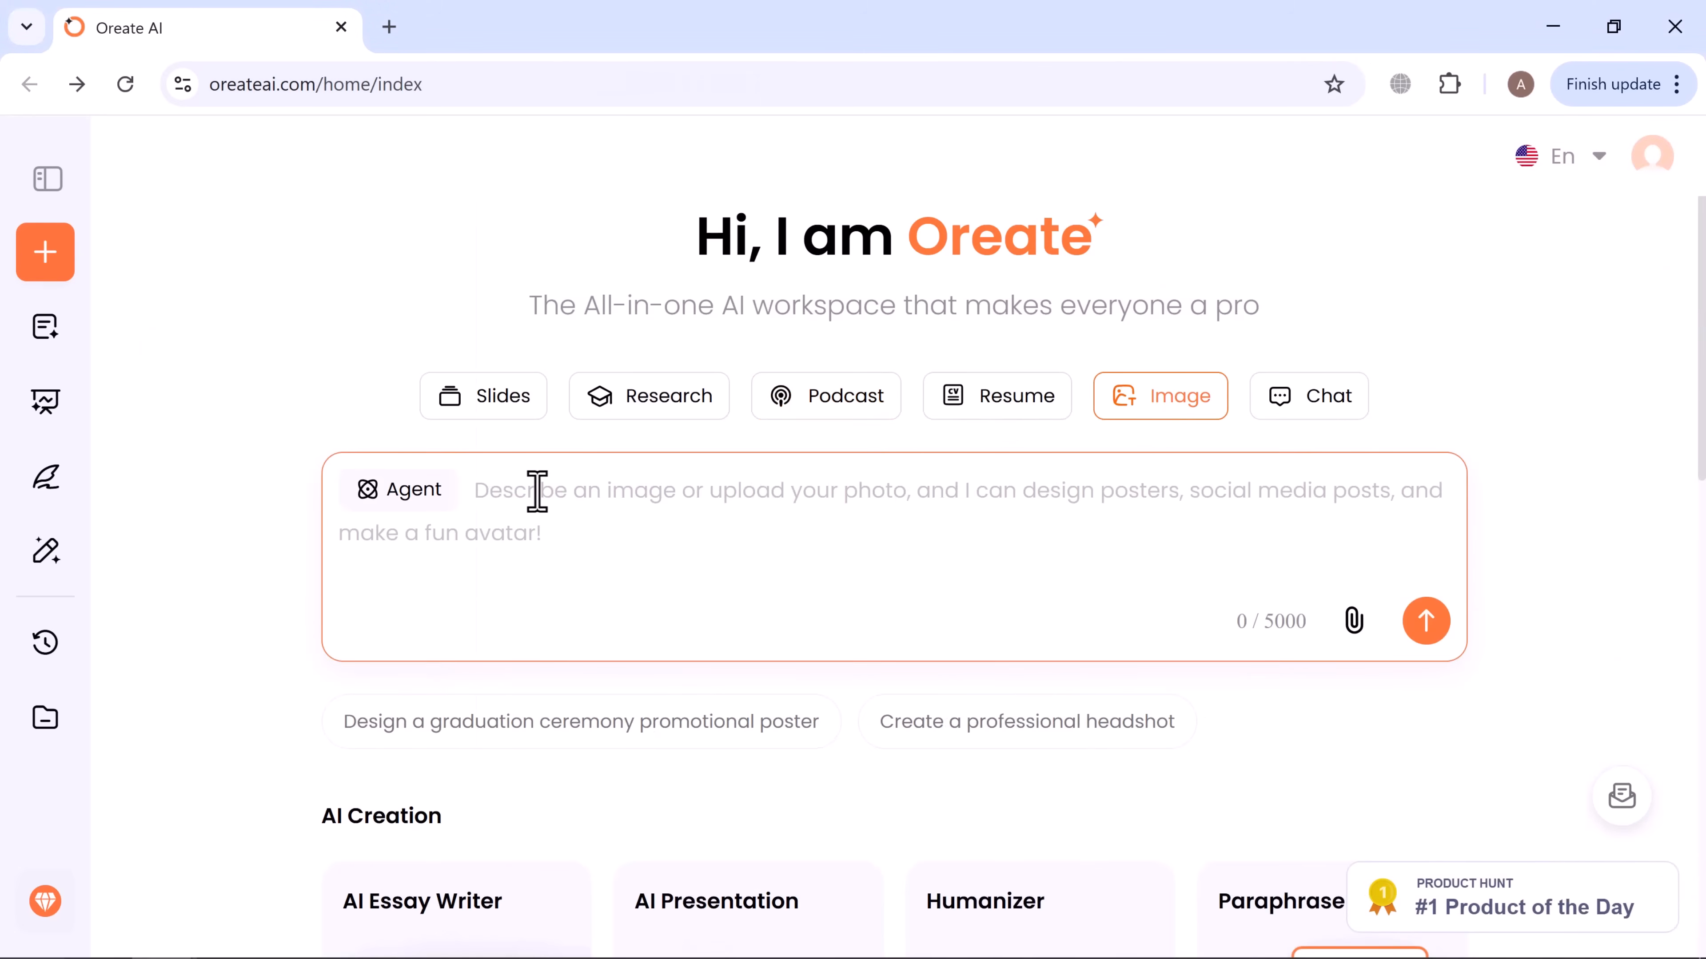
pyautogui.write('Generate a high-definition Black Friday tech sale poster')
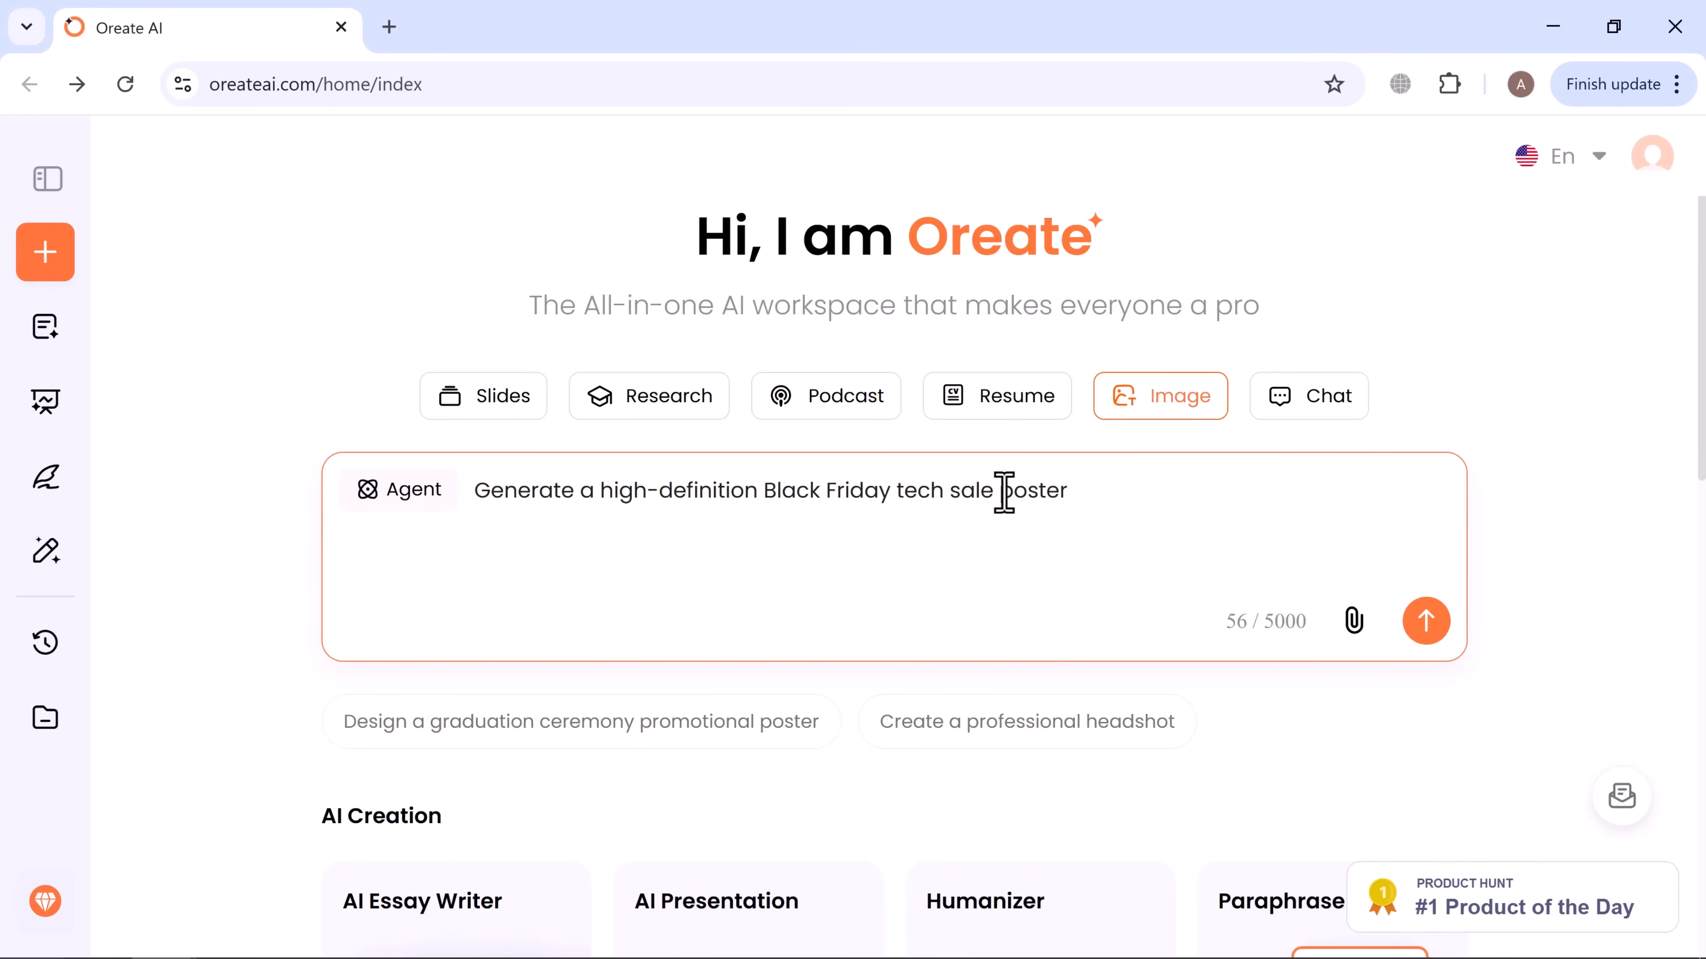
pyautogui.click(1426, 621)
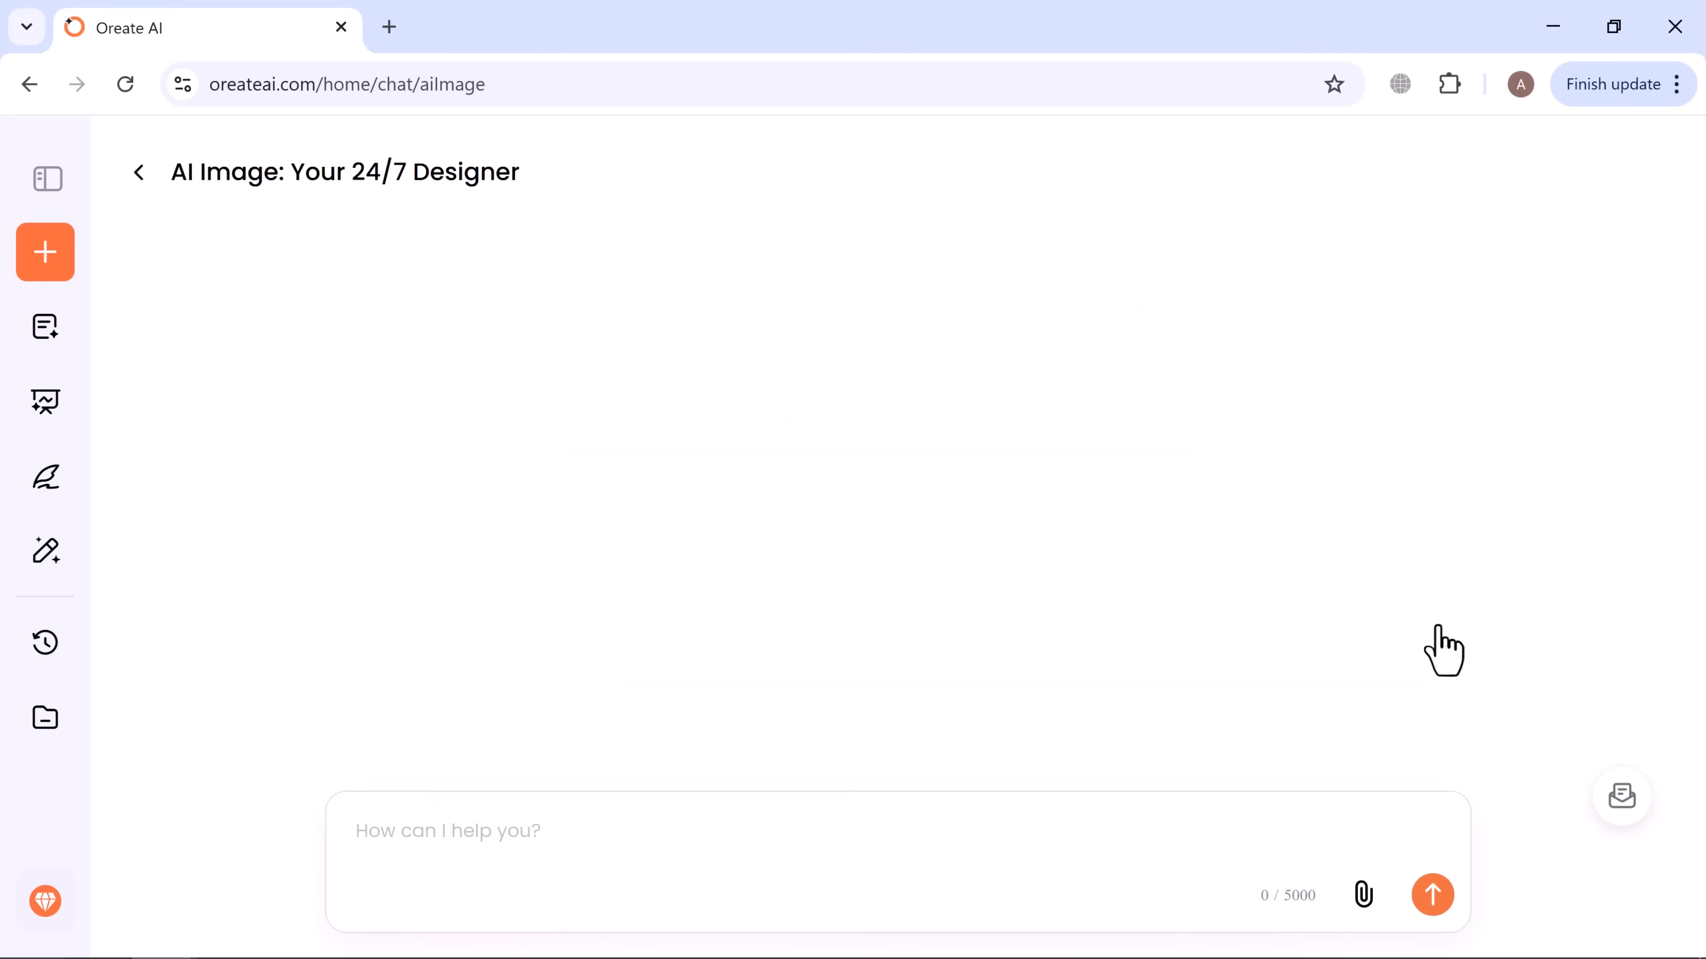
# View the finished Black Friday Tech Sale poster, then return to the home page.
pyautogui.click(1431, 895)
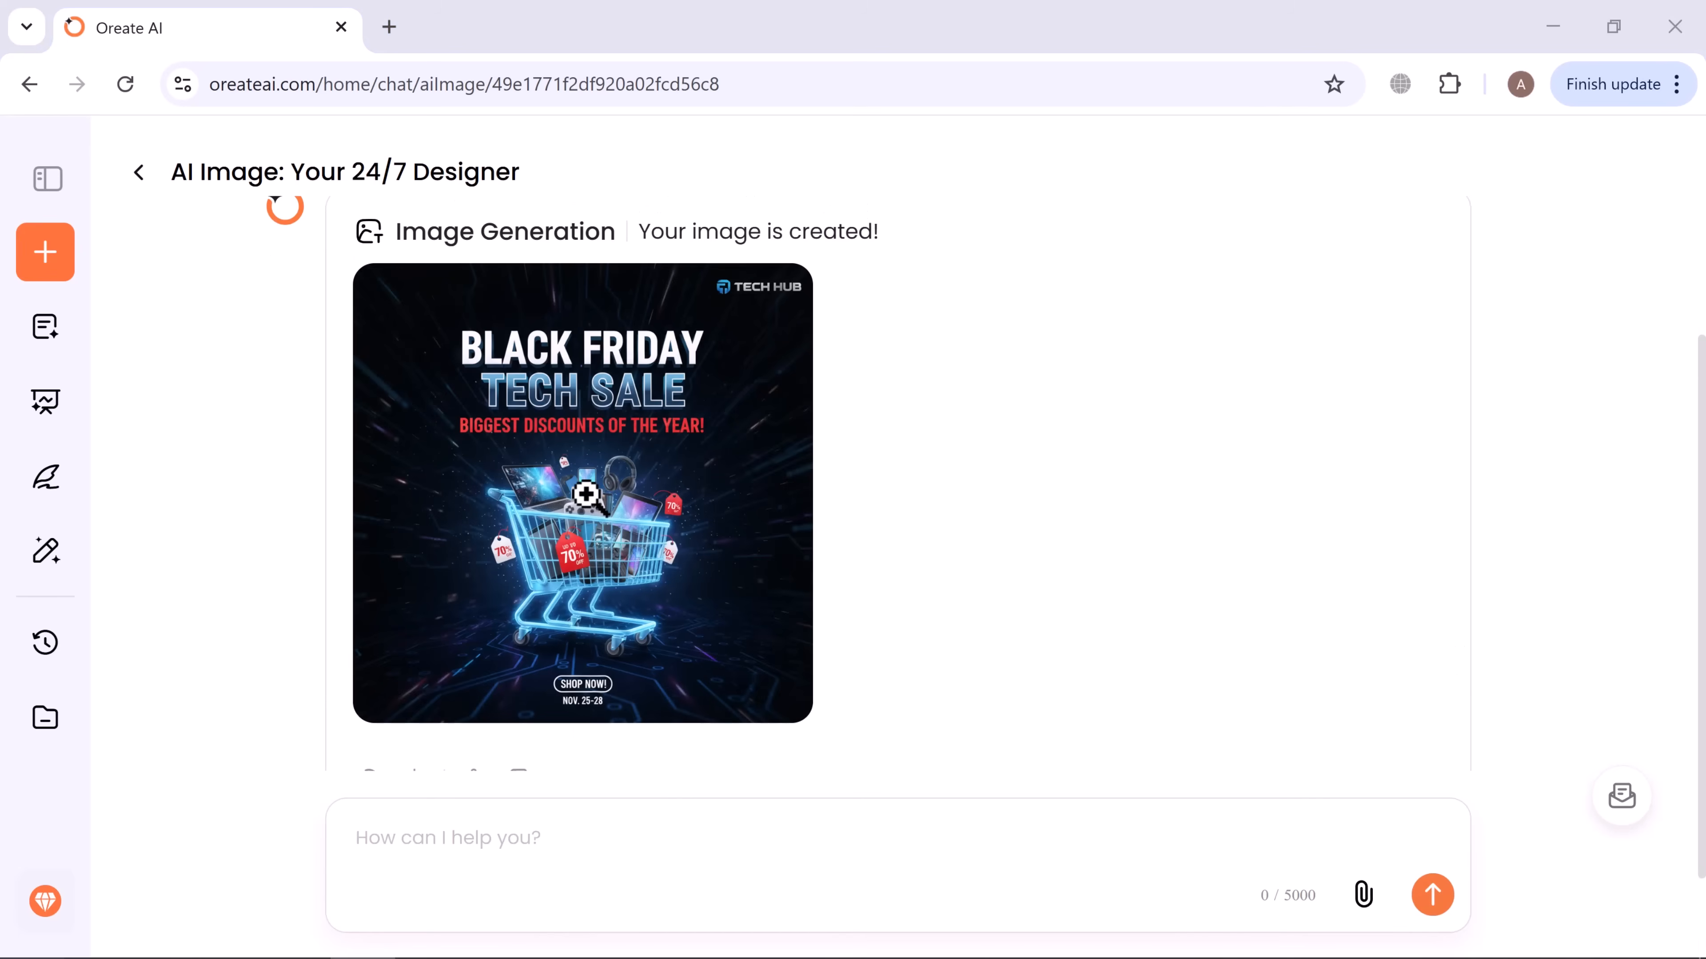
pyautogui.click(582, 493)
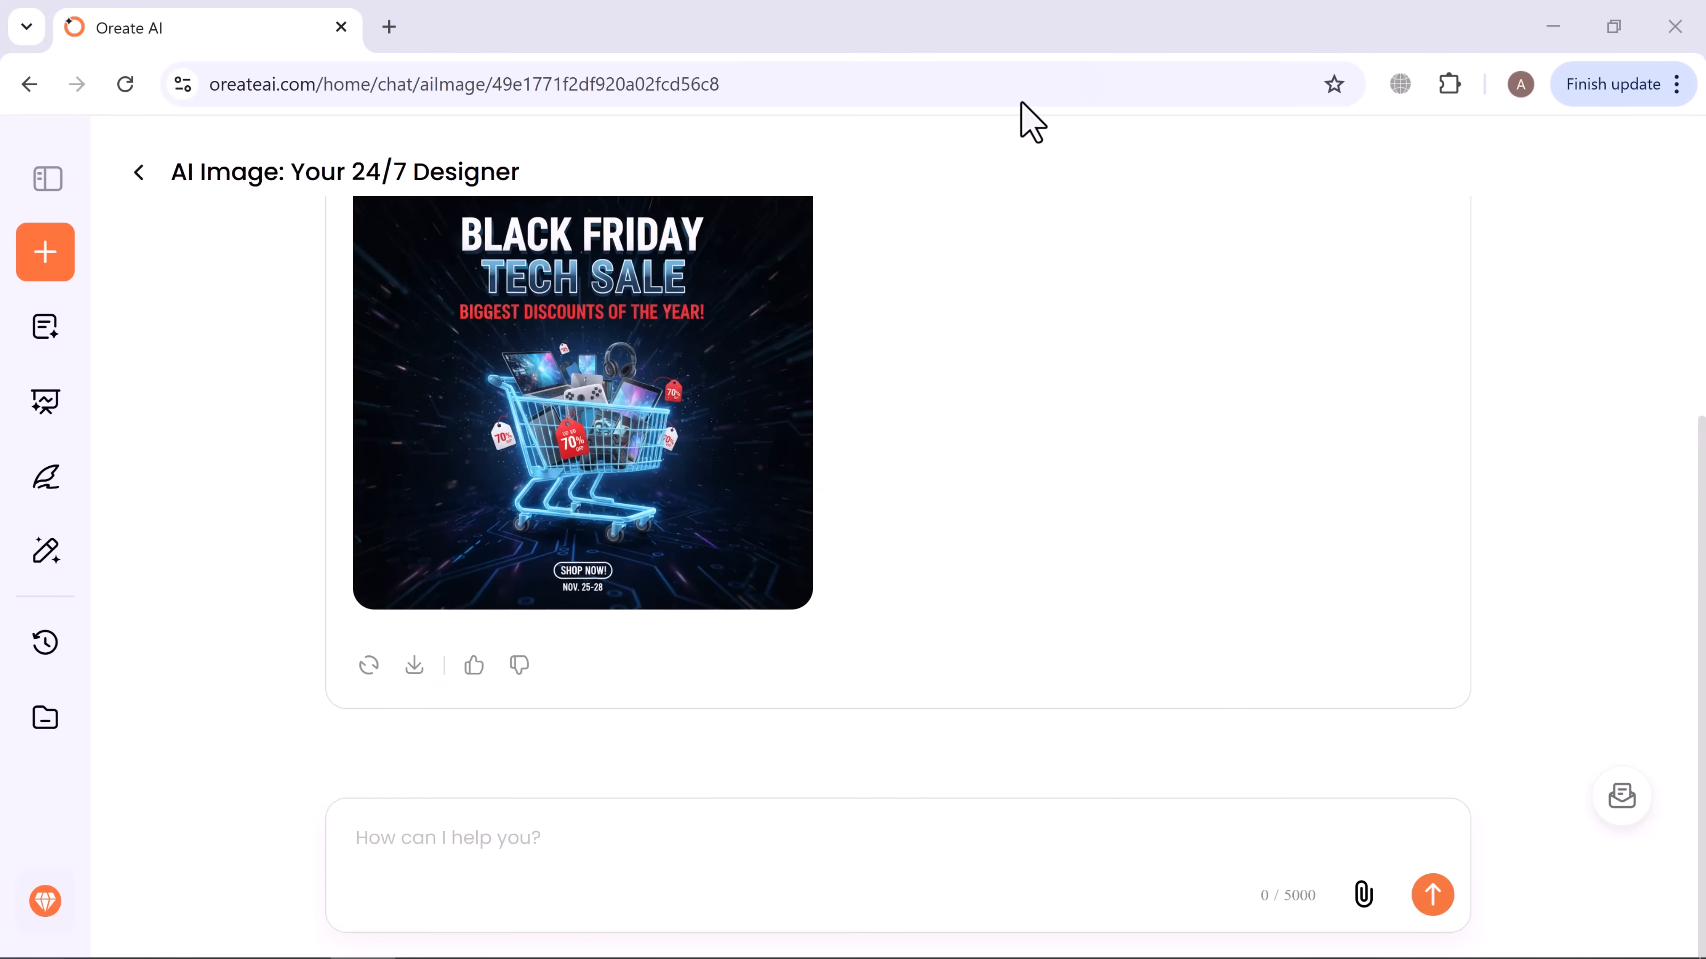
pyautogui.click(29, 85)
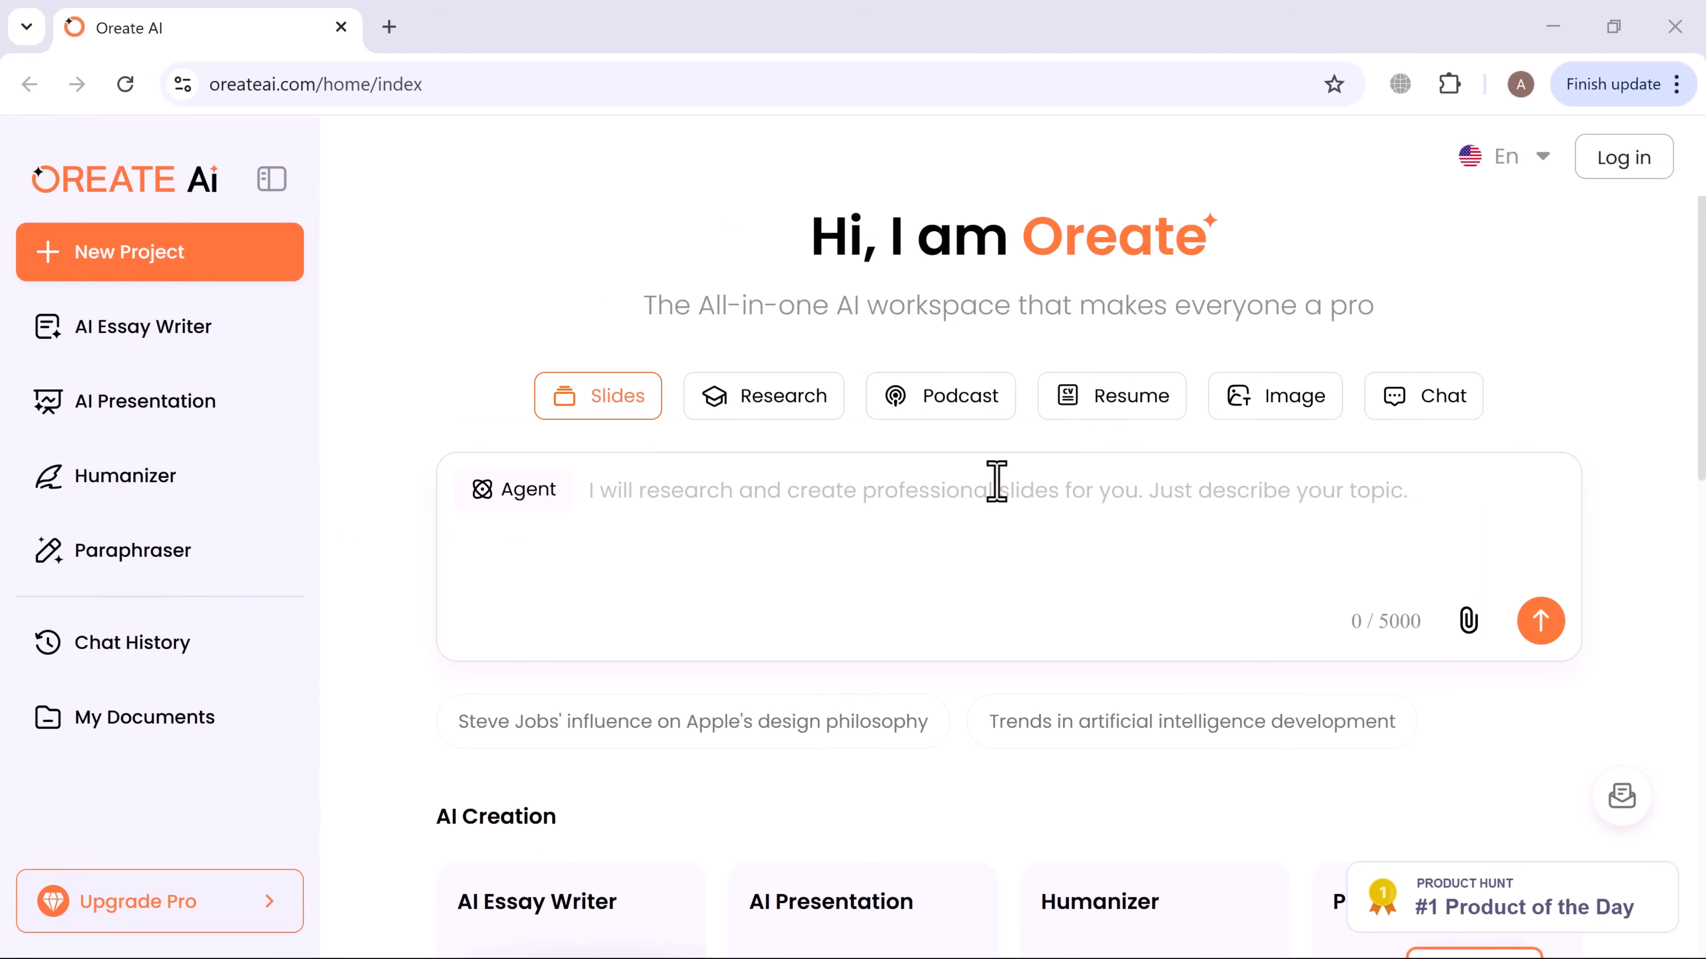
# Scroll the home page through AI Creation and AI Toolbox down to the footer.
pyautogui.scroll(-3)
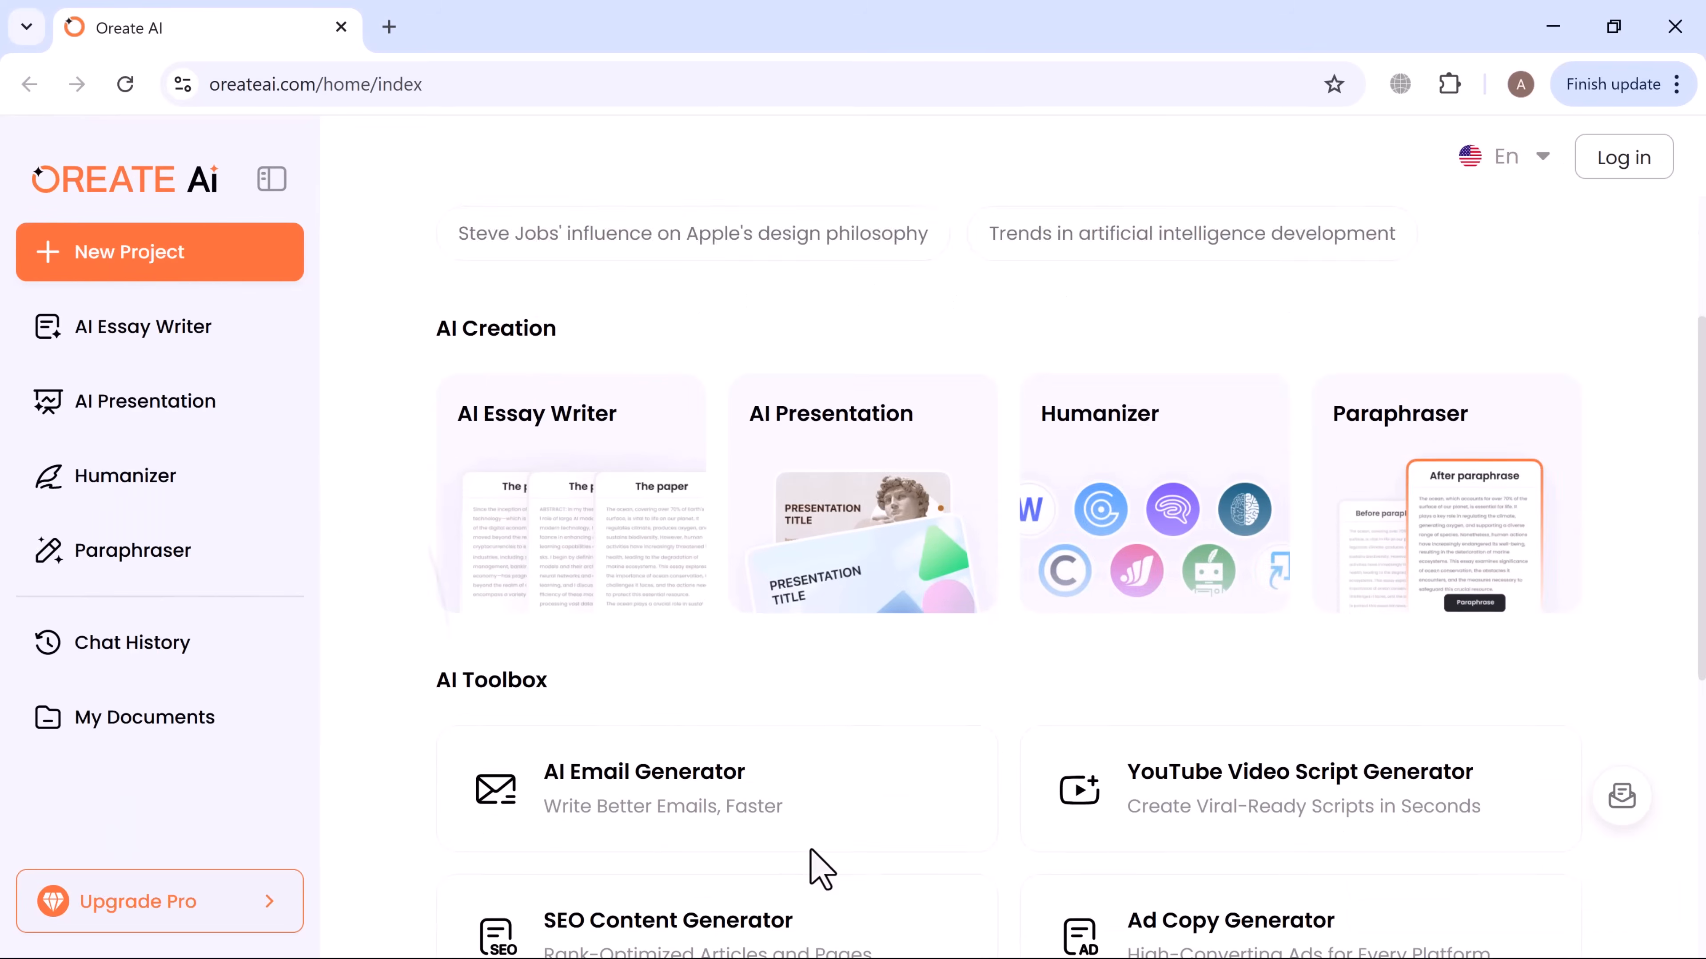
pyautogui.scroll(-3)
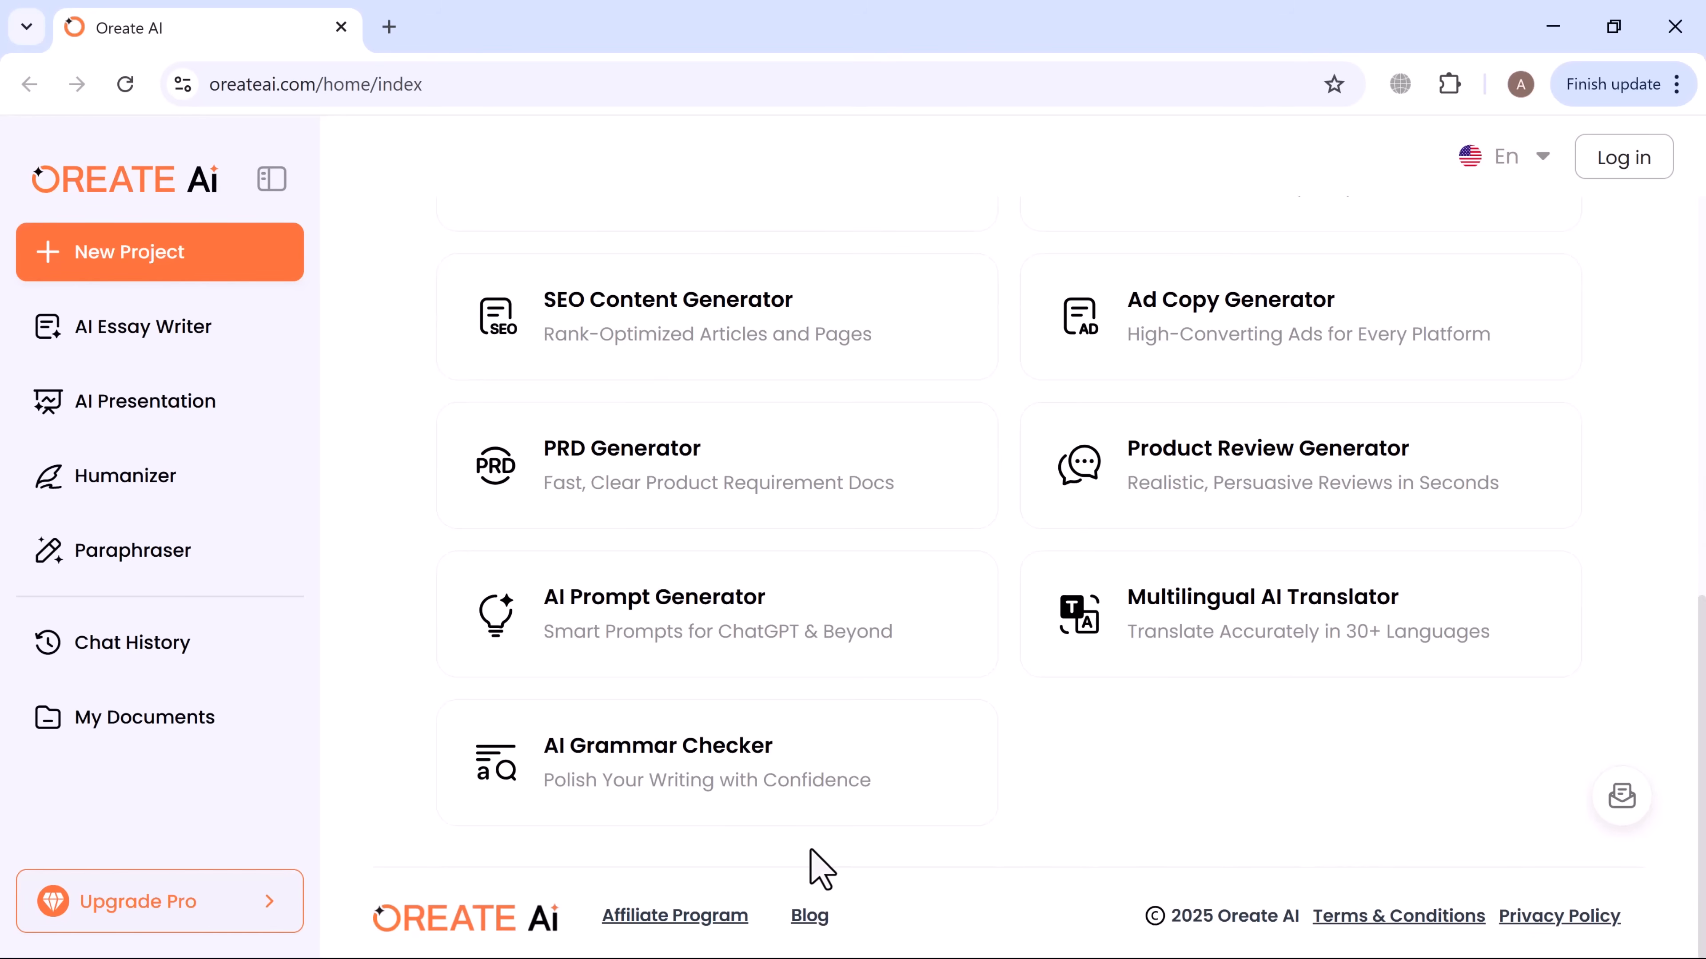